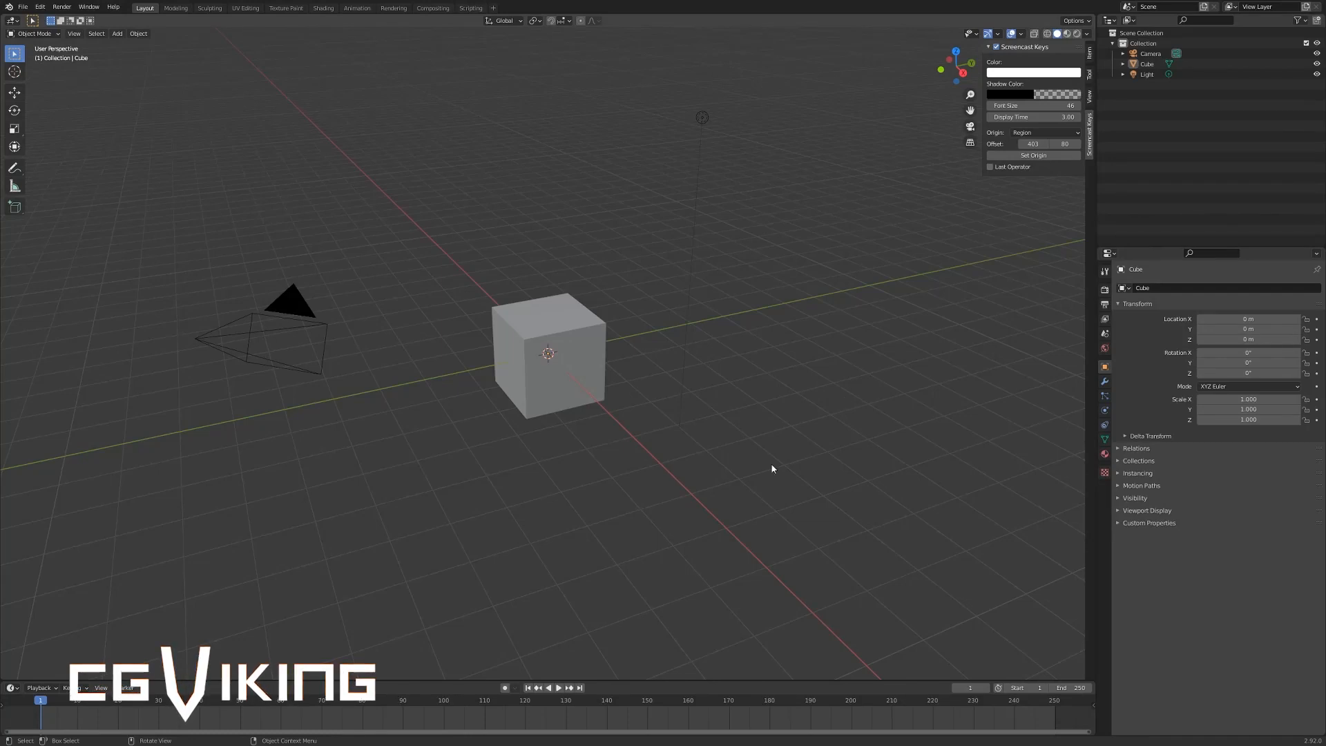
{"action": "mouse_move", "coordinate": [752, 448]}
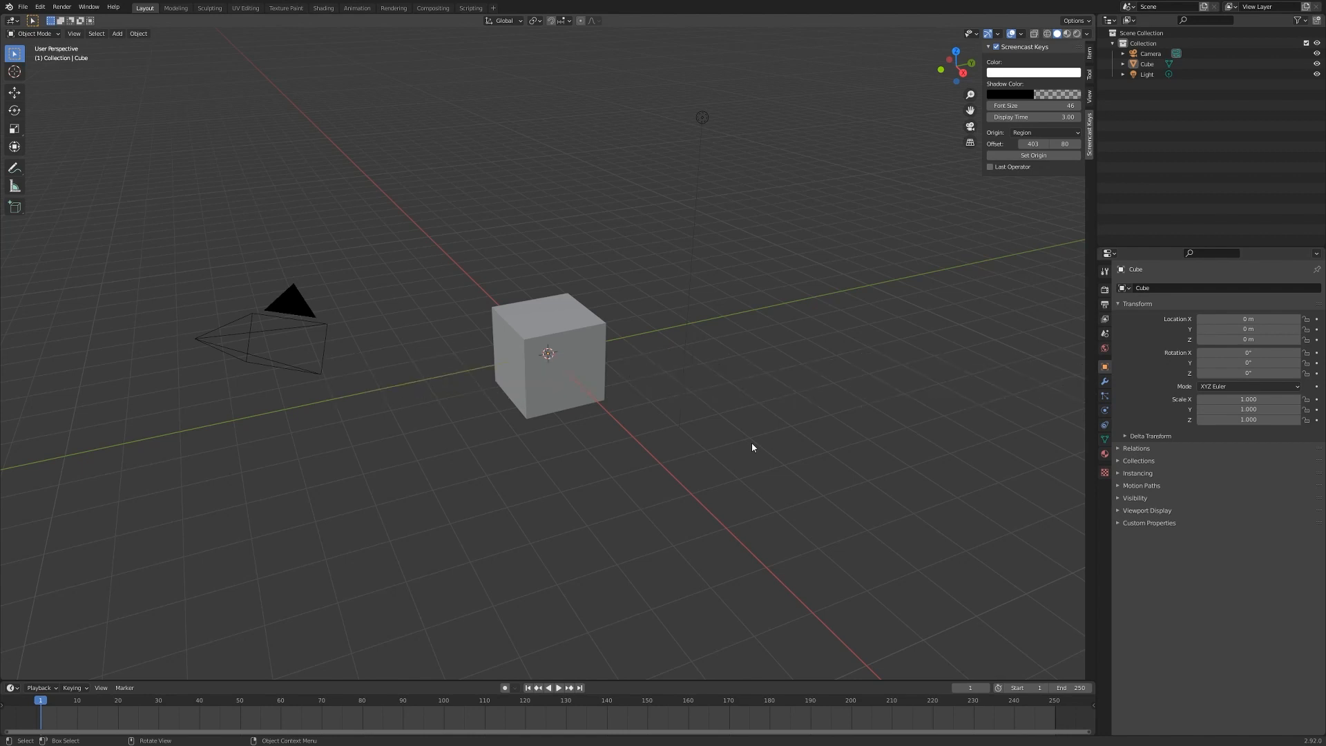
{"action": "mouse_move", "coordinate": [163, 126]}
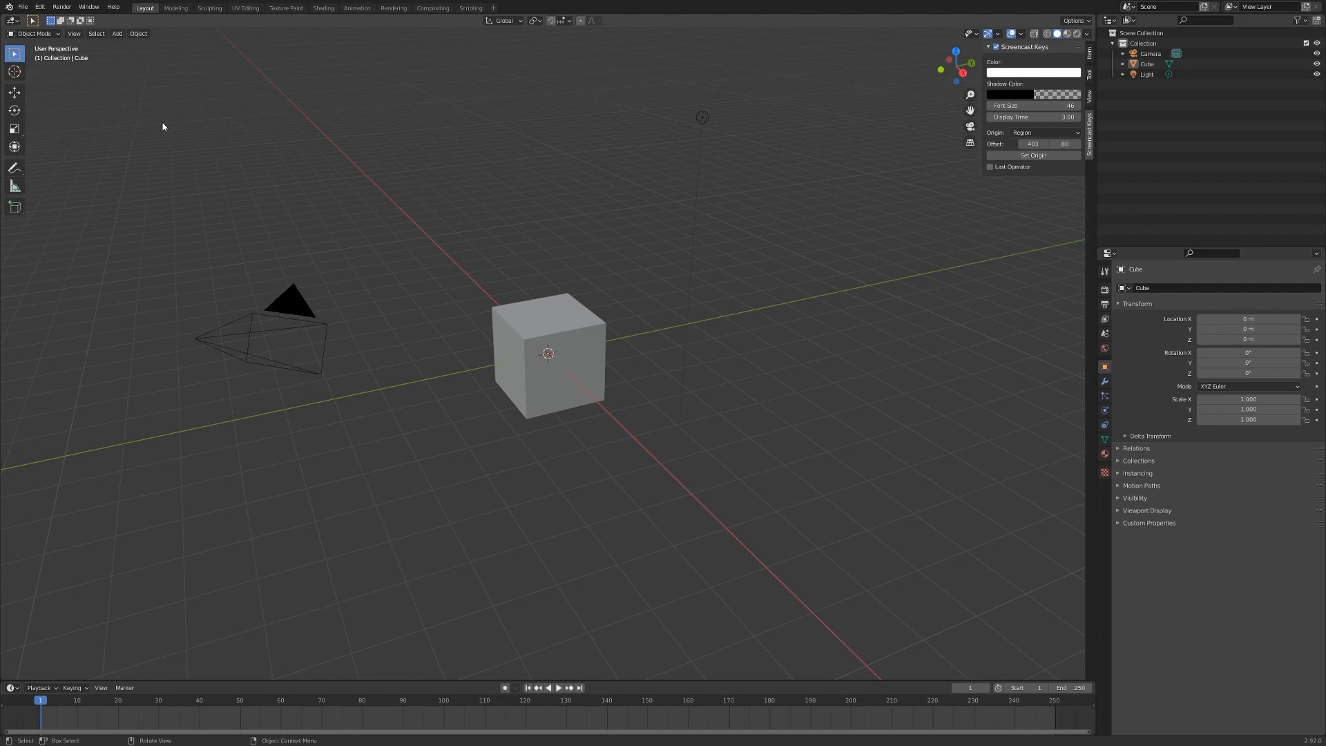
{"action": "mouse_move", "coordinate": [38, 7]}
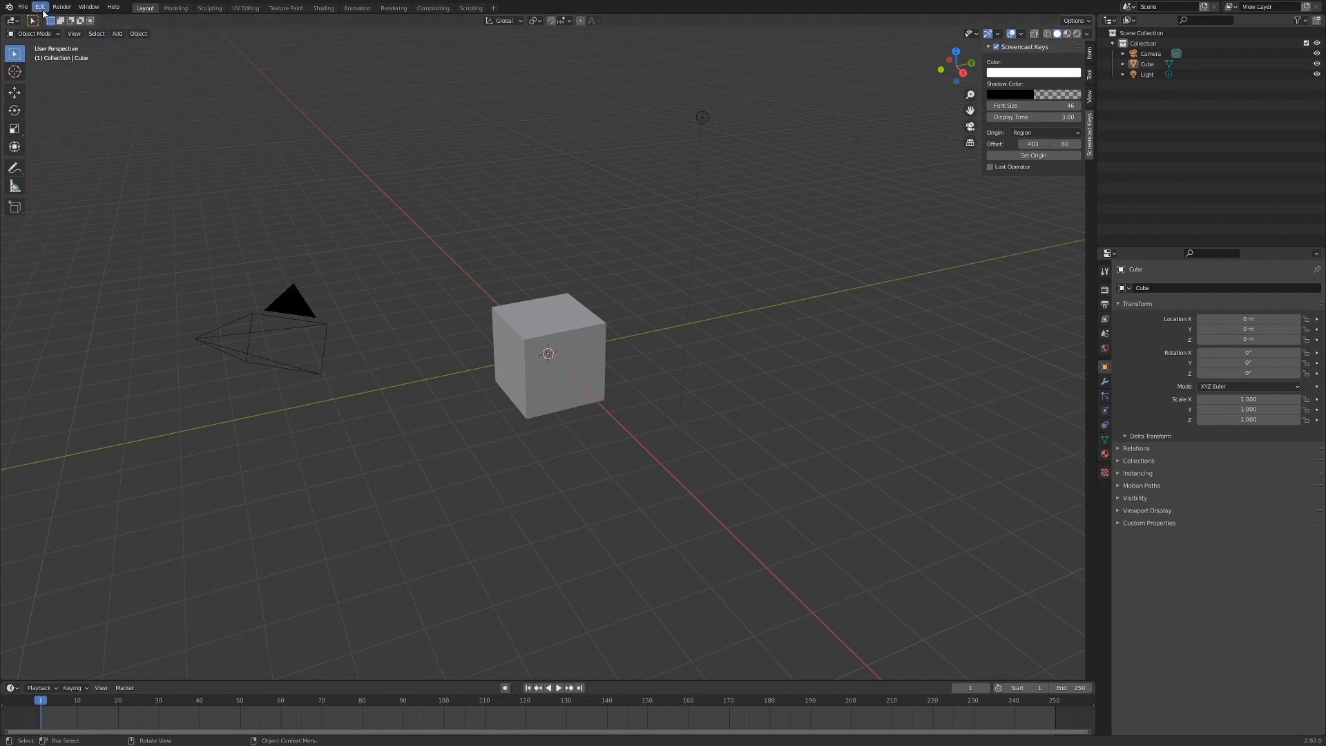
Confirm in Preferences > Add-ons that the Scalable Vector Graphics import-export add-on is enabled
{"action": "left_click", "coordinate": [39, 7]}
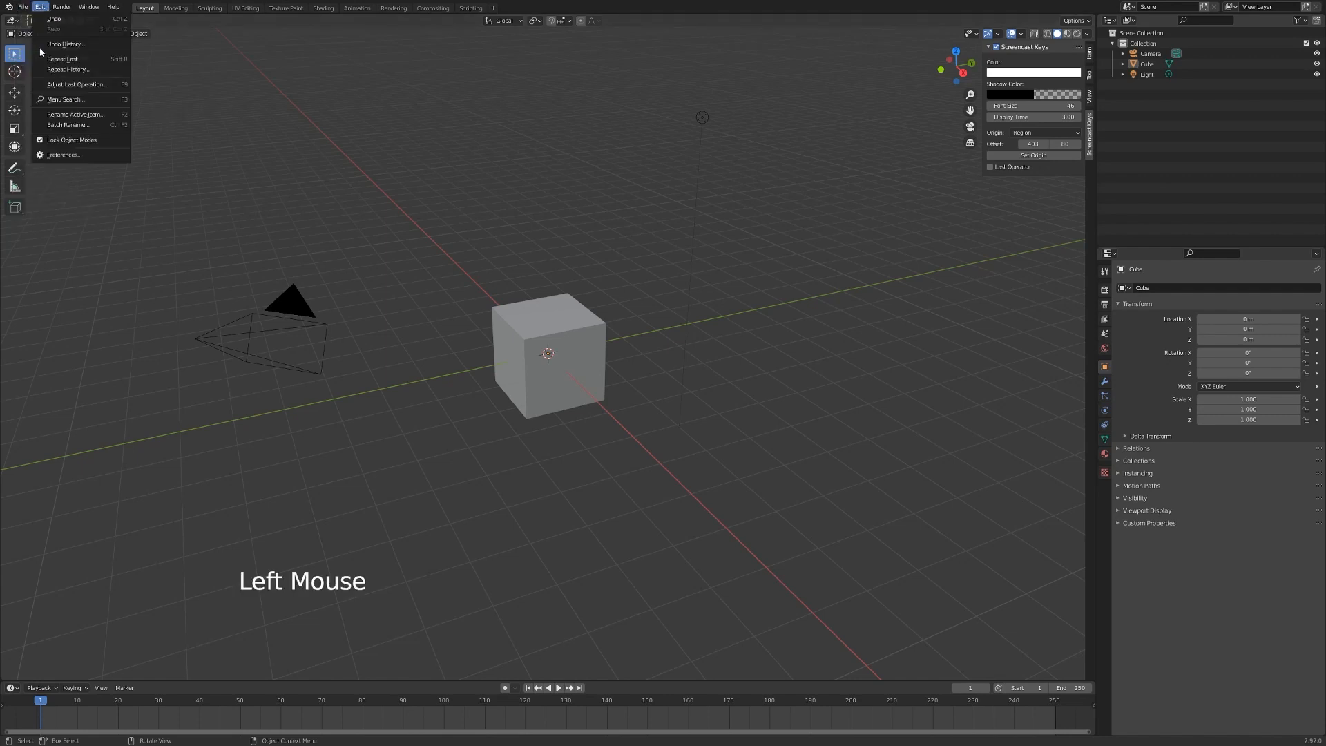
{"action": "left_click", "coordinate": [64, 154]}
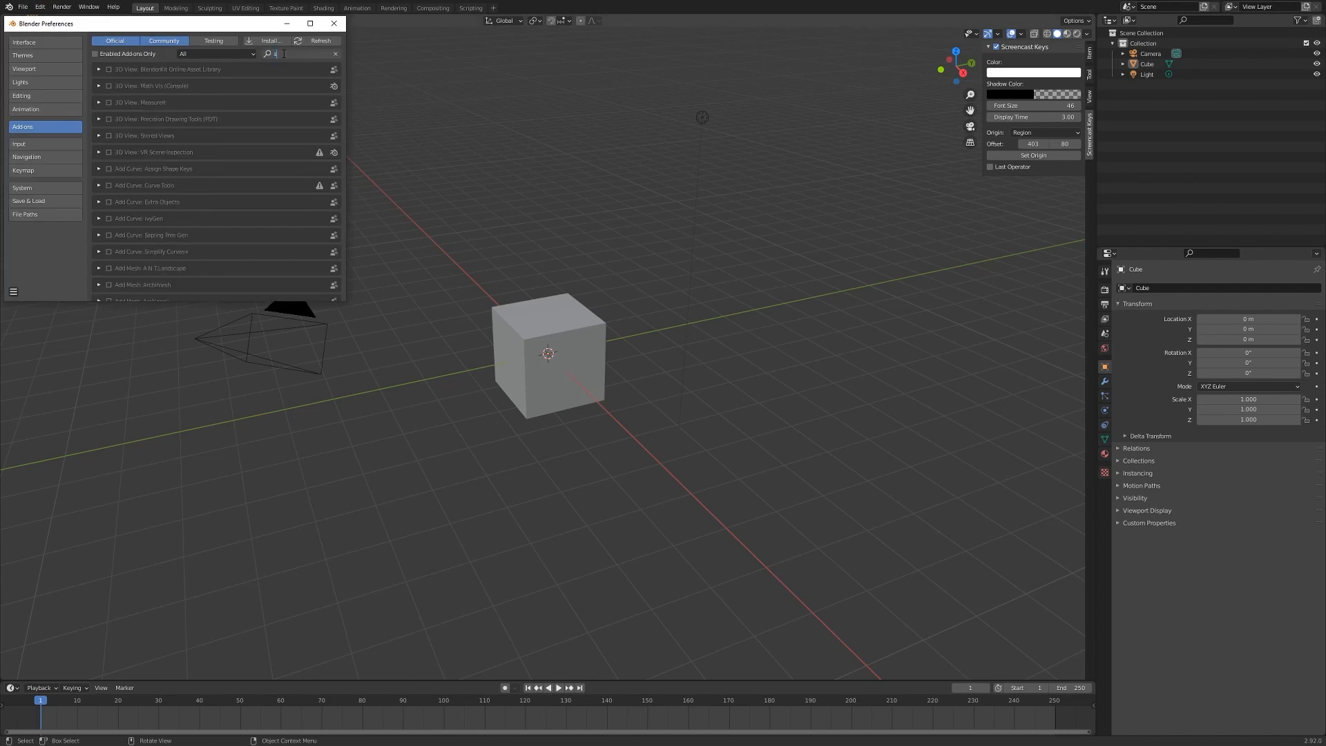
{"action": "type", "text": "svg"}
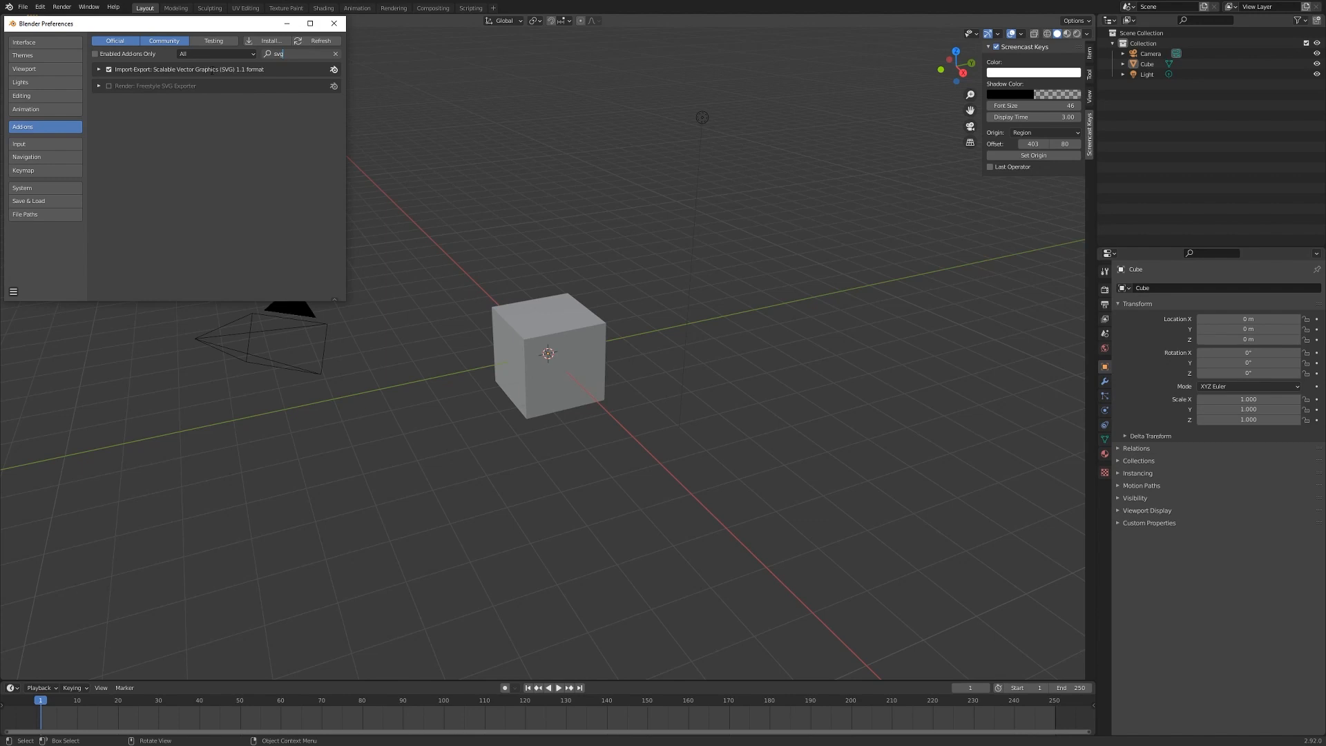
{"action": "left_click", "coordinate": [24, 7]}
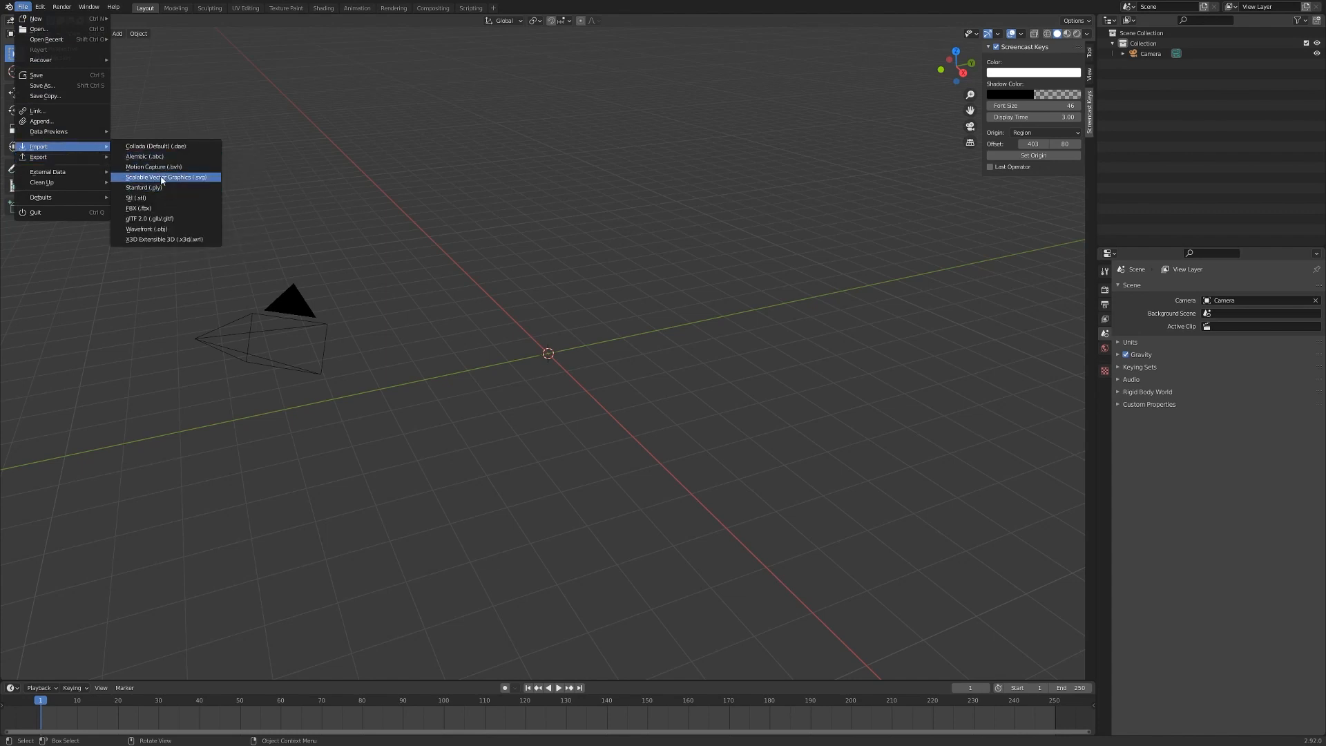
{"action": "mouse_move", "coordinate": [167, 177]}
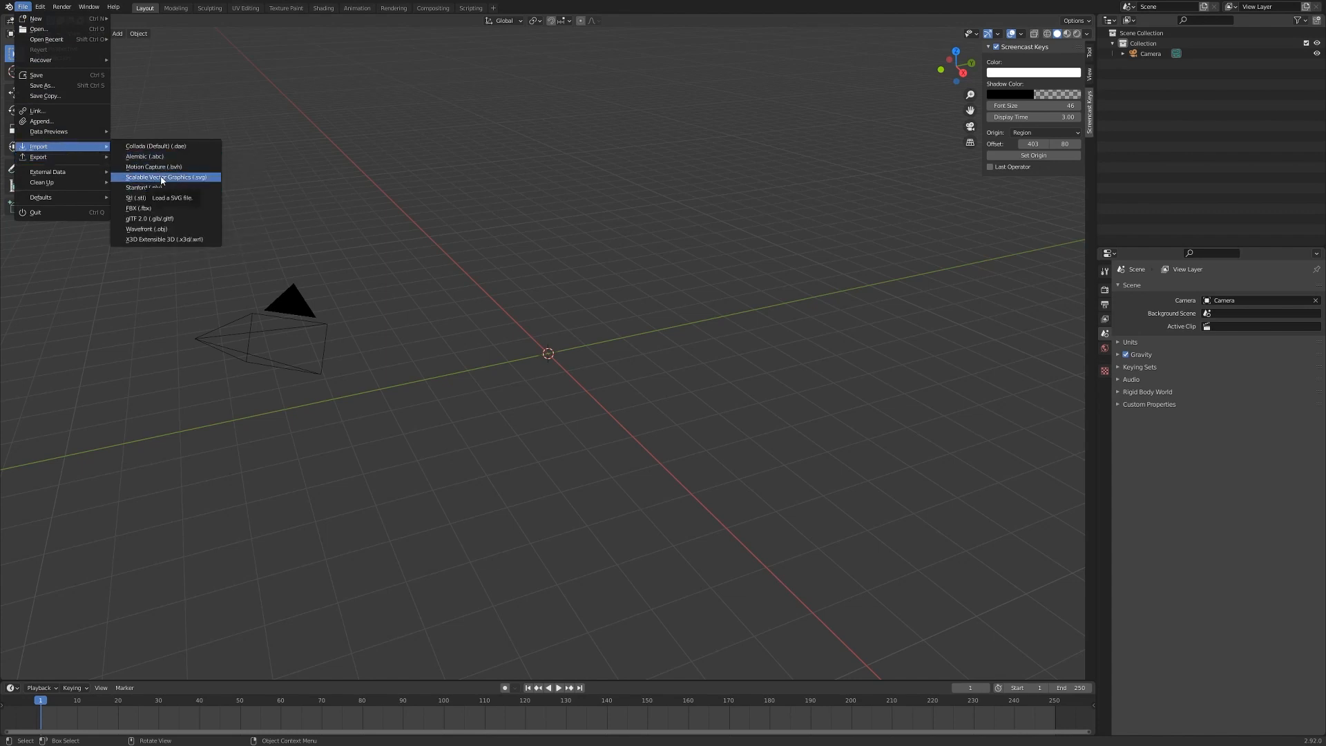
Import Logo_example.svg and select its imported curve objects in the Outliner
{"action": "left_click", "coordinate": [167, 176]}
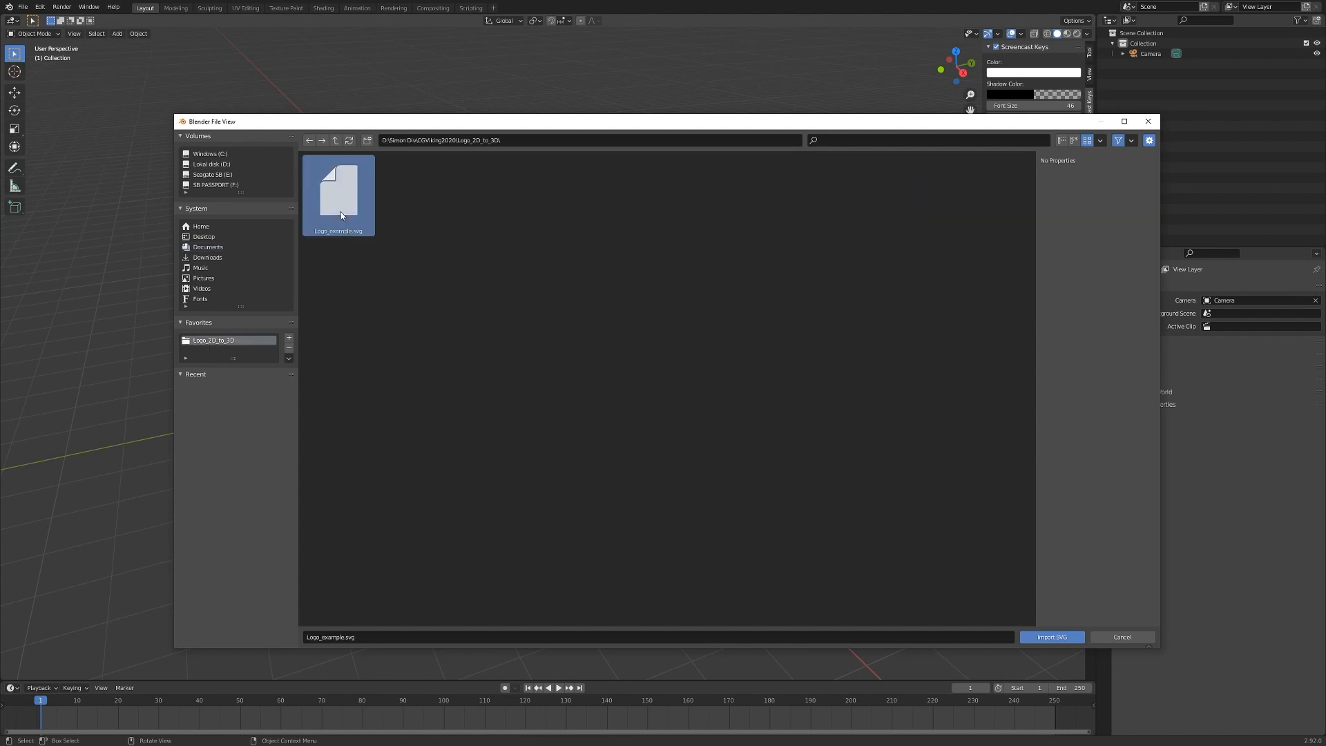
{"action": "left_click", "coordinate": [1051, 636]}
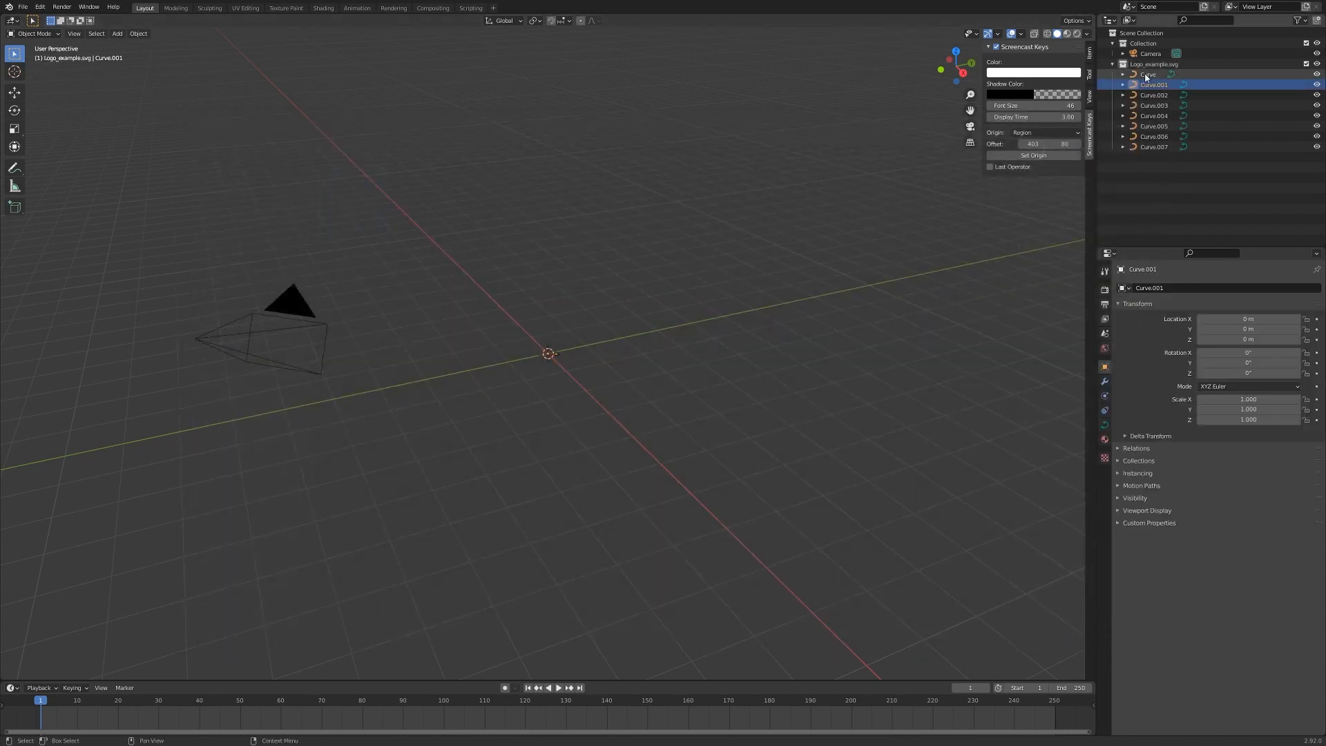
{"action": "left_click", "coordinate": [1148, 74]}
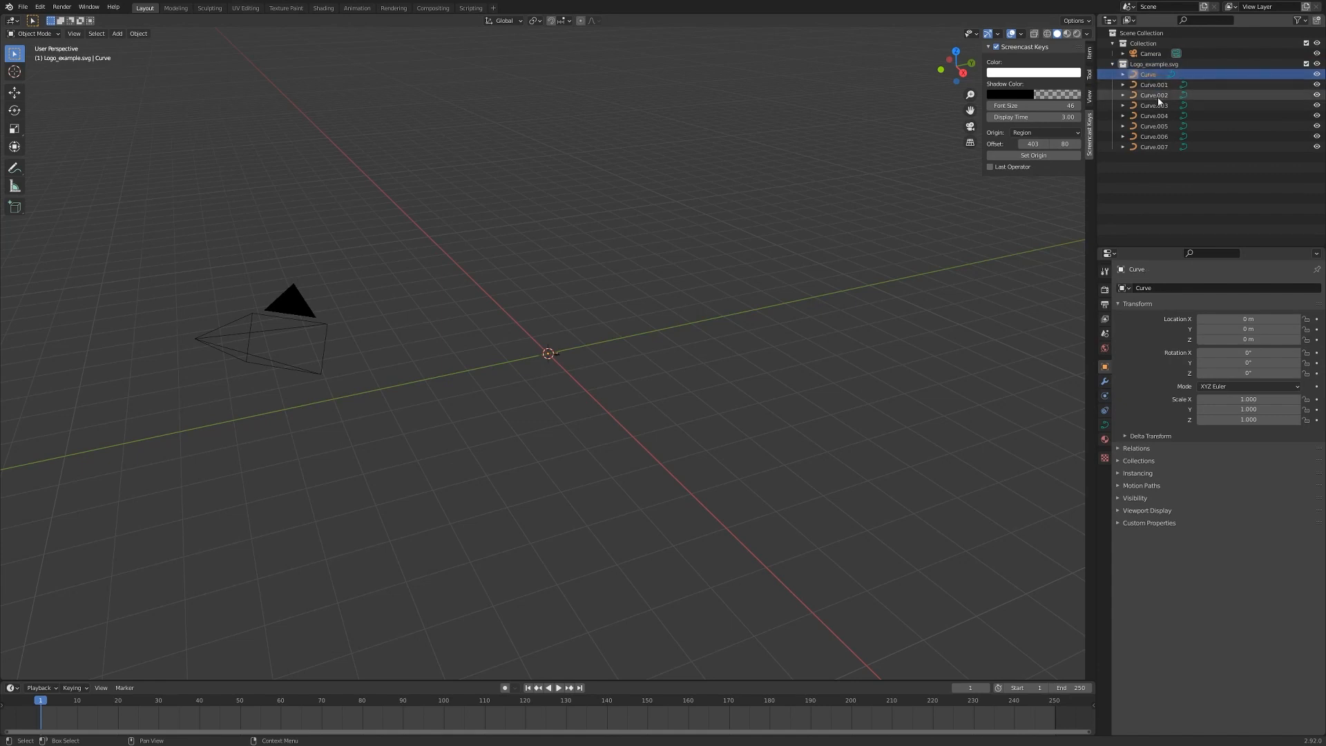
{"action": "left_click", "coordinate": [1154, 116]}
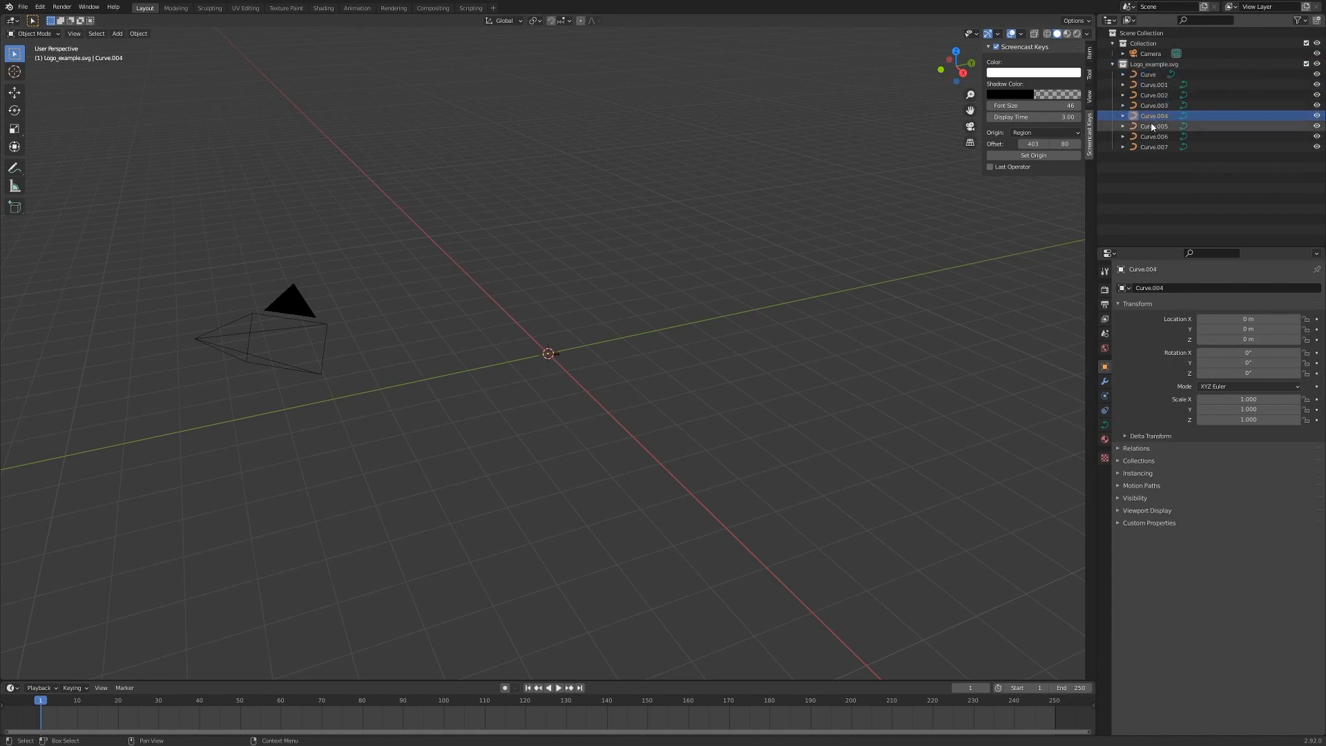
{"action": "left_click", "coordinate": [1153, 147]}
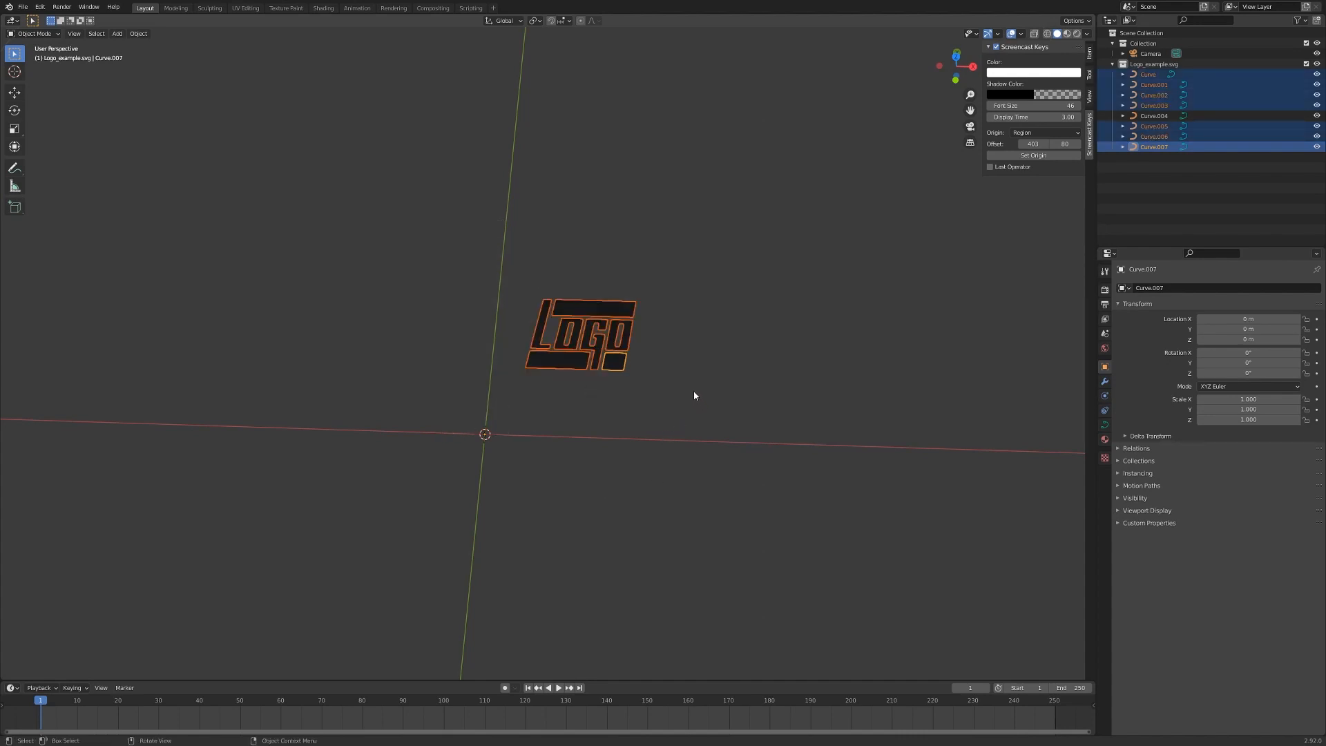
Join the logo curves into one object with Ctrl+J and rotate it 90 degrees upright on X
{"action": "key", "text": "ctrl+j"}
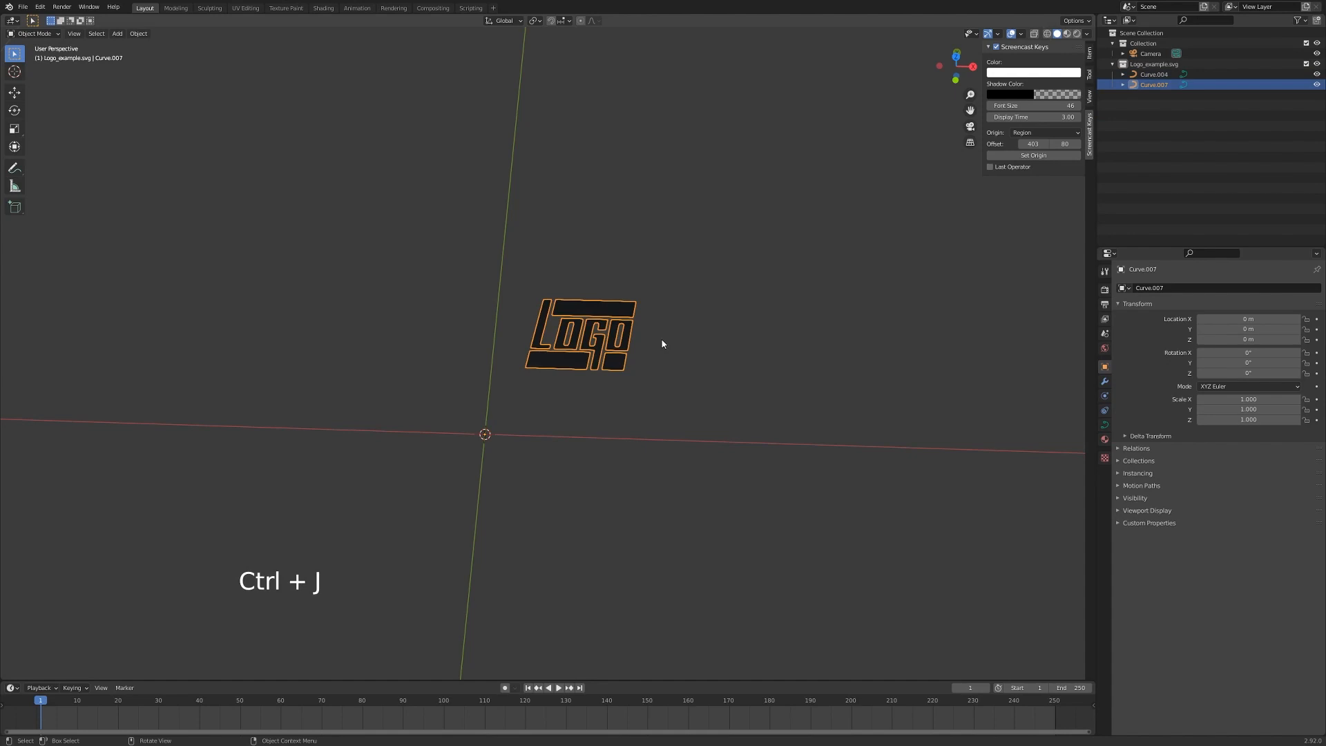
{"action": "scroll", "scroll_direction": "down", "scroll_amount": 3}
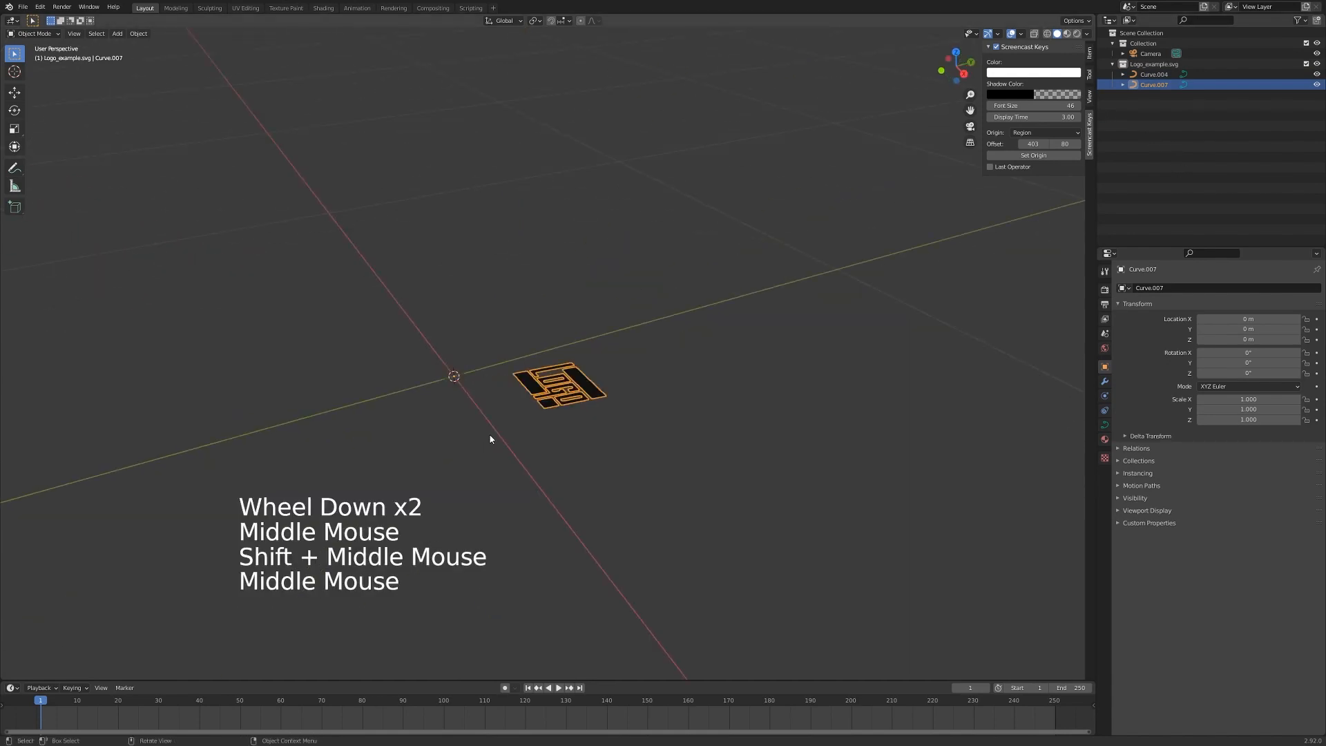
{"action": "key", "text": "r"}
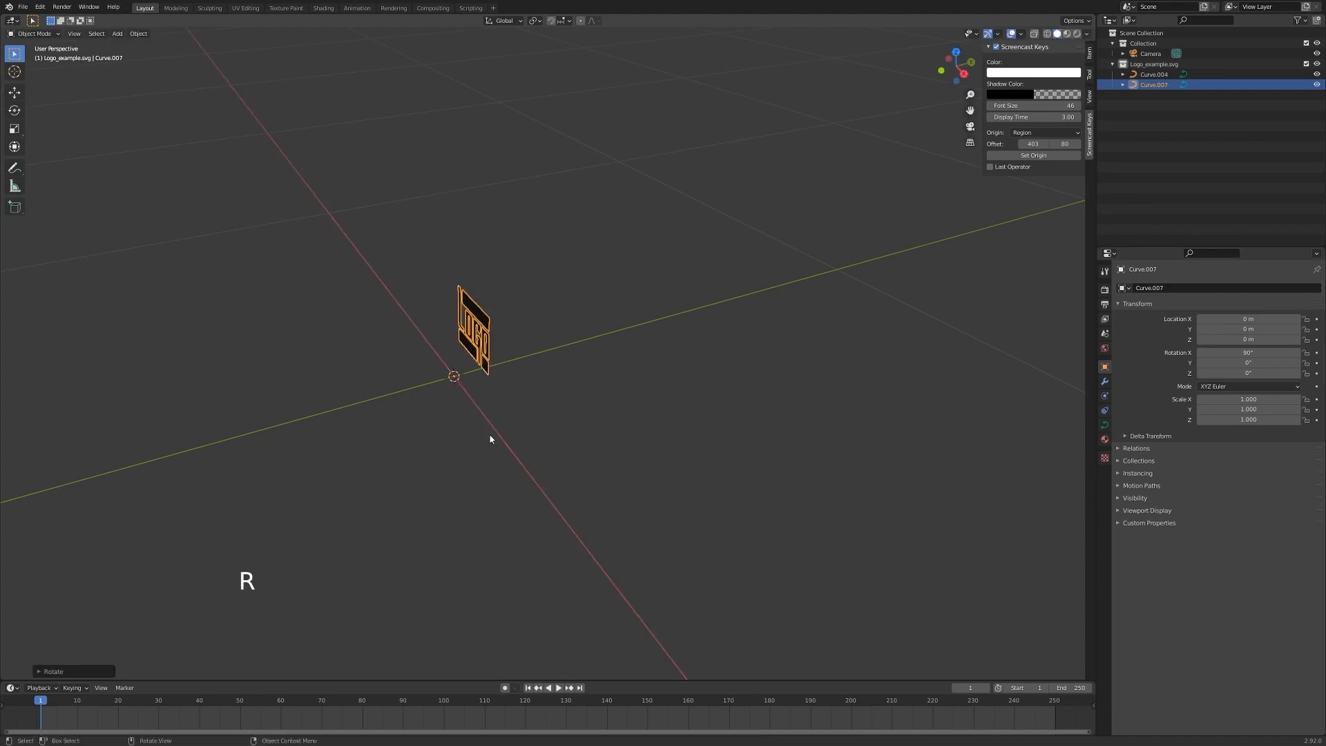
{"action": "scroll", "scroll_direction": "down", "scroll_amount": 3}
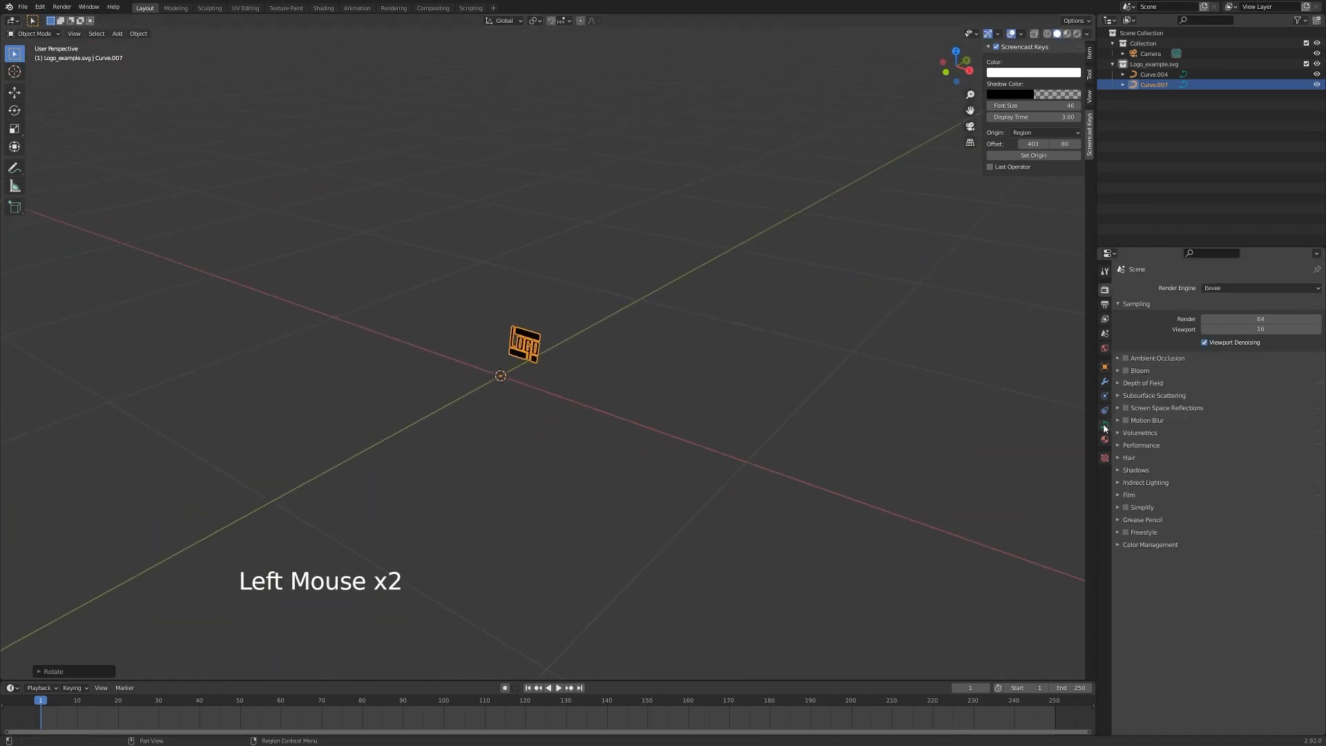
Set the logo curve's Geometry Extrude to 0.02 m, making it a thick solid shape
{"action": "left_click", "coordinate": [1104, 424]}
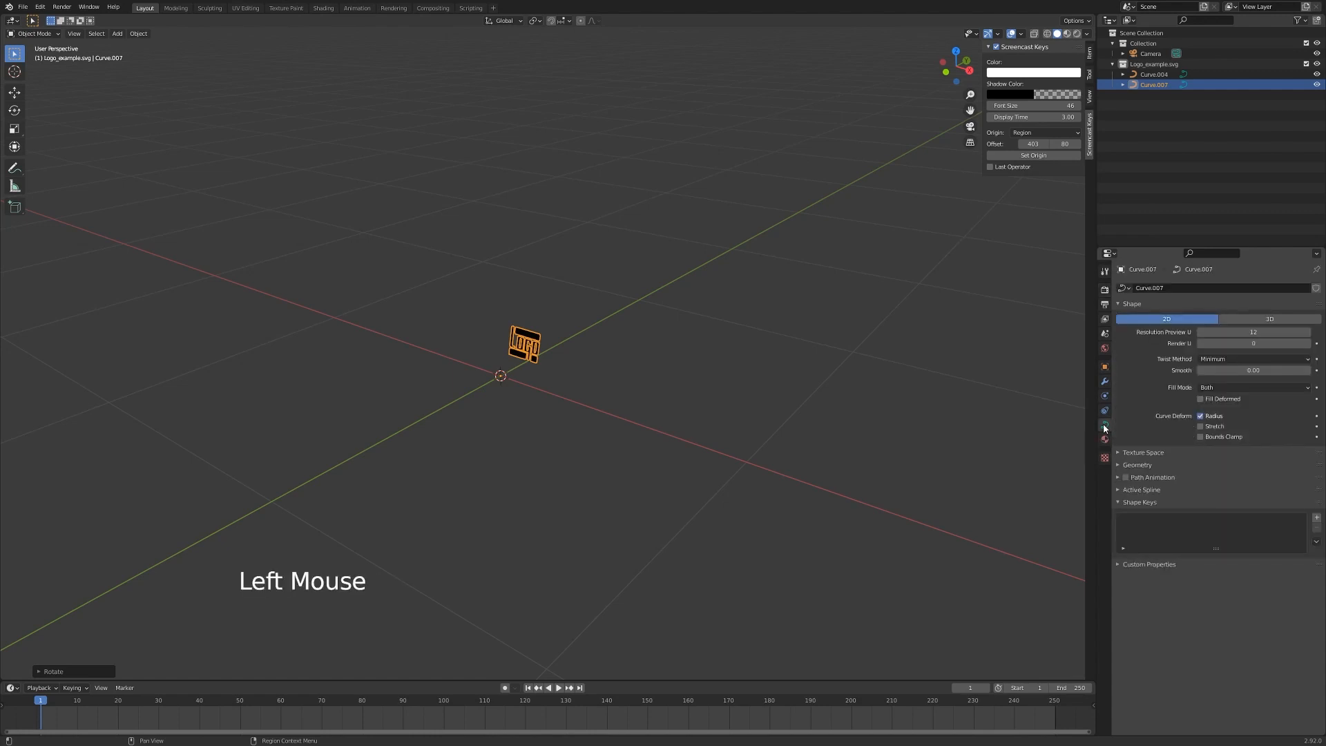
{"action": "left_click", "coordinate": [1120, 464]}
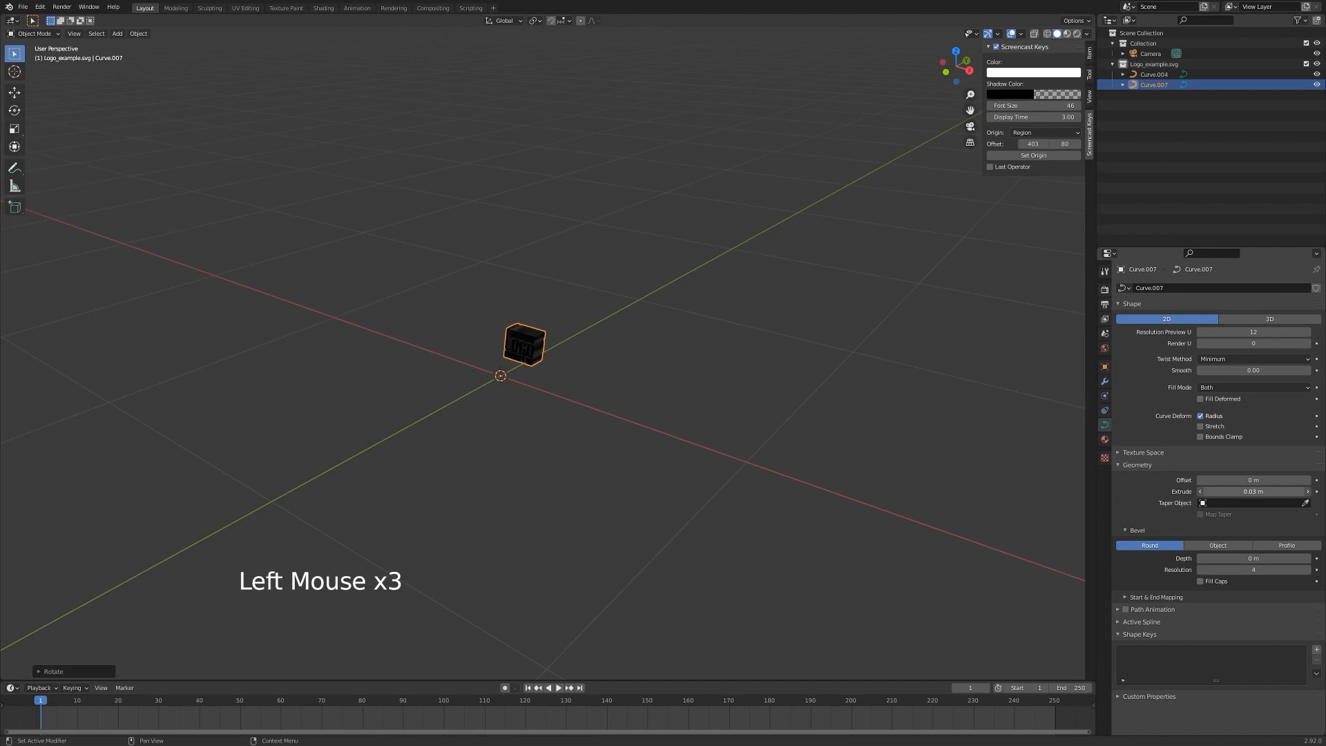
{"action": "left_click", "coordinate": [1255, 492]}
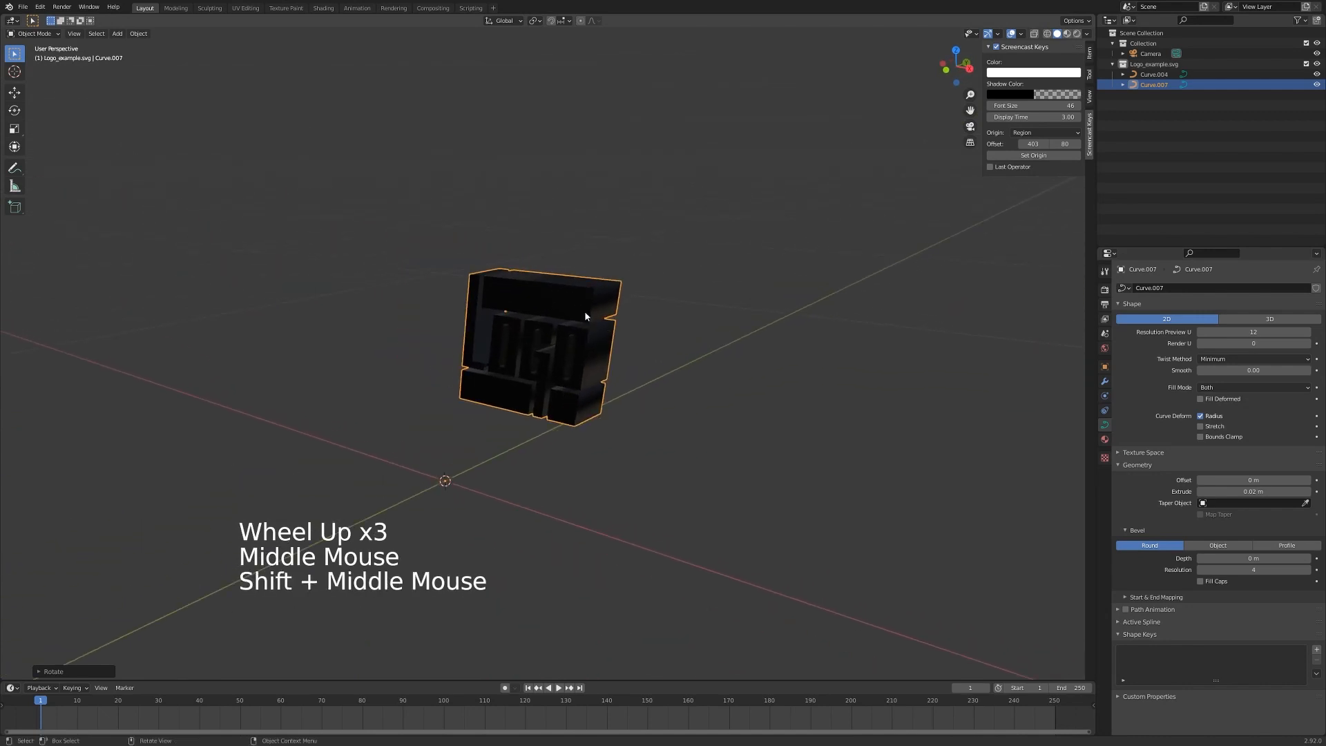
{"action": "mouse_move", "coordinate": [852, 447]}
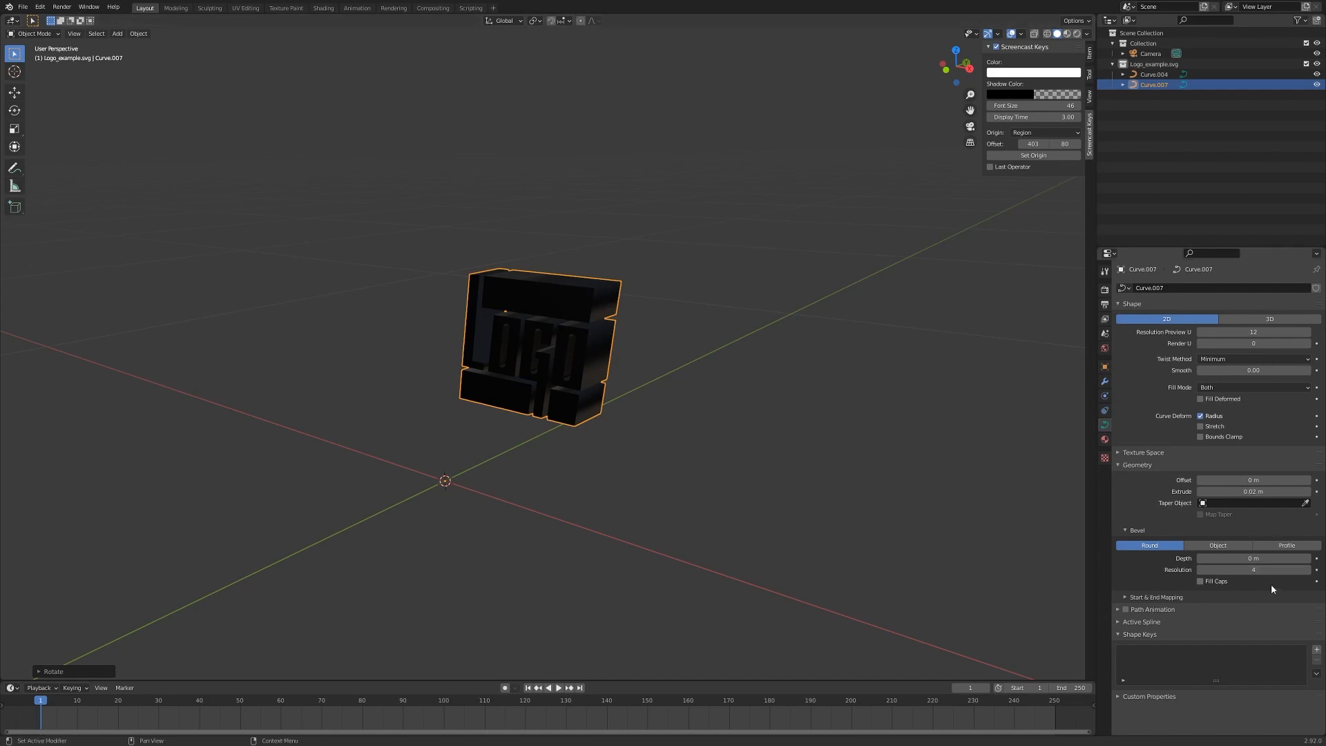
{"action": "scroll", "scroll_direction": "up", "scroll_amount": 3}
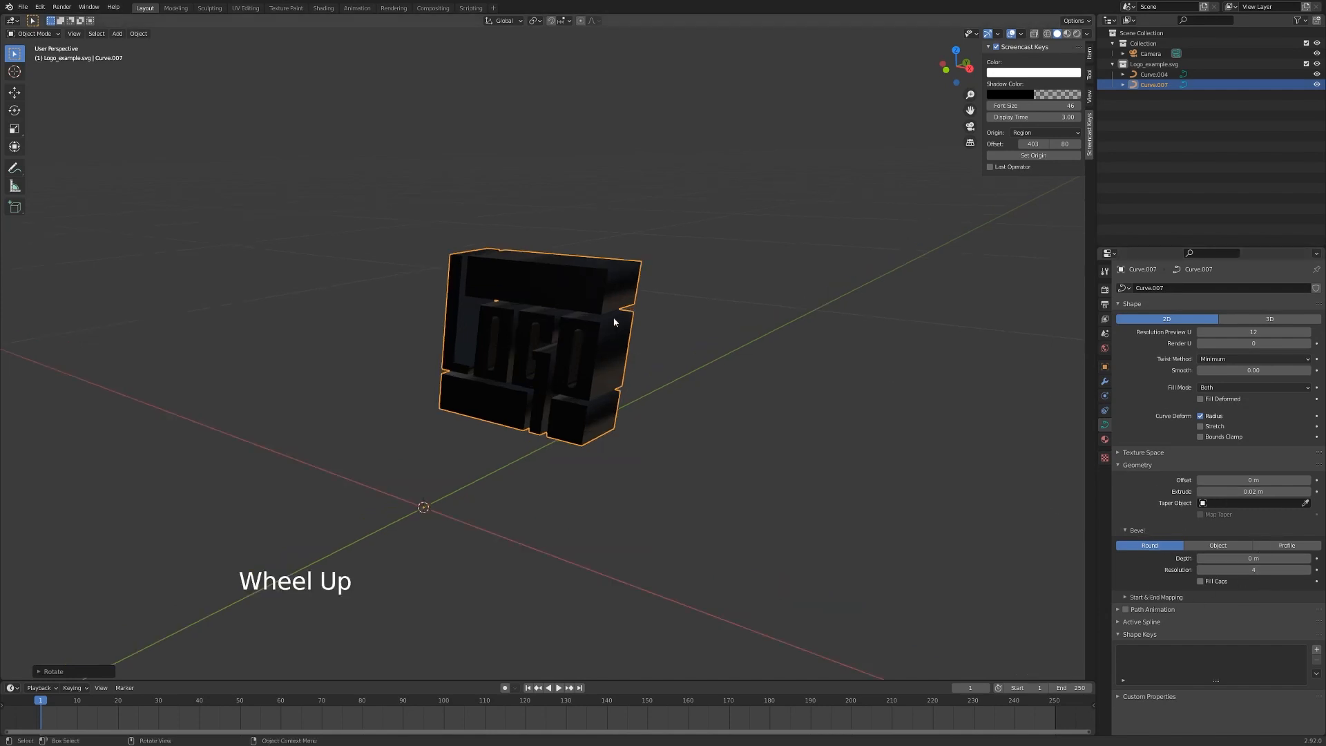
{"action": "scroll", "scroll_direction": "up", "scroll_amount": 3}
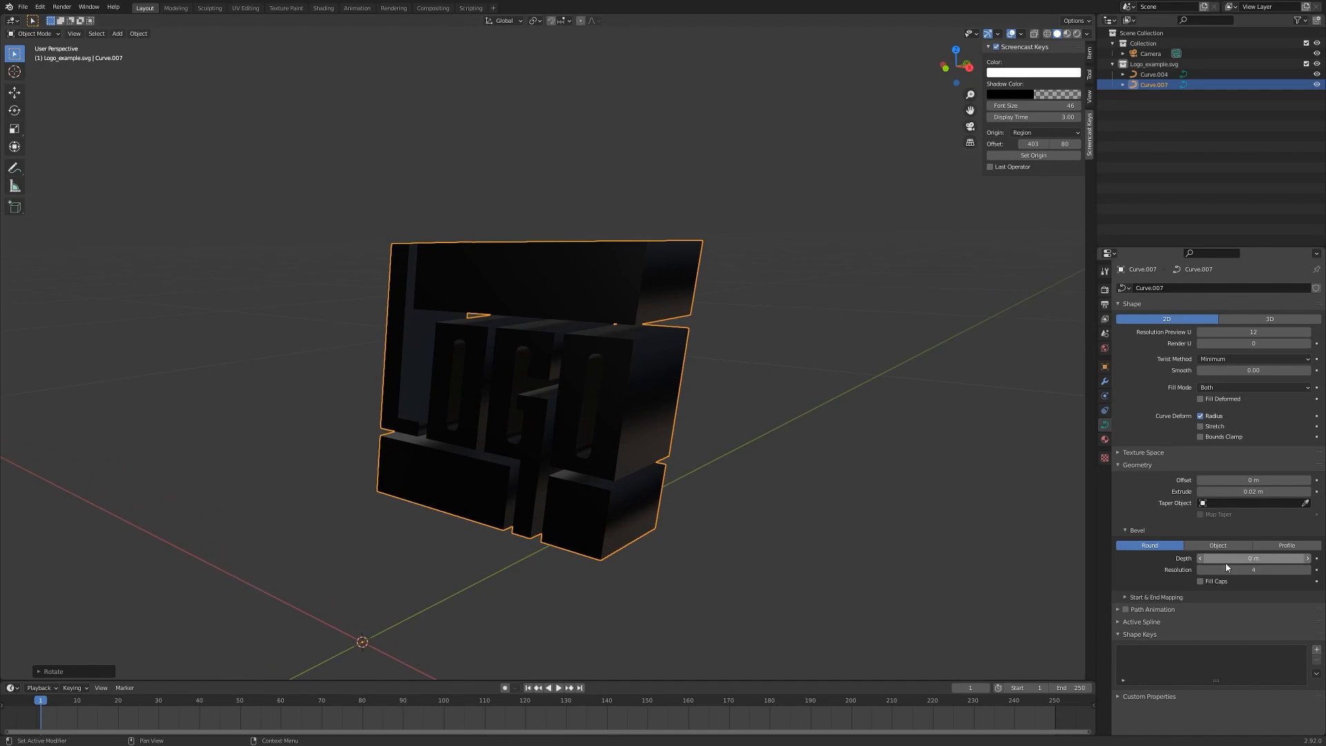
Set Bevel Depth to 0.001 m and scale the logo up about 13.5 times
{"action": "left_click", "coordinate": [1253, 558]}
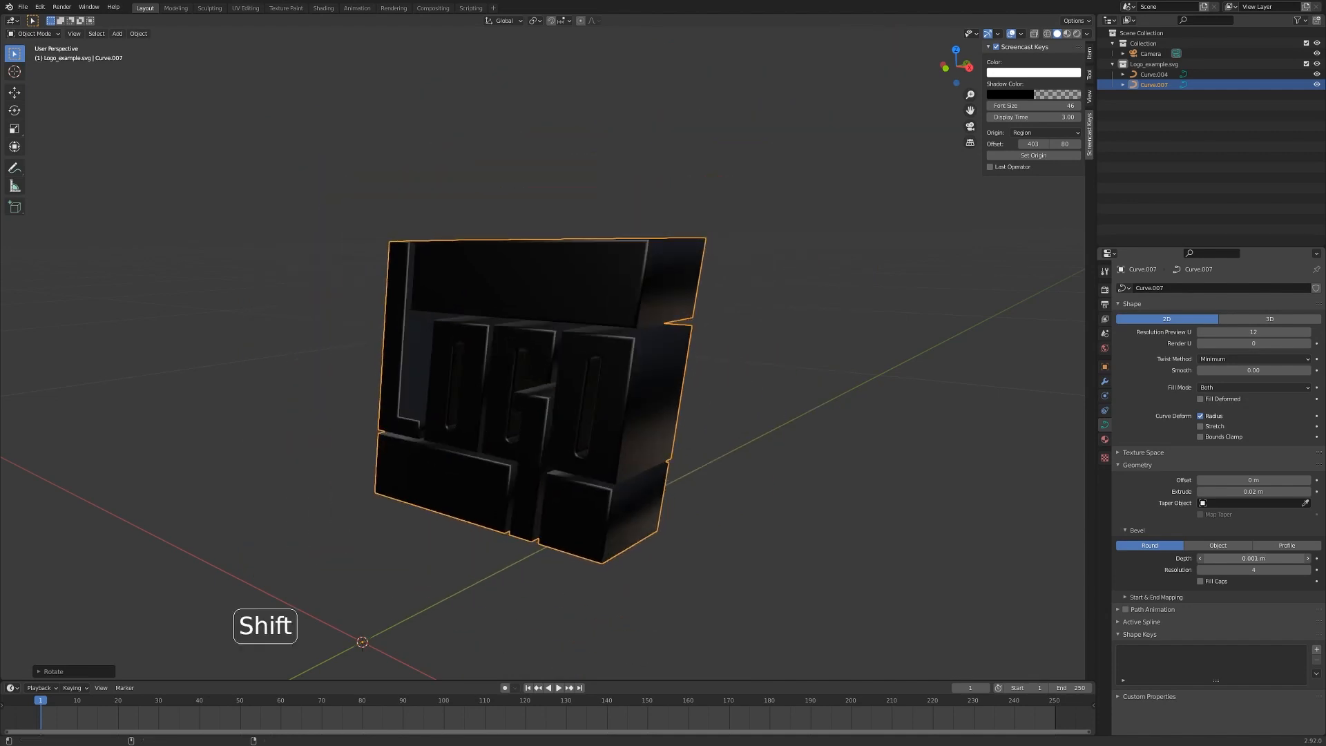
{"action": "scroll", "scroll_direction": "down", "scroll_amount": 3}
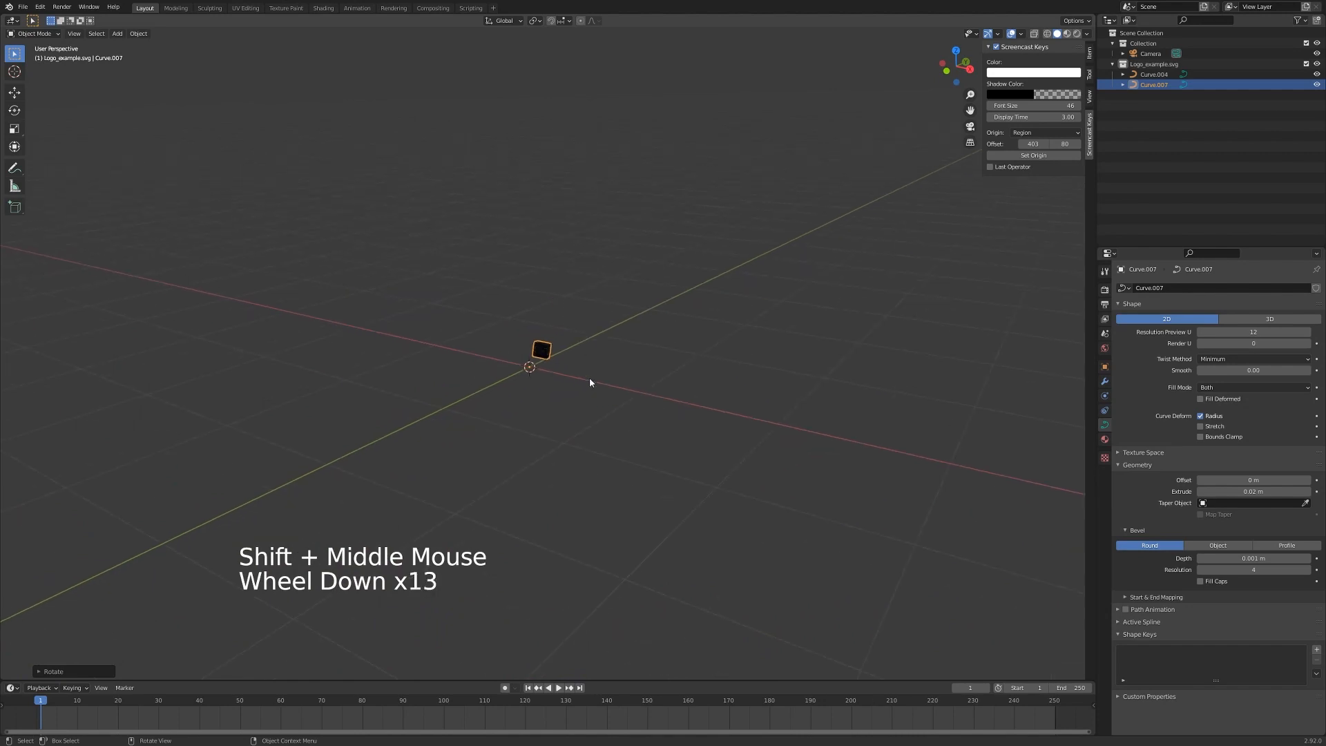
{"action": "scroll", "scroll_direction": "down", "scroll_amount": 3}
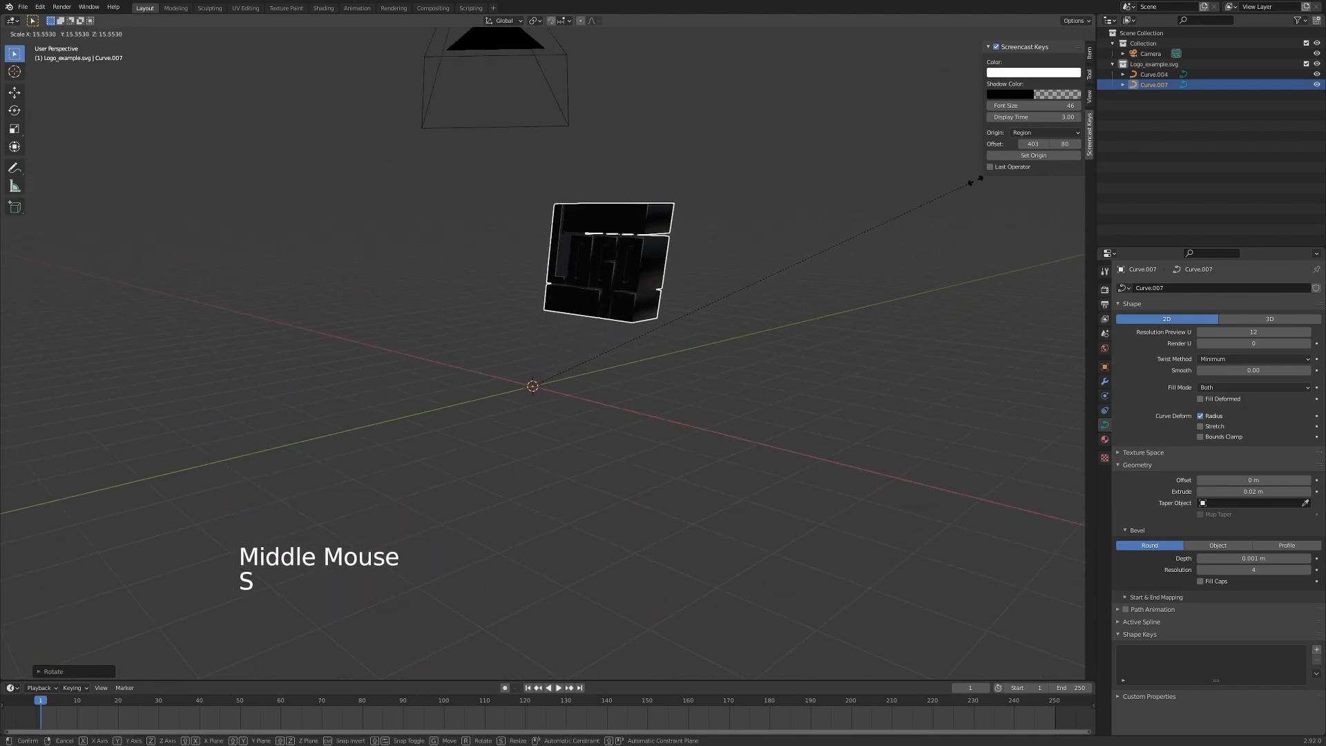
{"action": "key", "text": "s"}
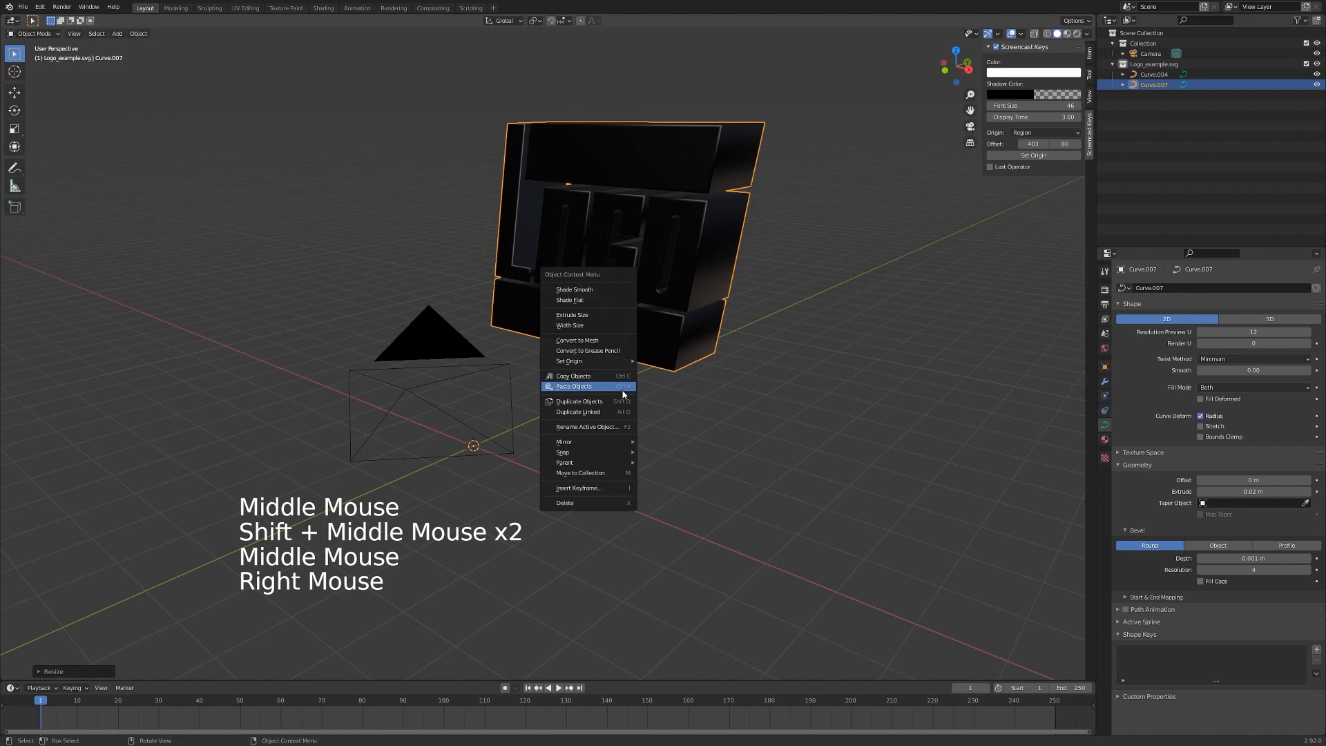
{"action": "left_click", "coordinate": [569, 361]}
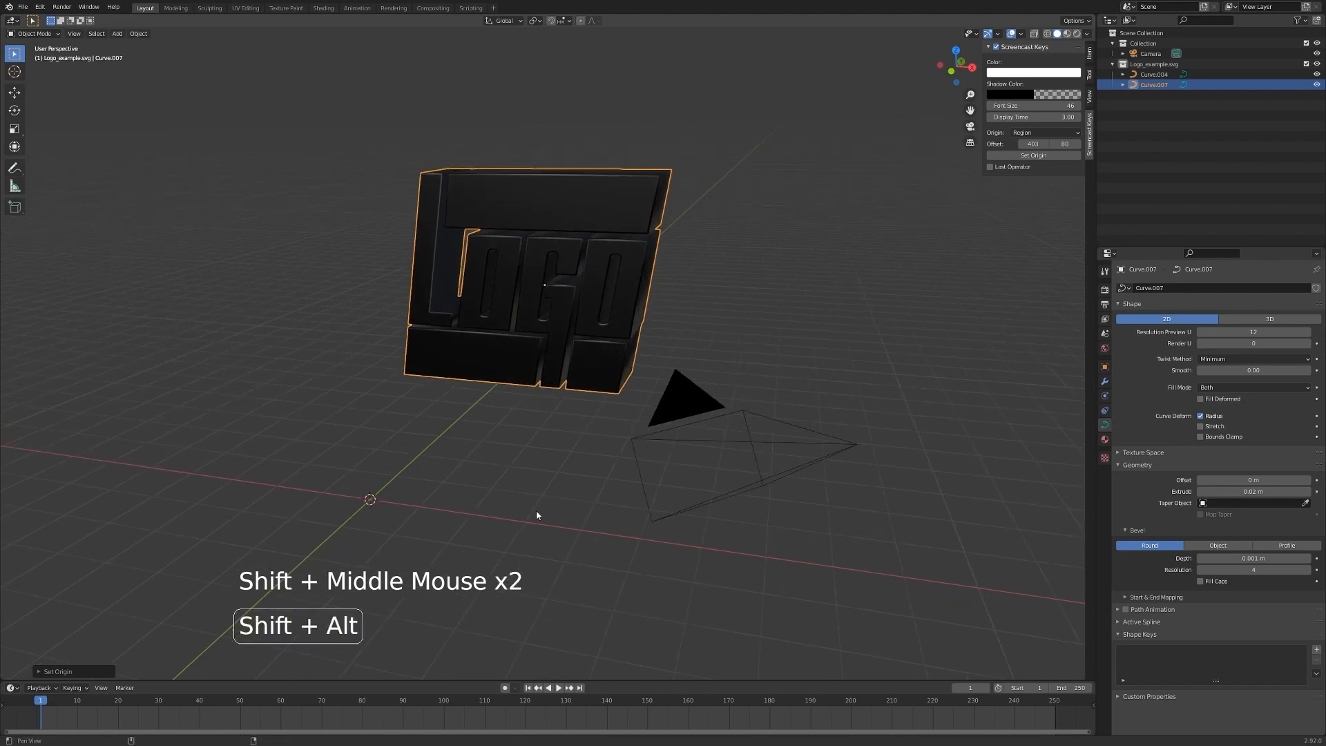
{"action": "left_click_drag", "start_coordinate": [537, 516], "coordinate": [457, 457]}
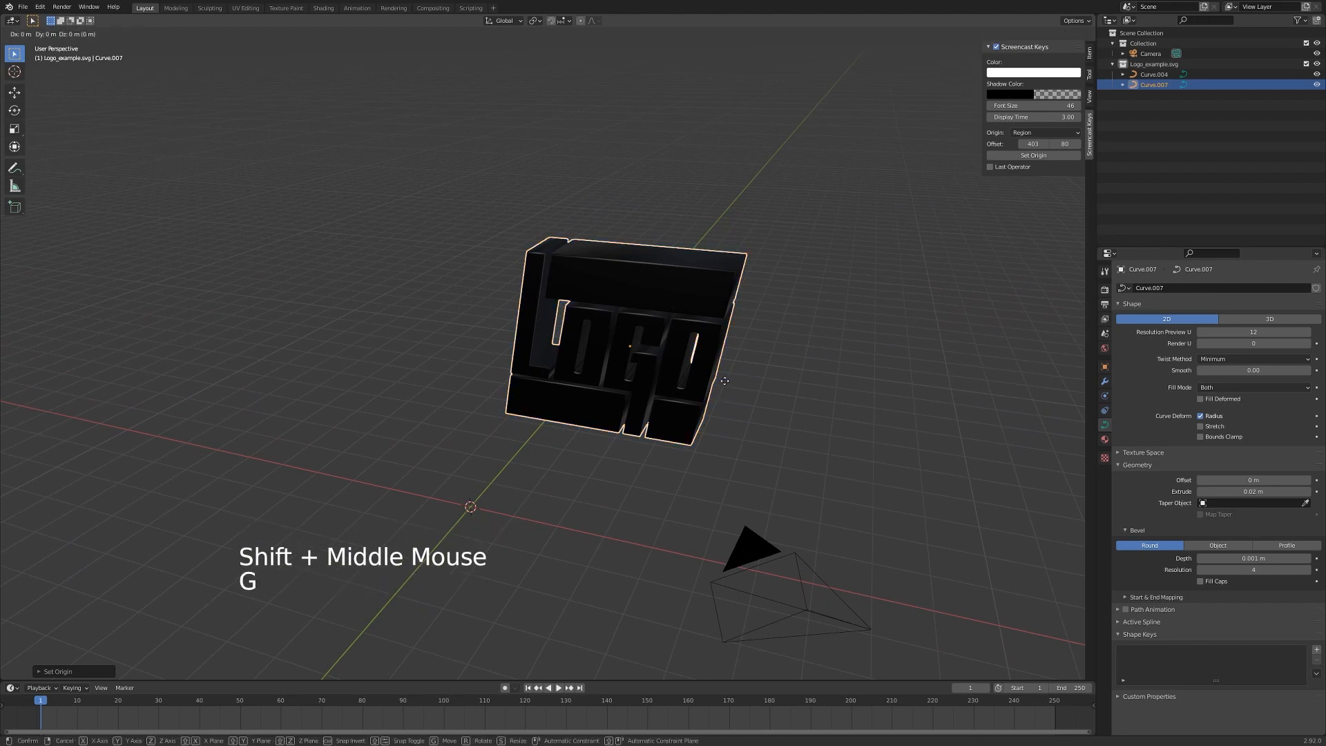
{"action": "left_click_drag", "start_coordinate": [723, 381], "coordinate": [630, 375]}
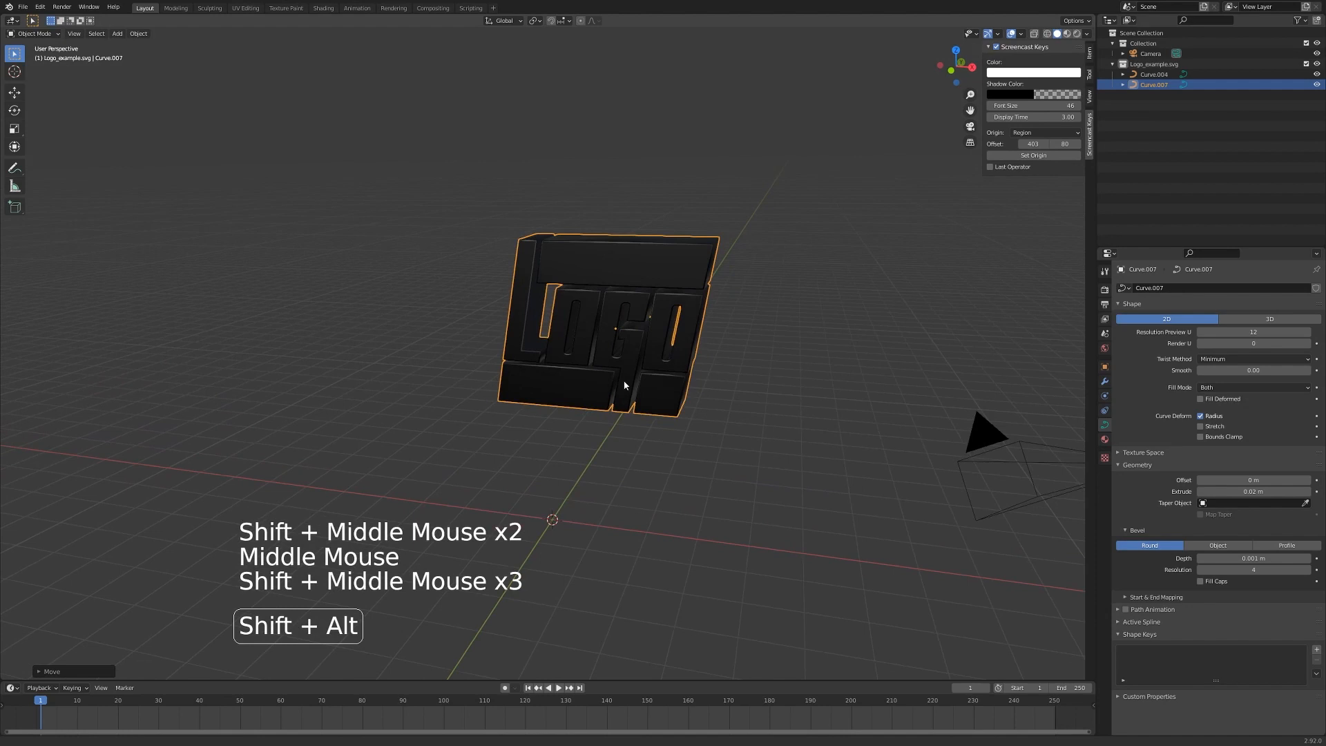
{"action": "left_click_drag", "start_coordinate": [624, 386], "coordinate": [637, 393]}
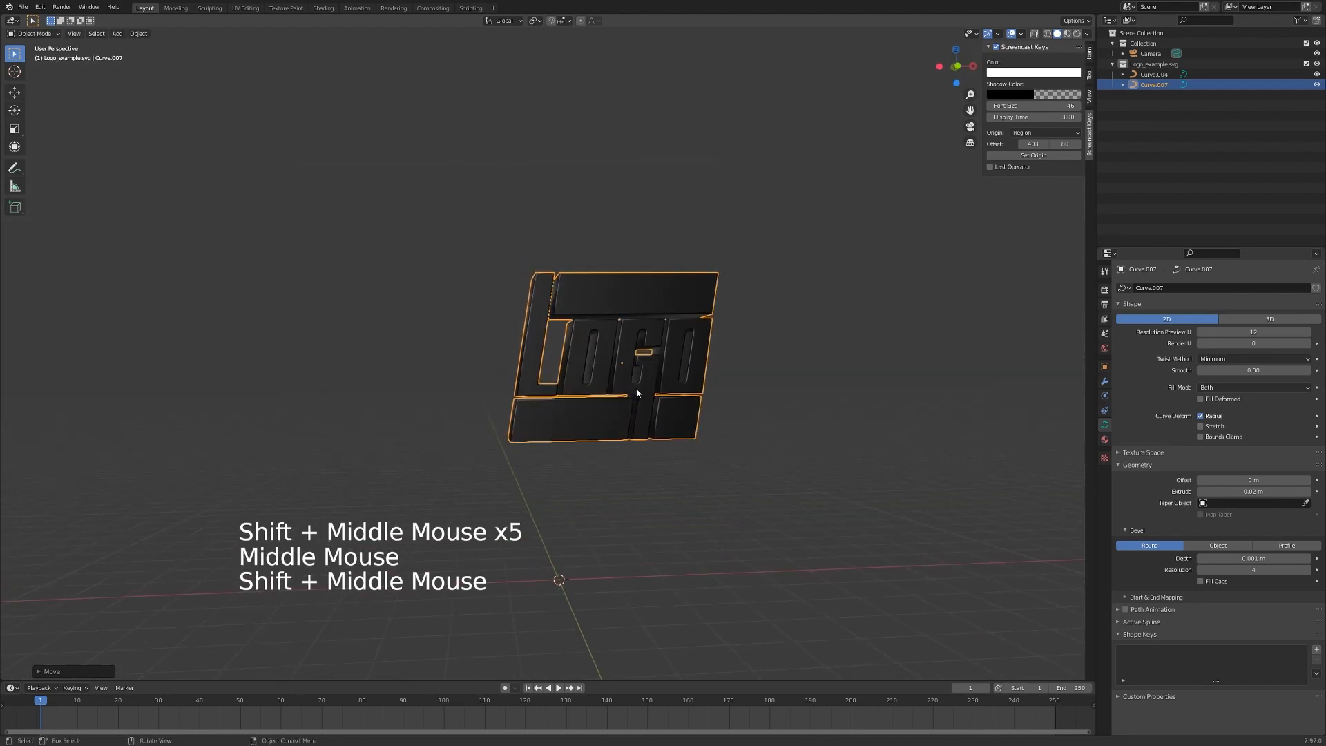
Convert the logo curve to a mesh via the 'convert' command search and enter Edit Mode
{"action": "key", "text": "shift+a"}
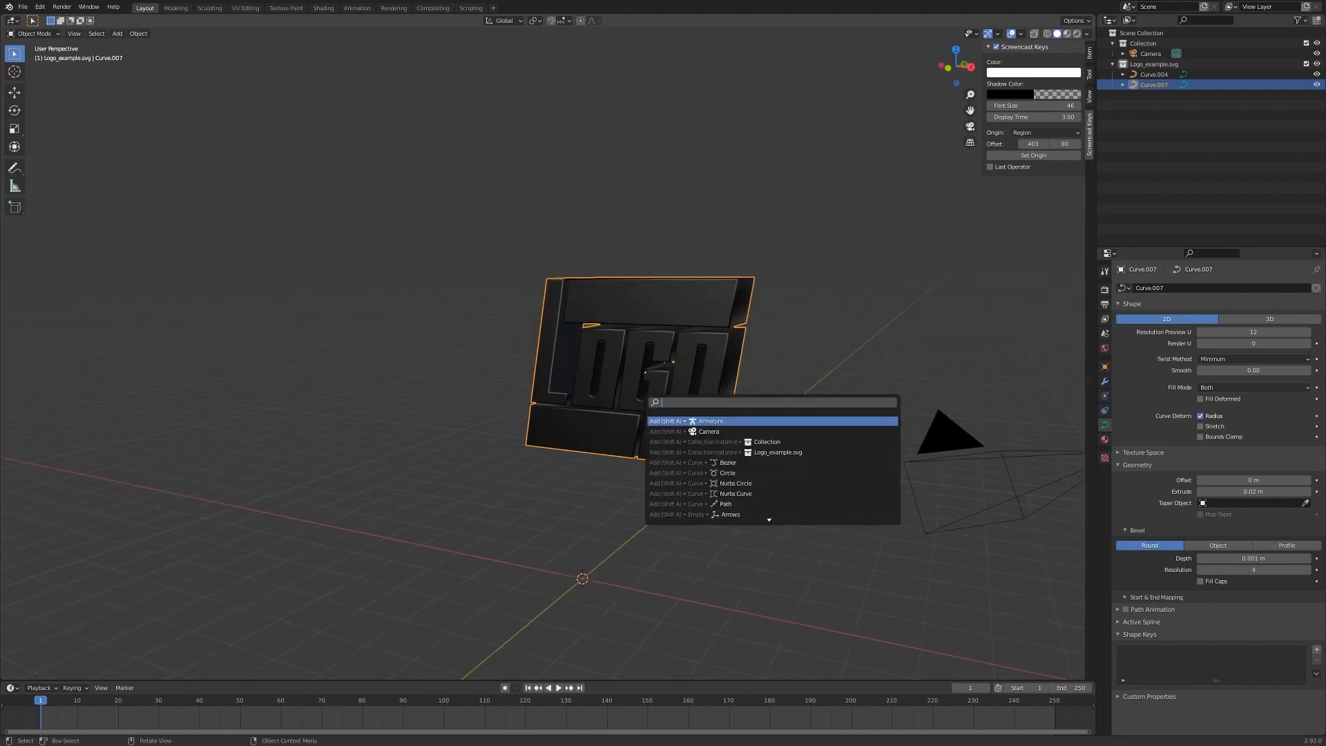
{"action": "type", "text": "convert"}
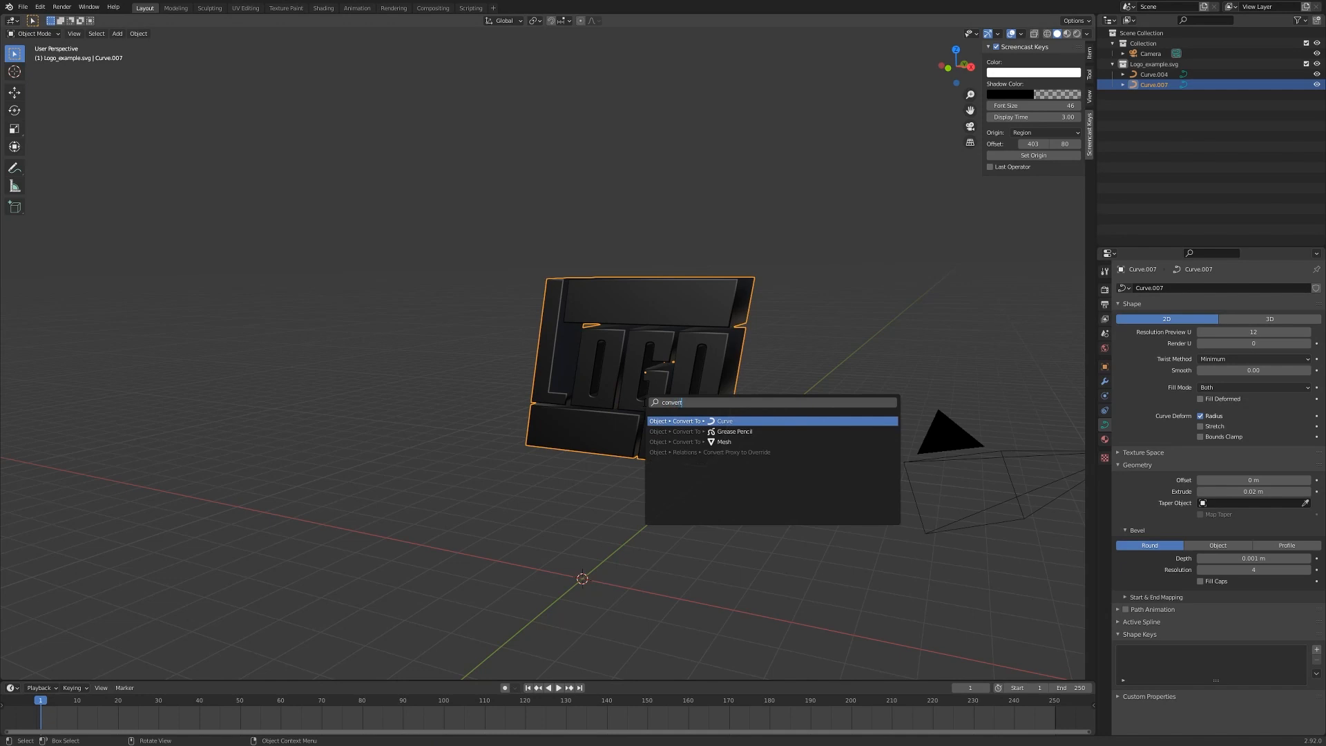
{"action": "mouse_move", "coordinate": [725, 442]}
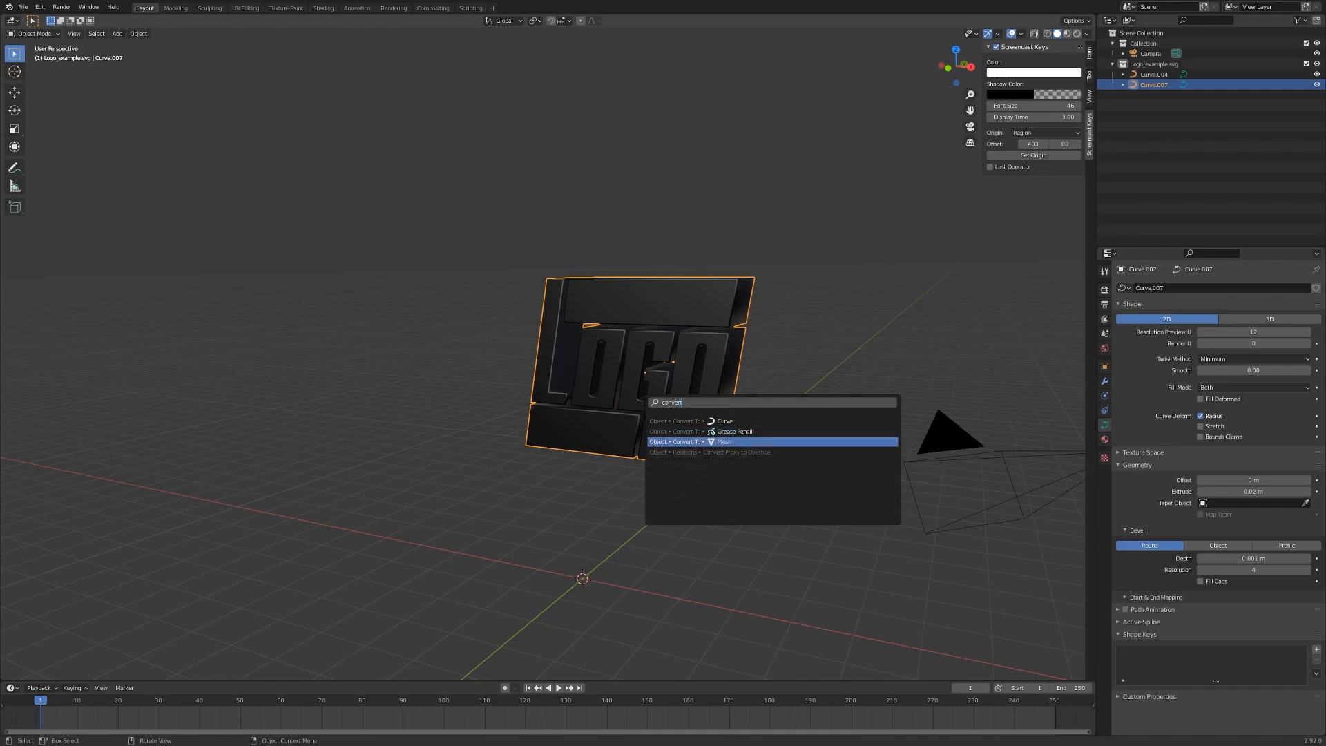
{"action": "left_click", "coordinate": [724, 442]}
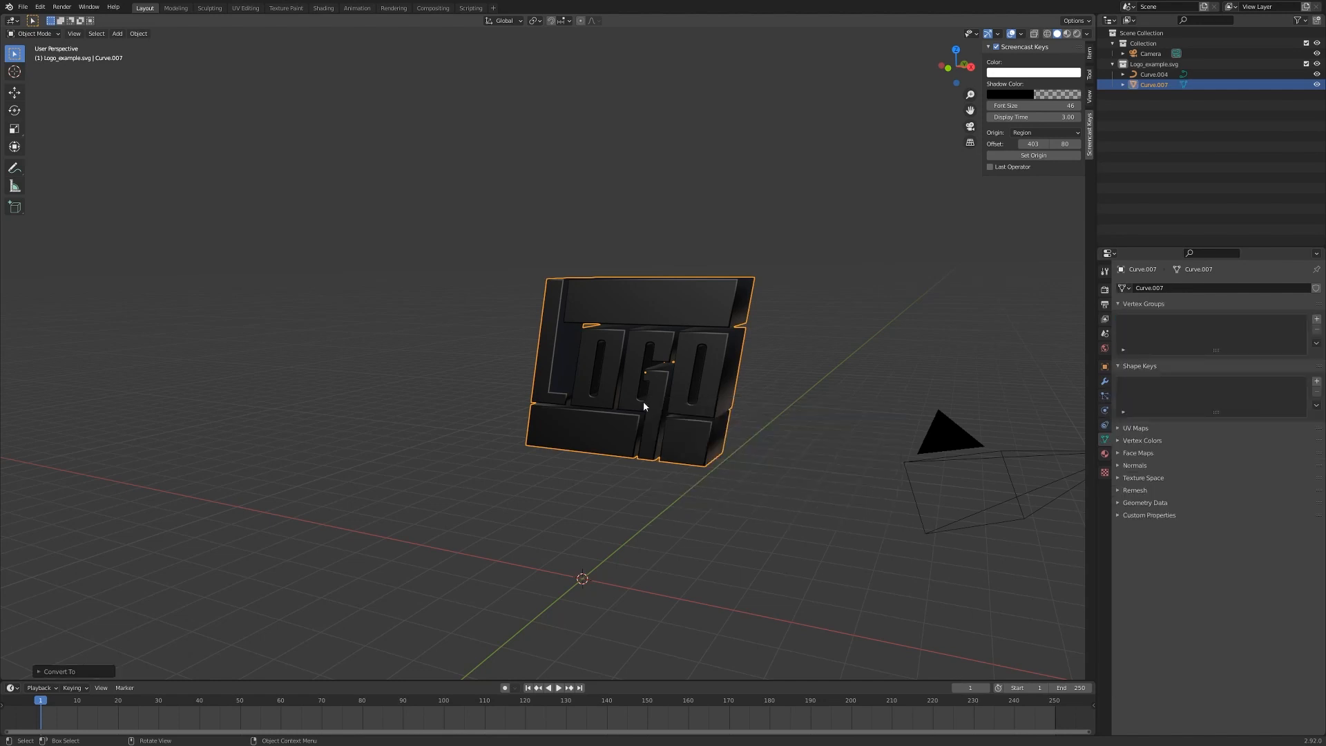
{"action": "key", "text": "Tab"}
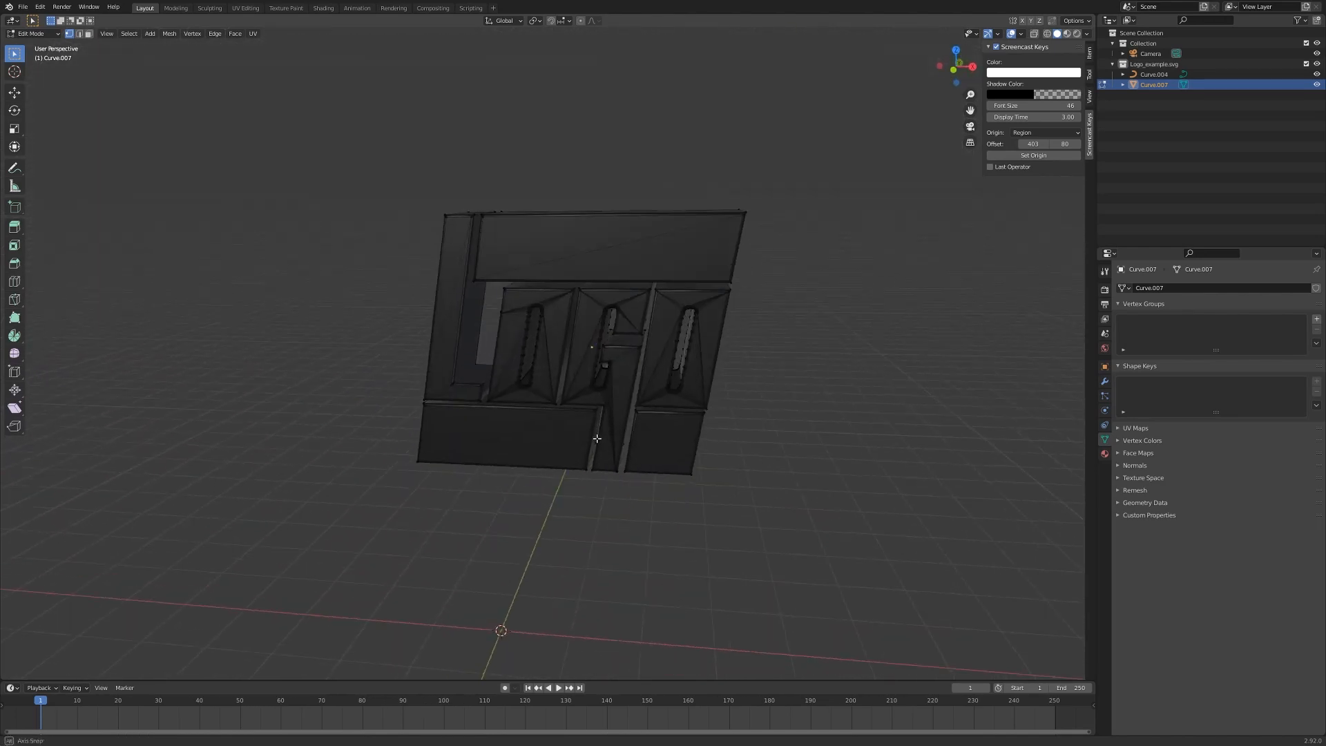
From front ortho view, select the linked geometry of each letter, leaving the bars unselected
{"action": "left_click_drag", "start_coordinate": [592, 423], "coordinate": [555, 516]}
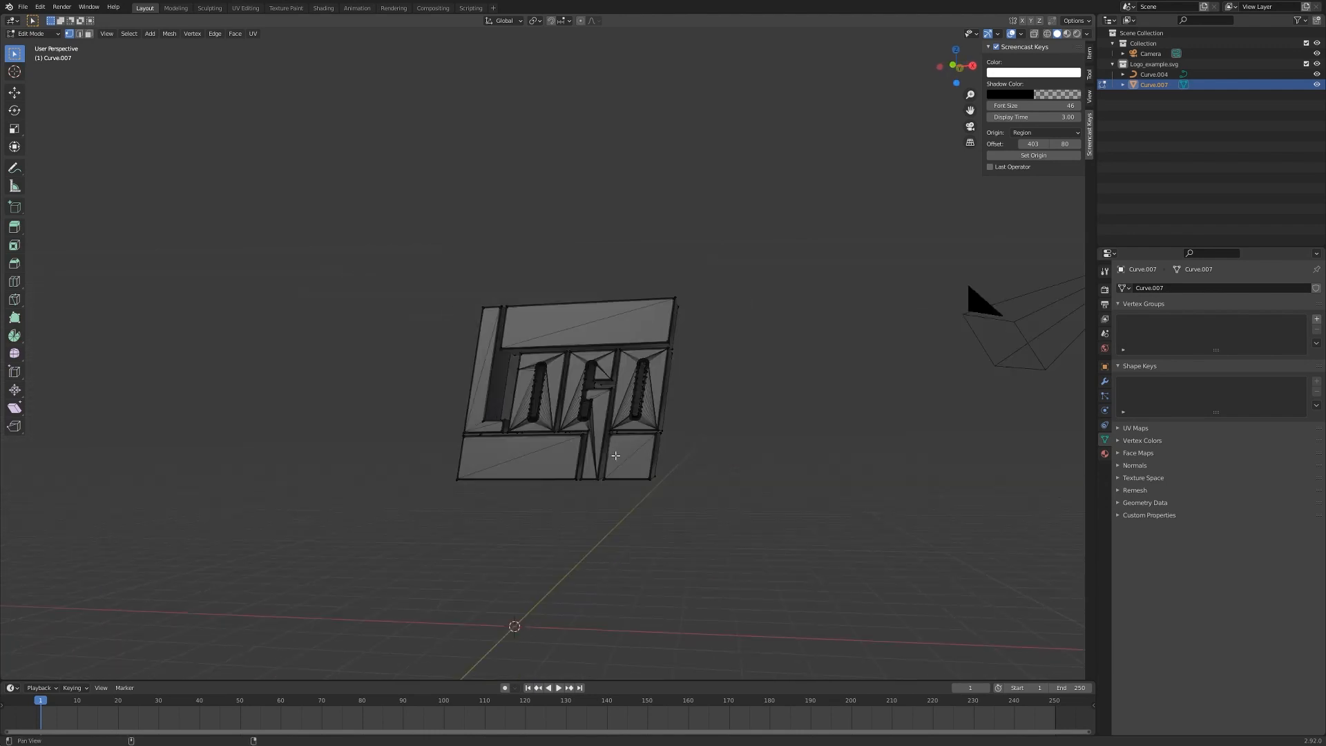
{"action": "key", "text": "KP_1"}
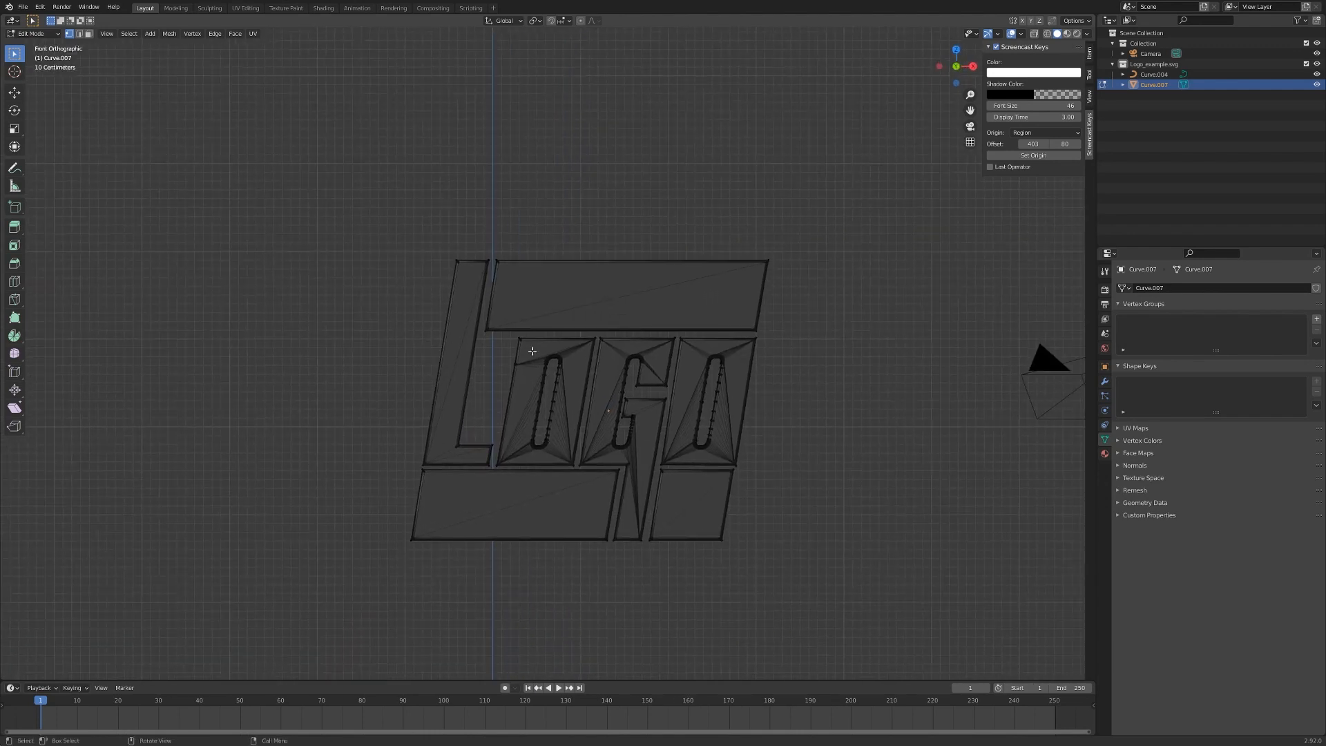
{"action": "mouse_move", "coordinate": [571, 370]}
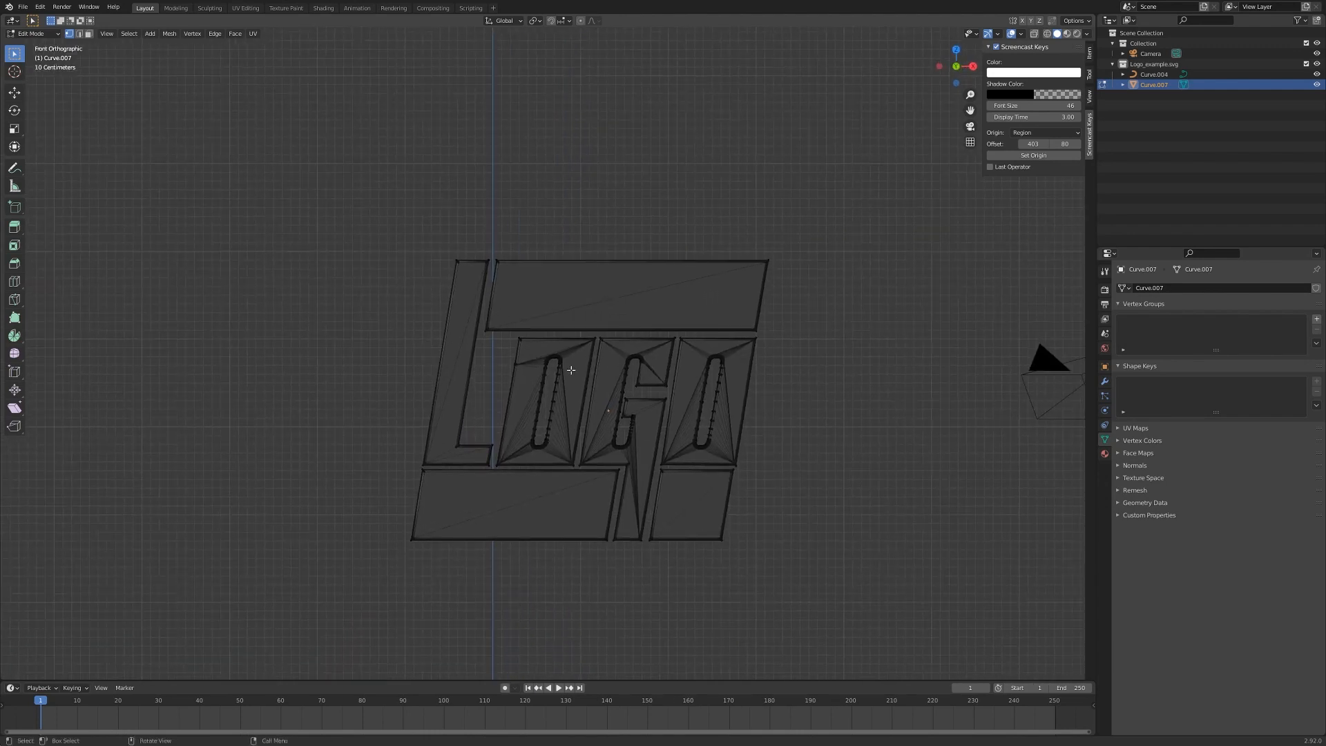
{"action": "left_click_drag", "start_coordinate": [571, 370], "coordinate": [673, 441]}
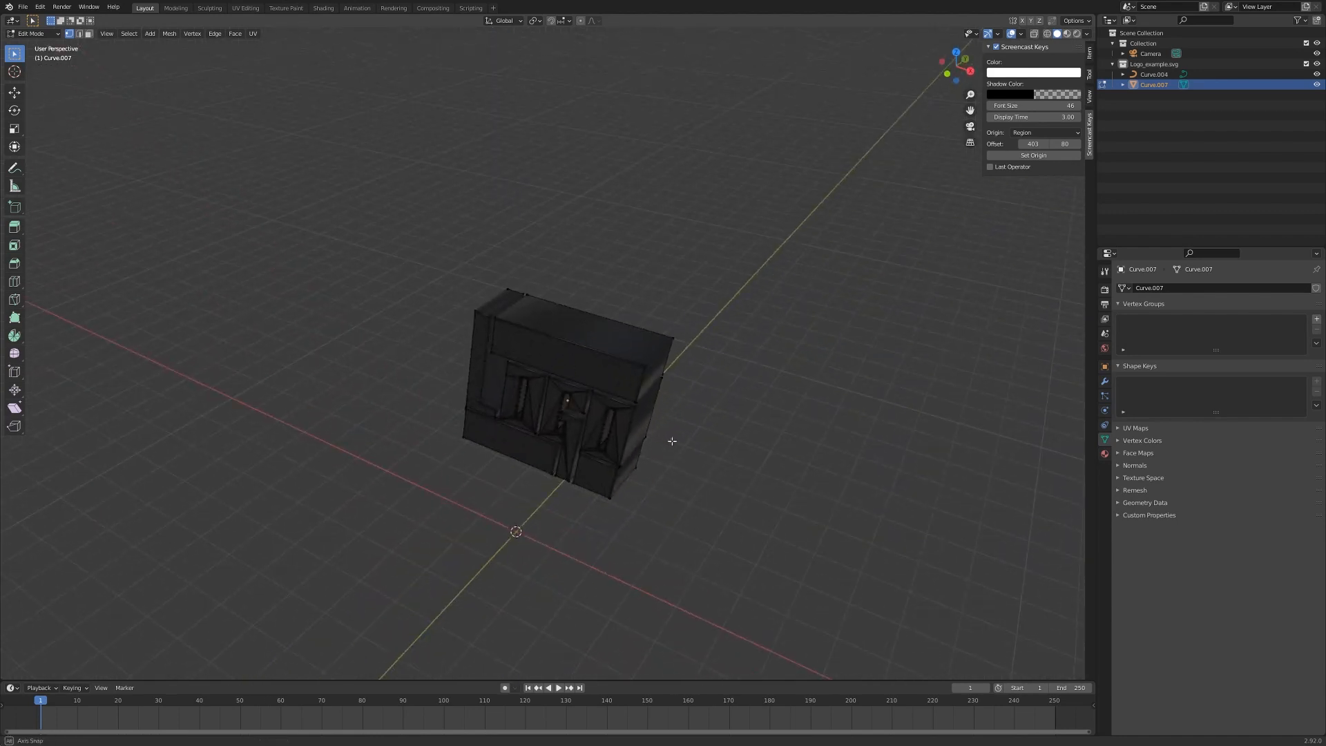
{"action": "key", "text": "KP_1"}
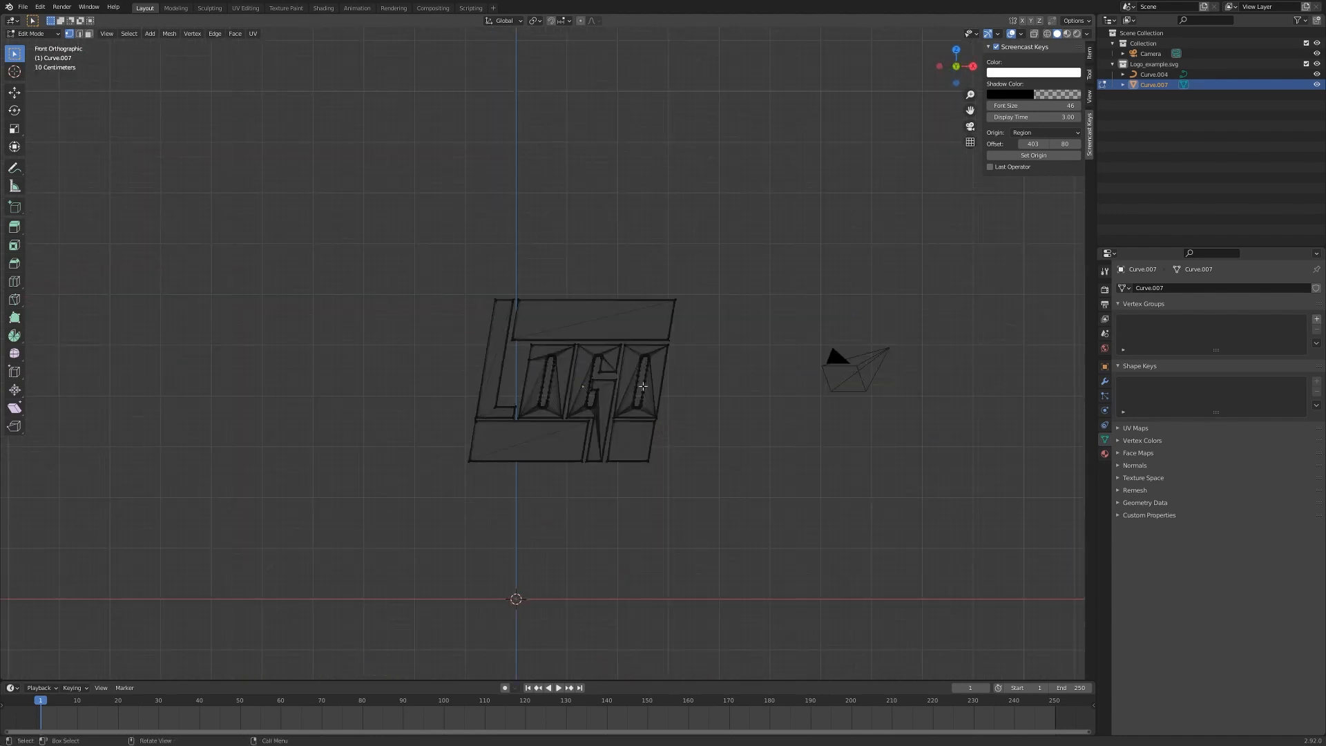
{"action": "key", "text": "z"}
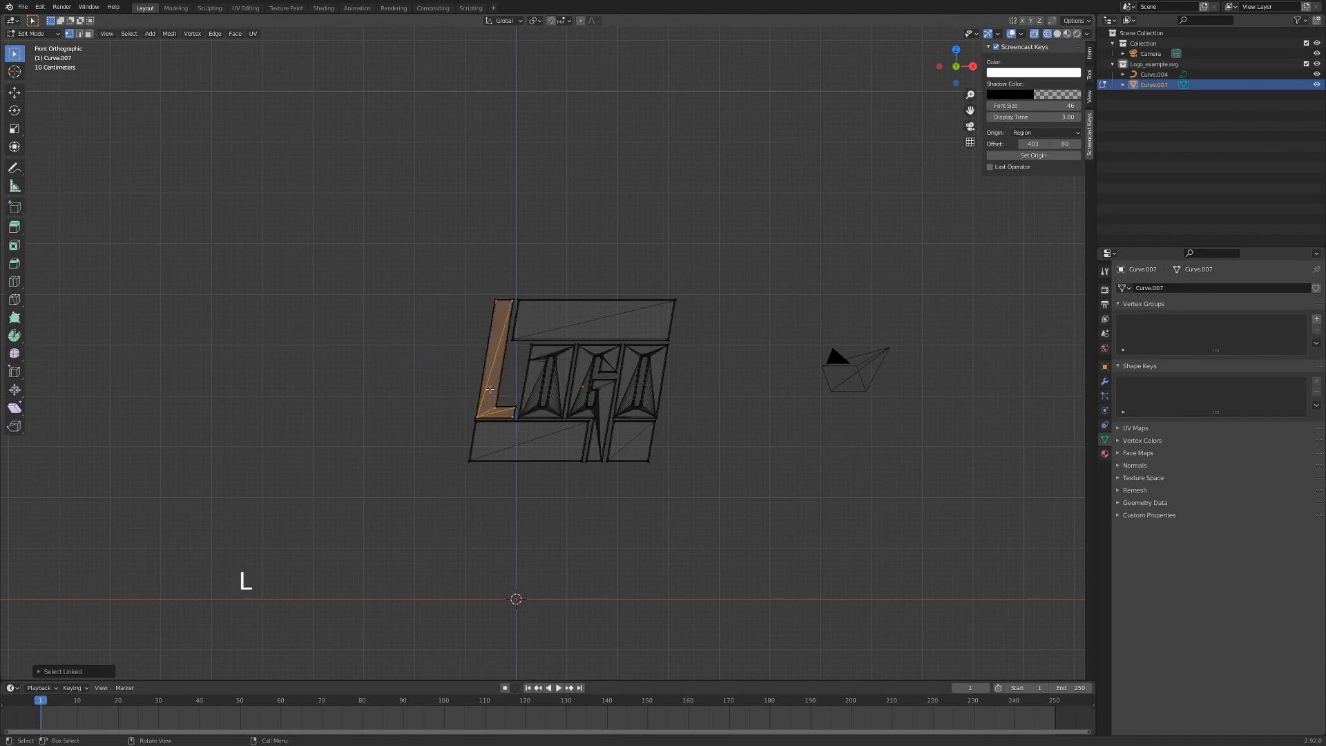
{"action": "key", "text": "l"}
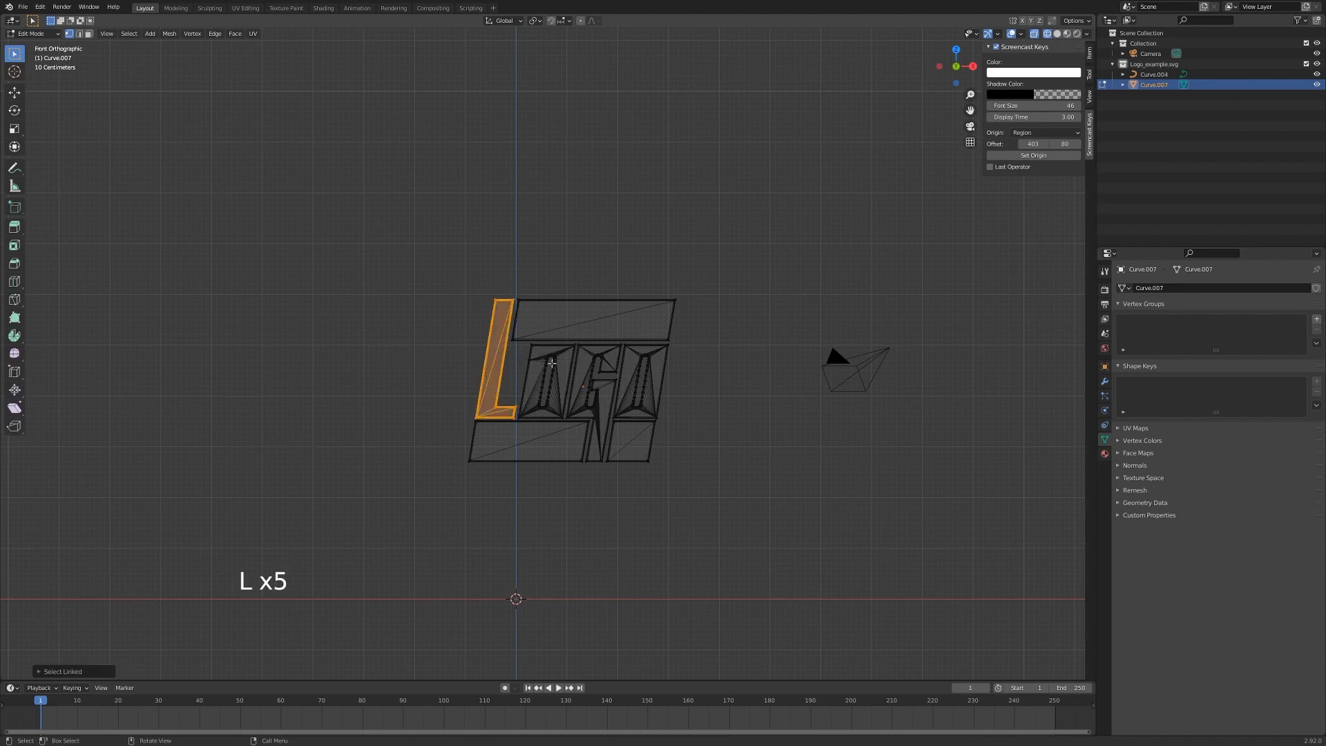
{"action": "left_click", "coordinate": [546, 372]}
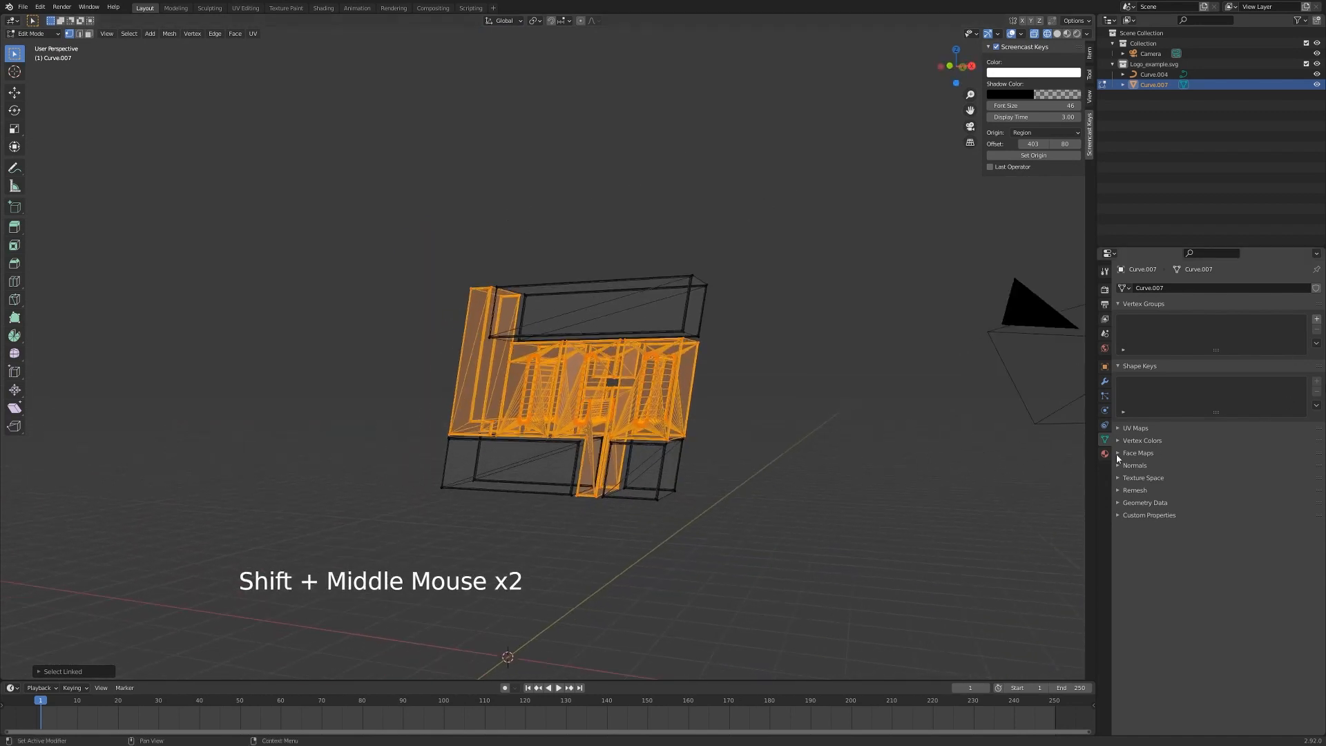
Invert the selection to the bars, assign a new material with orange base colour, and leave Edit Mode
{"action": "left_click", "coordinate": [1104, 439]}
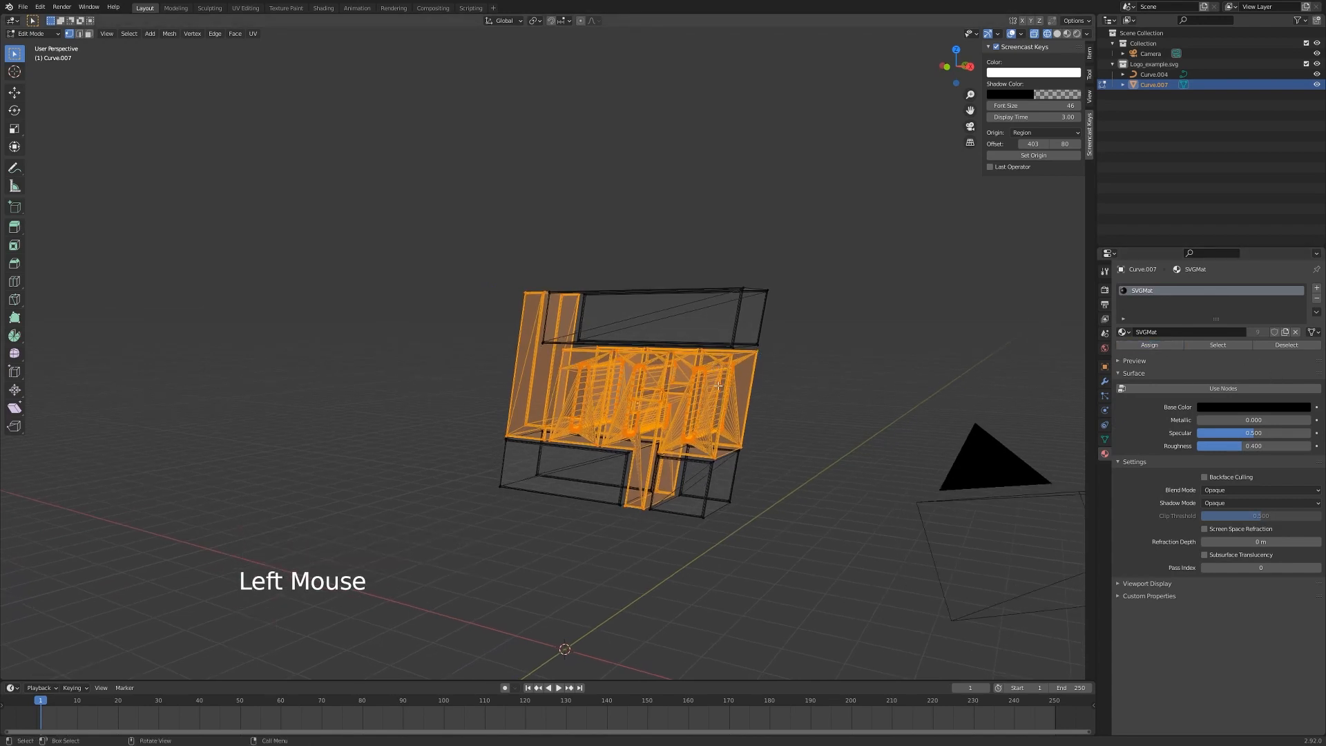
{"action": "key", "text": "ctrl+i"}
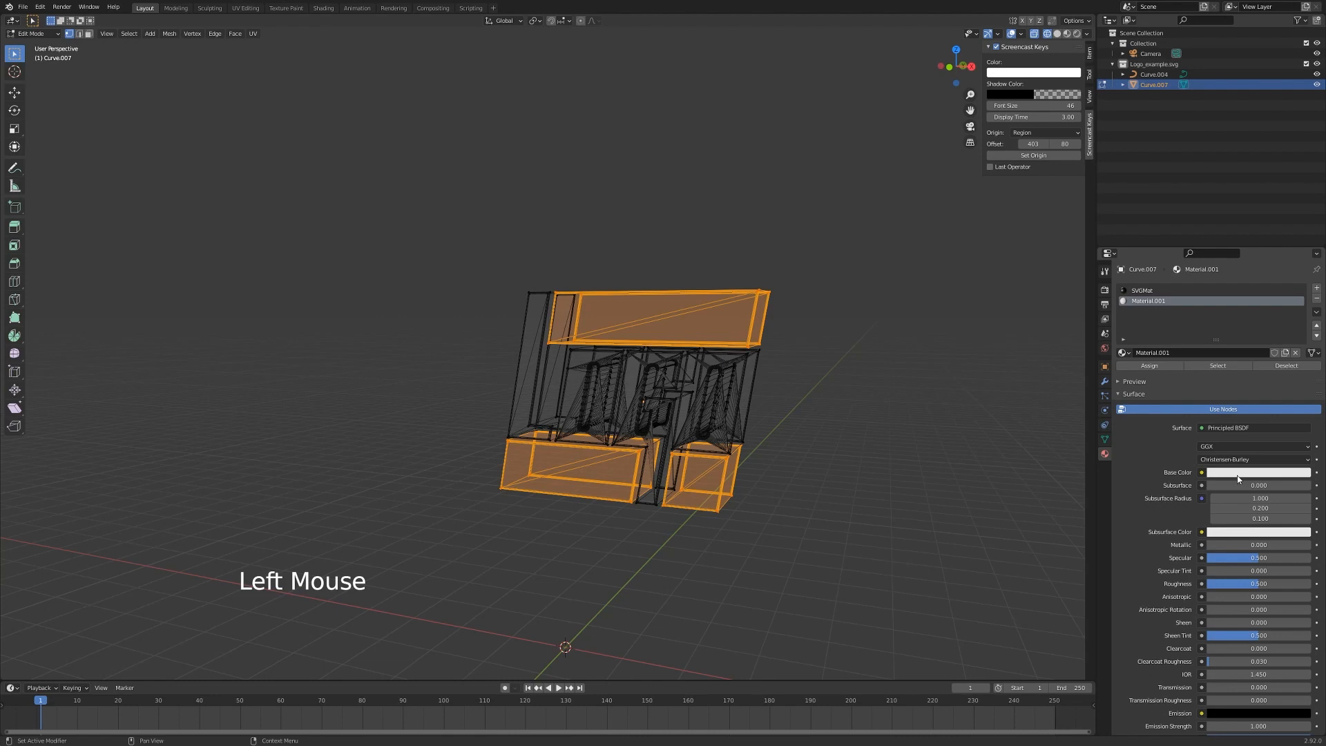
{"action": "left_click", "coordinate": [1259, 473]}
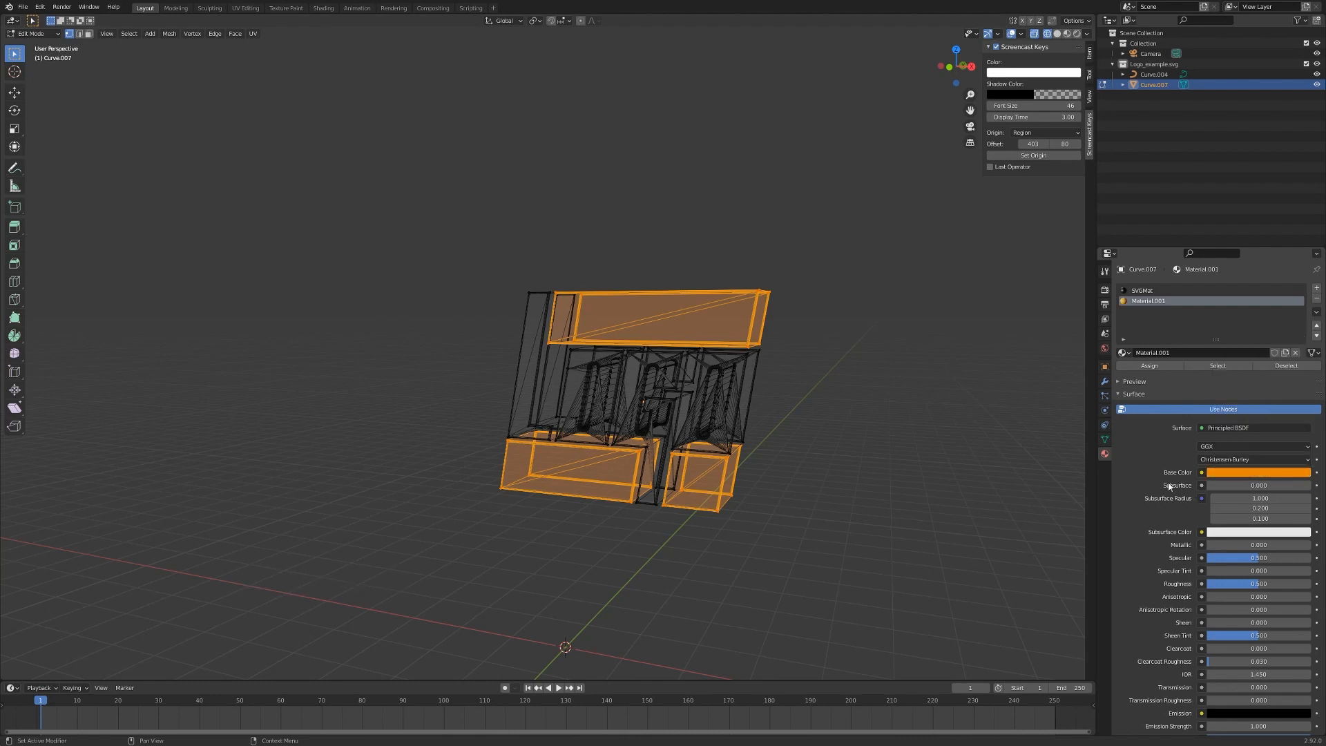
{"action": "left_click", "coordinate": [1260, 472]}
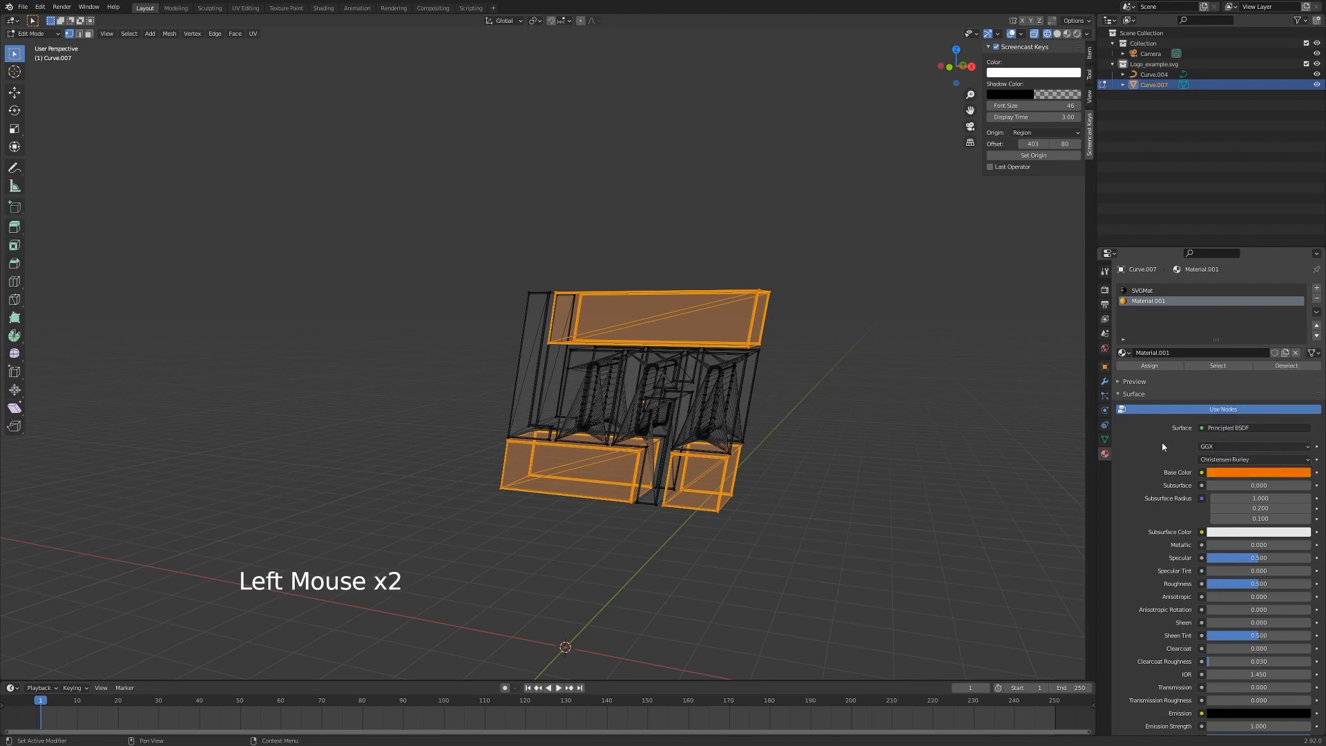
{"action": "key", "text": "z"}
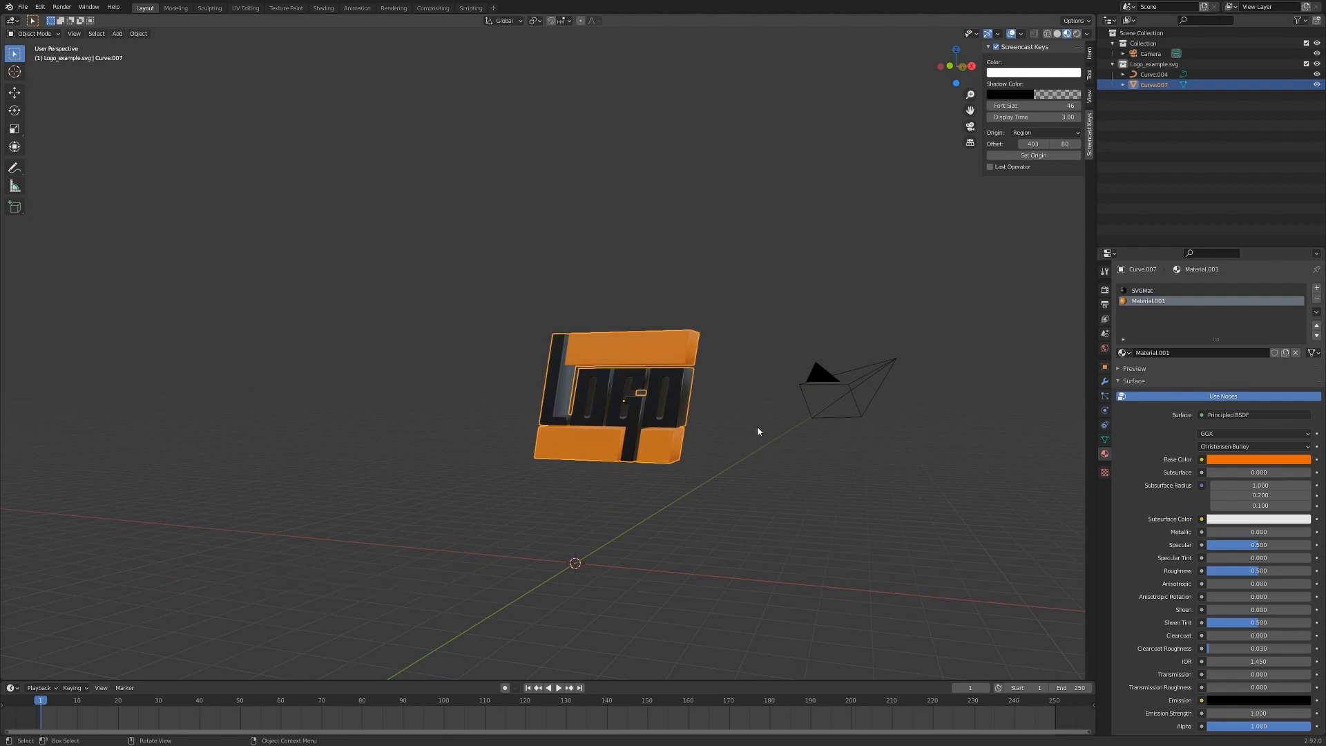
Select the camera, rotate and move it to sit in front of the logo
{"action": "double_click", "coordinate": [1142, 290]}
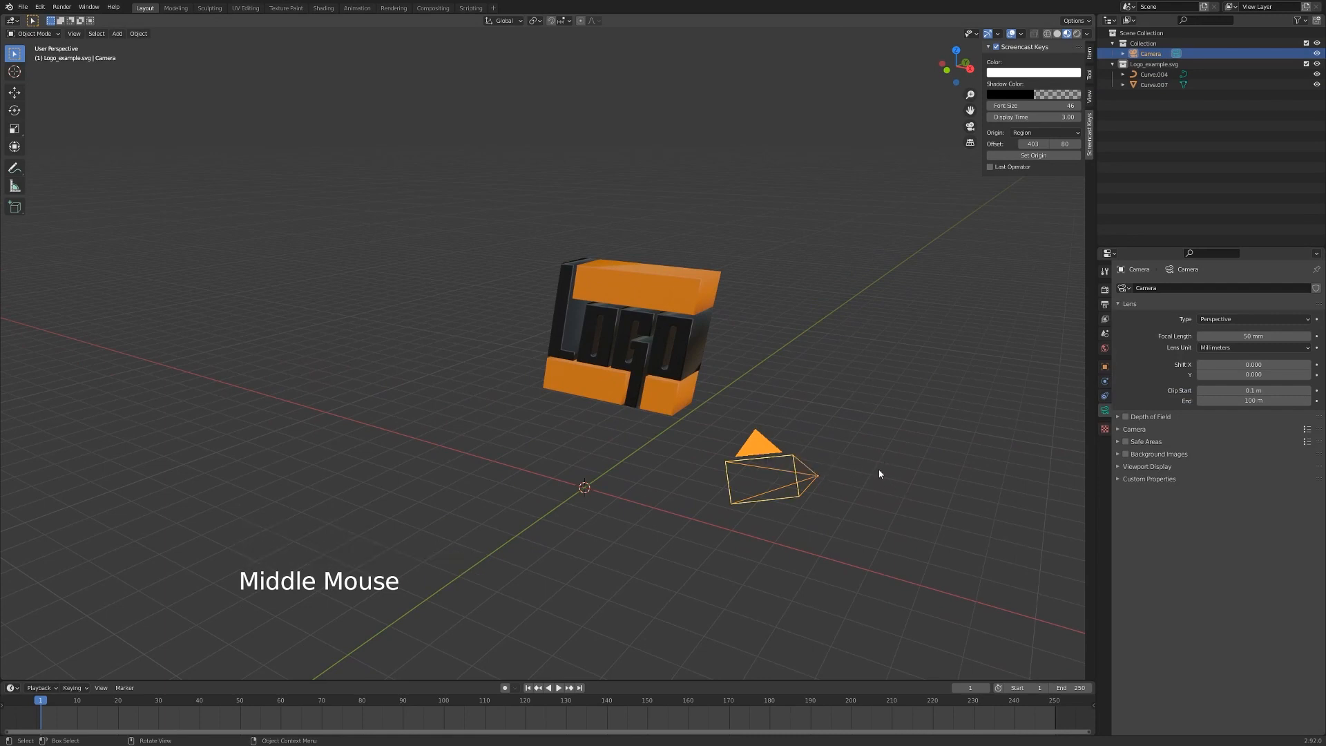
{"action": "left_click", "coordinate": [765, 474]}
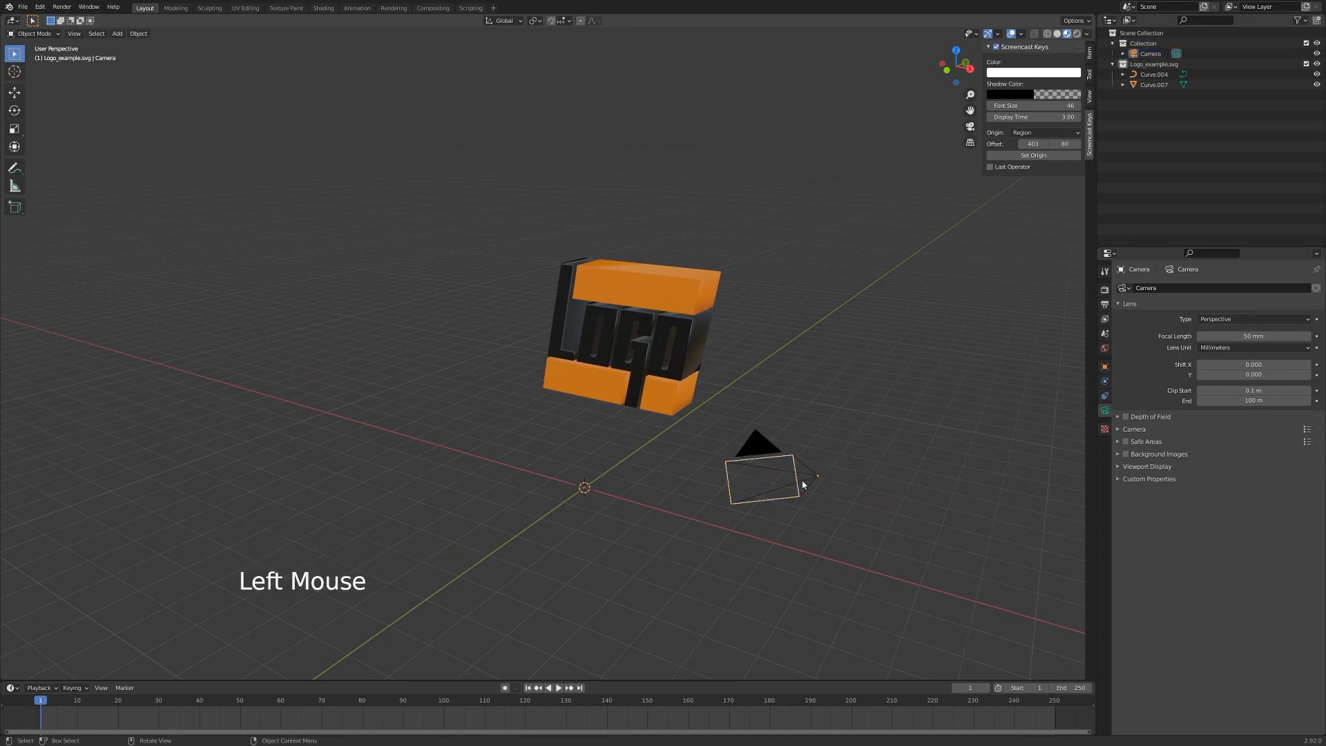
{"action": "left_click", "coordinate": [766, 474]}
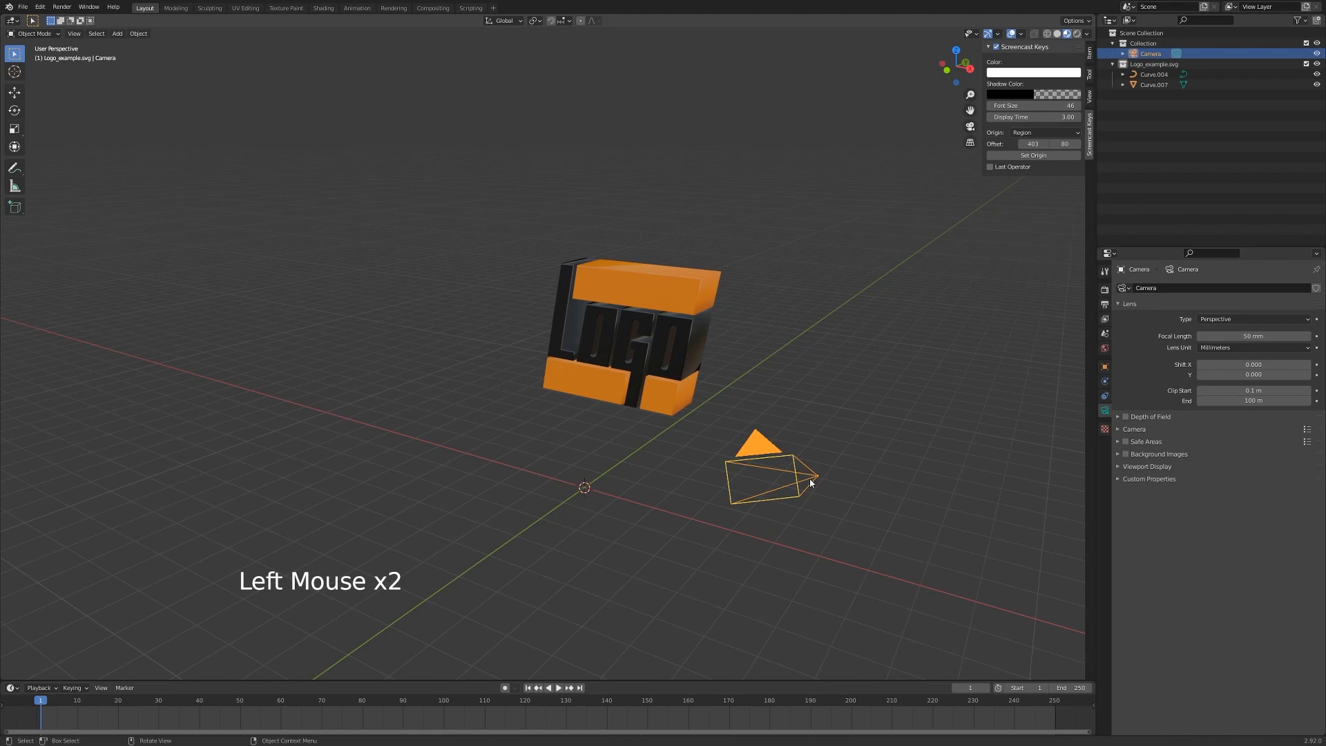
{"action": "key", "text": "alt+r"}
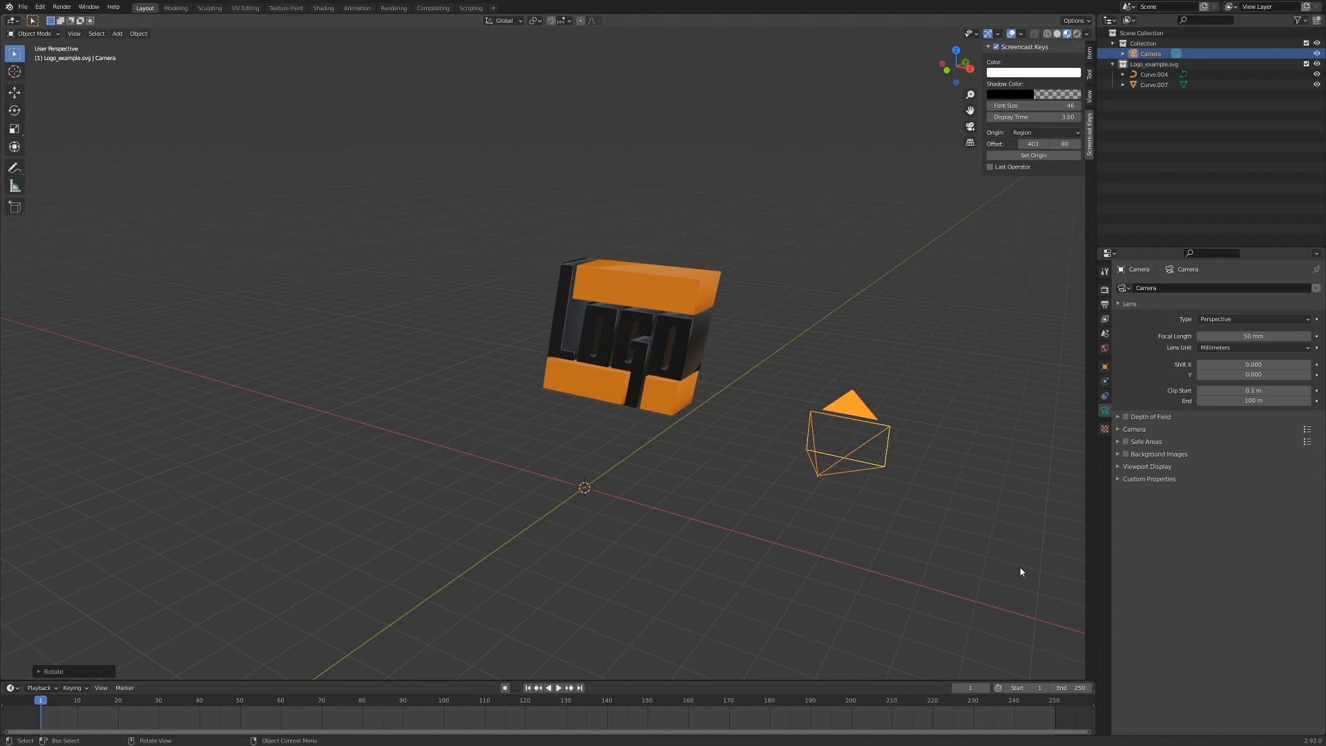
{"action": "key", "text": "g"}
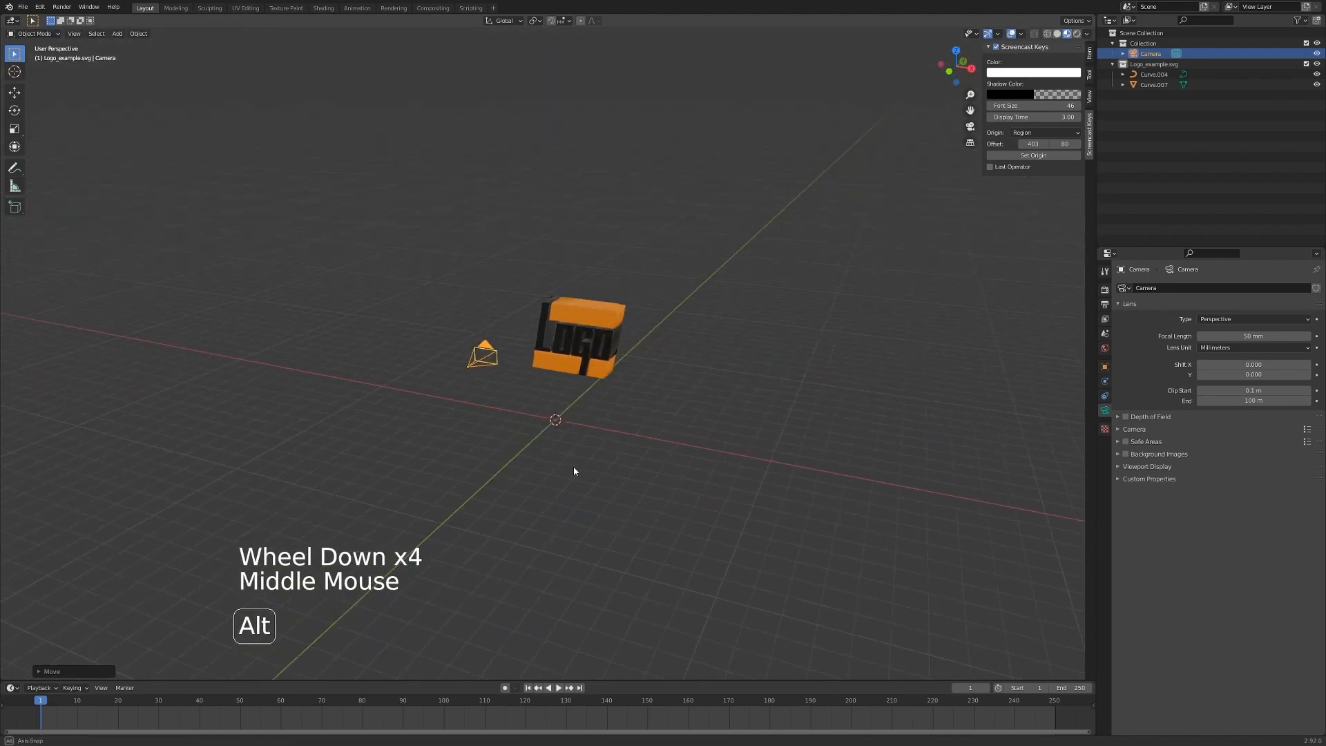
{"action": "key", "text": "g"}
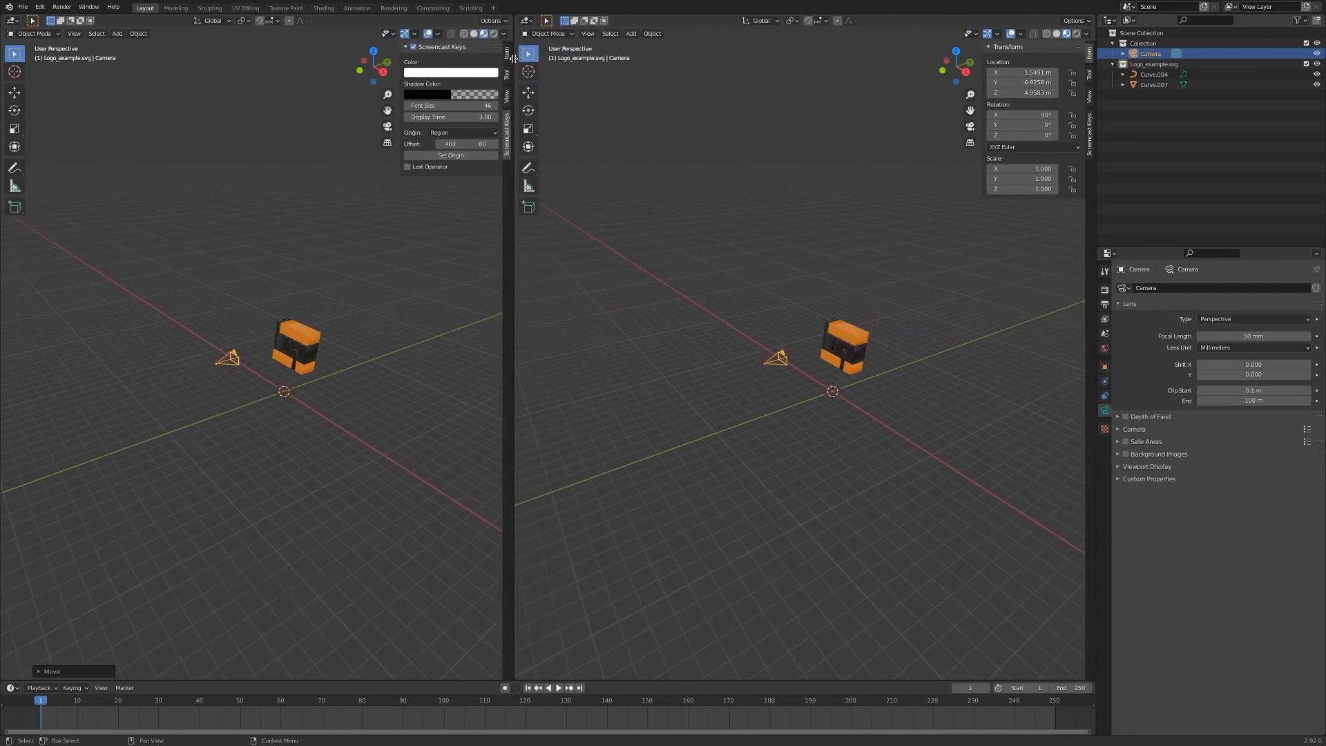
Look through the camera, undo two changes, then trackball-rotate the logo to a tilted angle
{"action": "key", "text": "KP_0"}
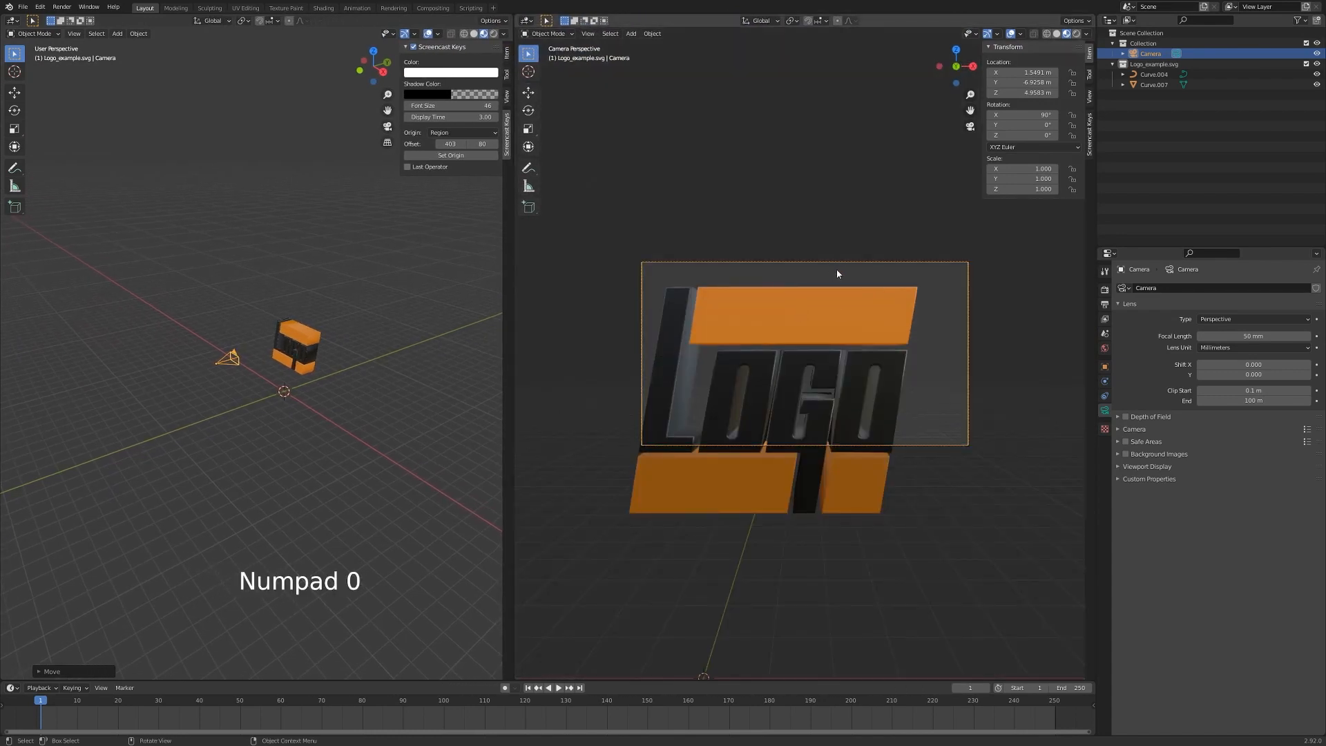
{"action": "key", "text": "g"}
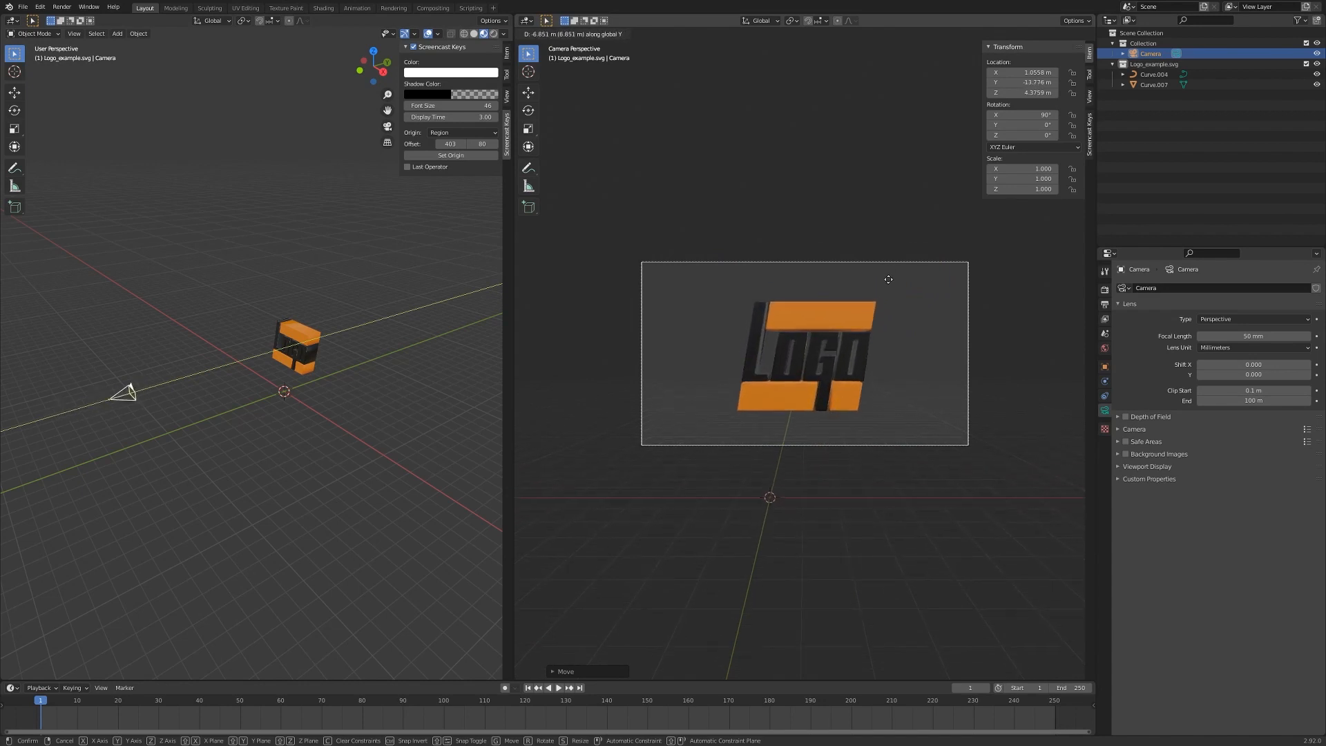
{"action": "key", "text": "ctrl+z"}
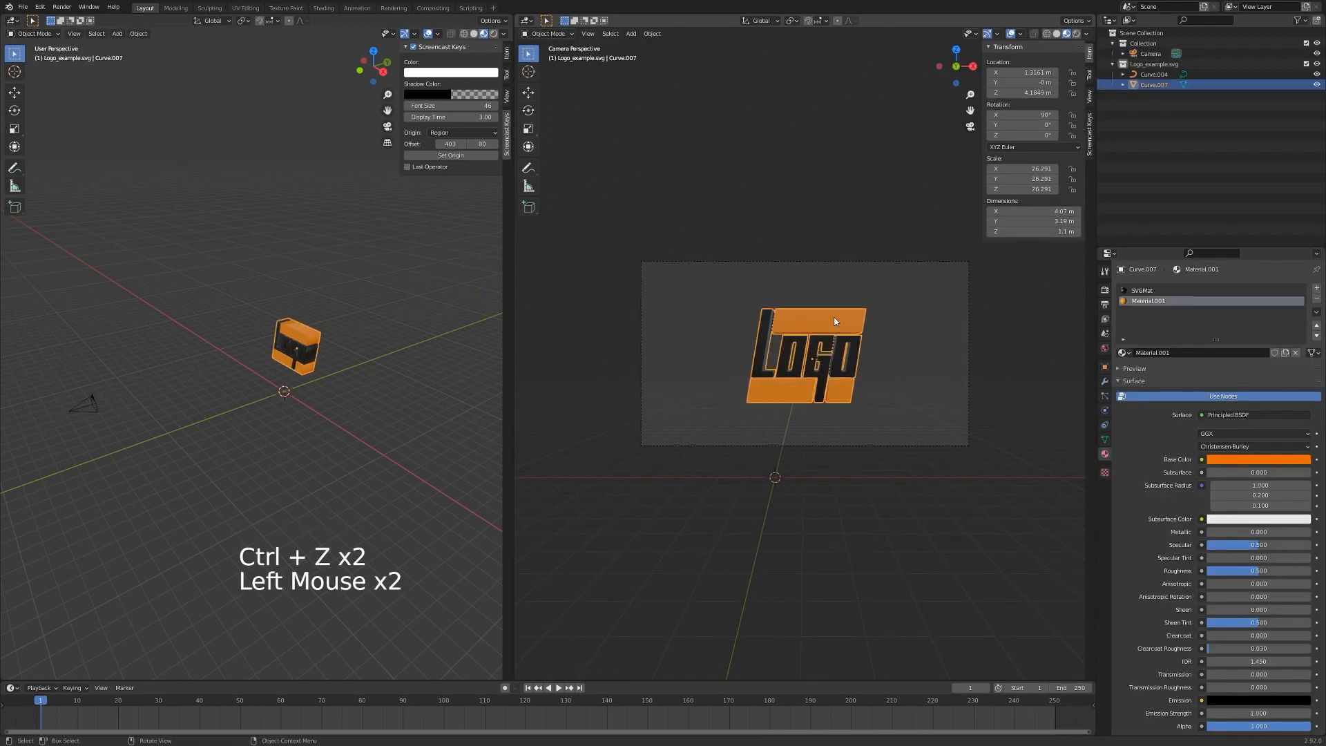
{"action": "key", "text": "r"}
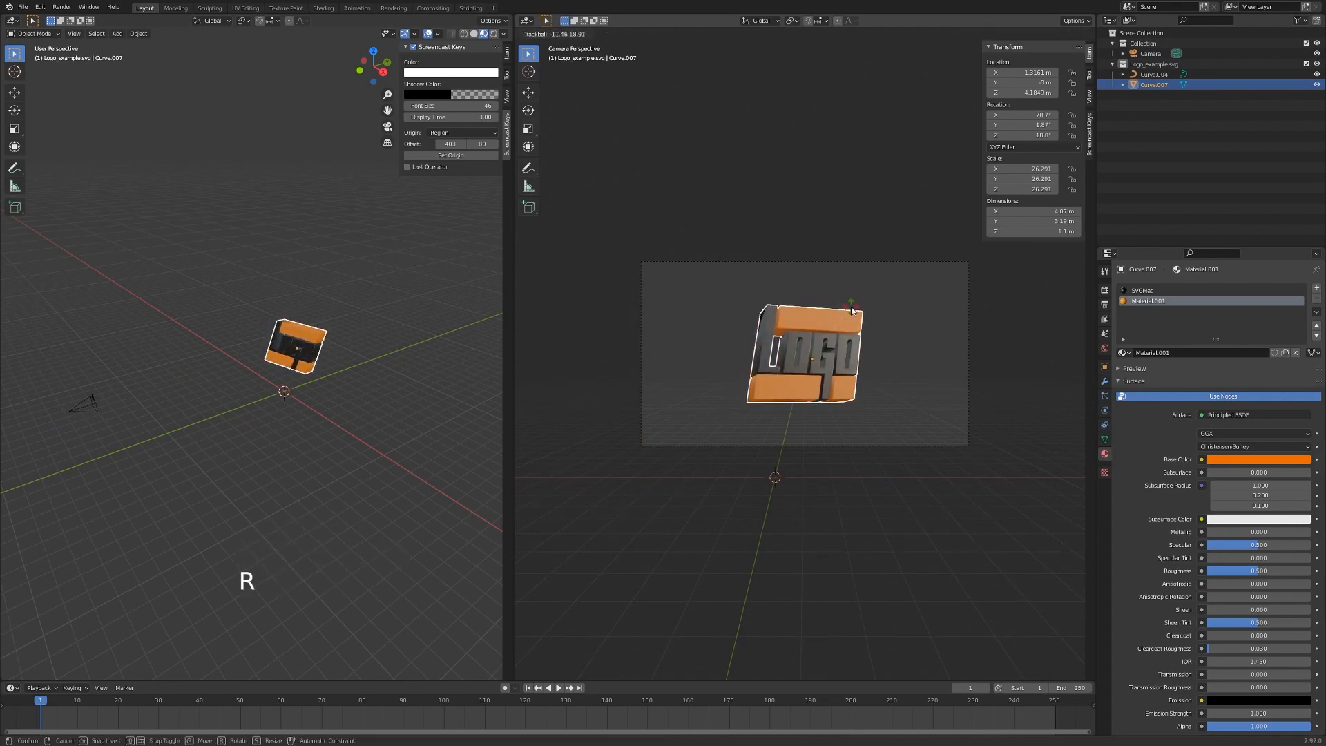
{"action": "key", "text": "r"}
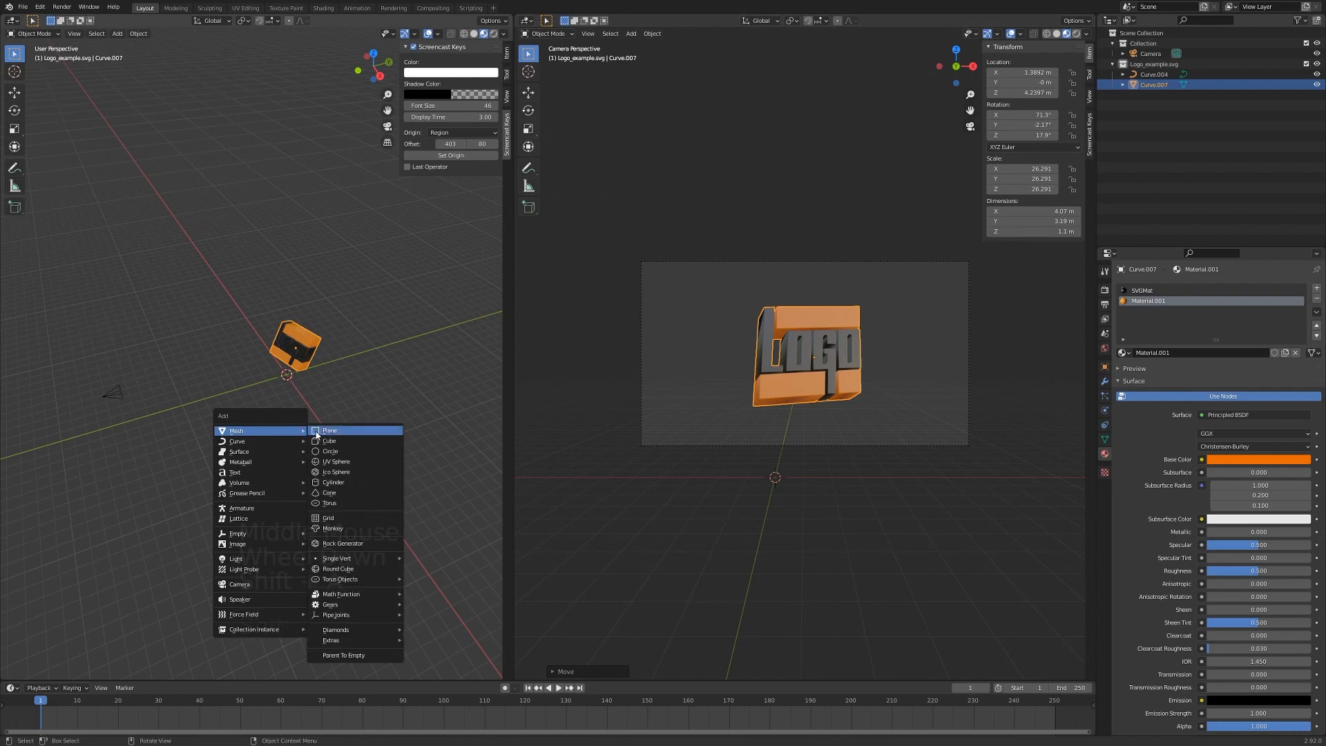
{"action": "mouse_move", "coordinate": [239, 451]}
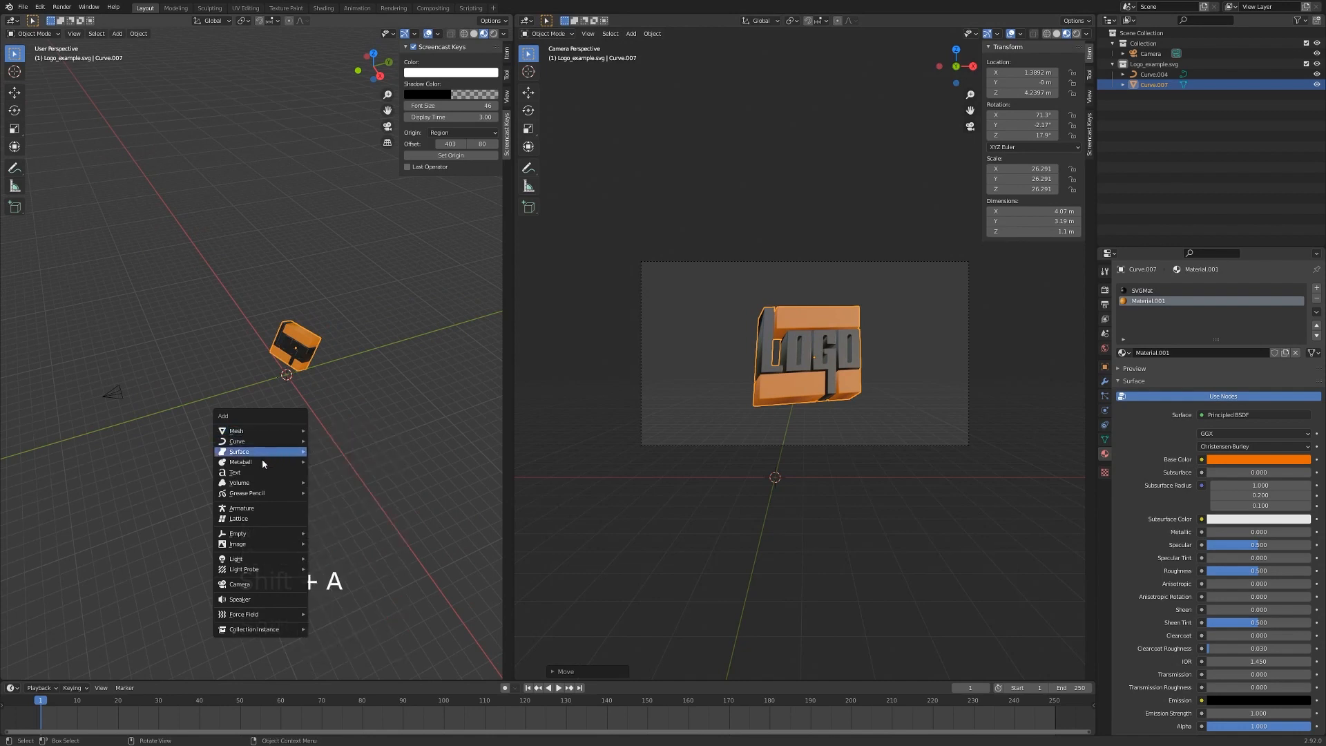
{"action": "mouse_move", "coordinate": [236, 558]}
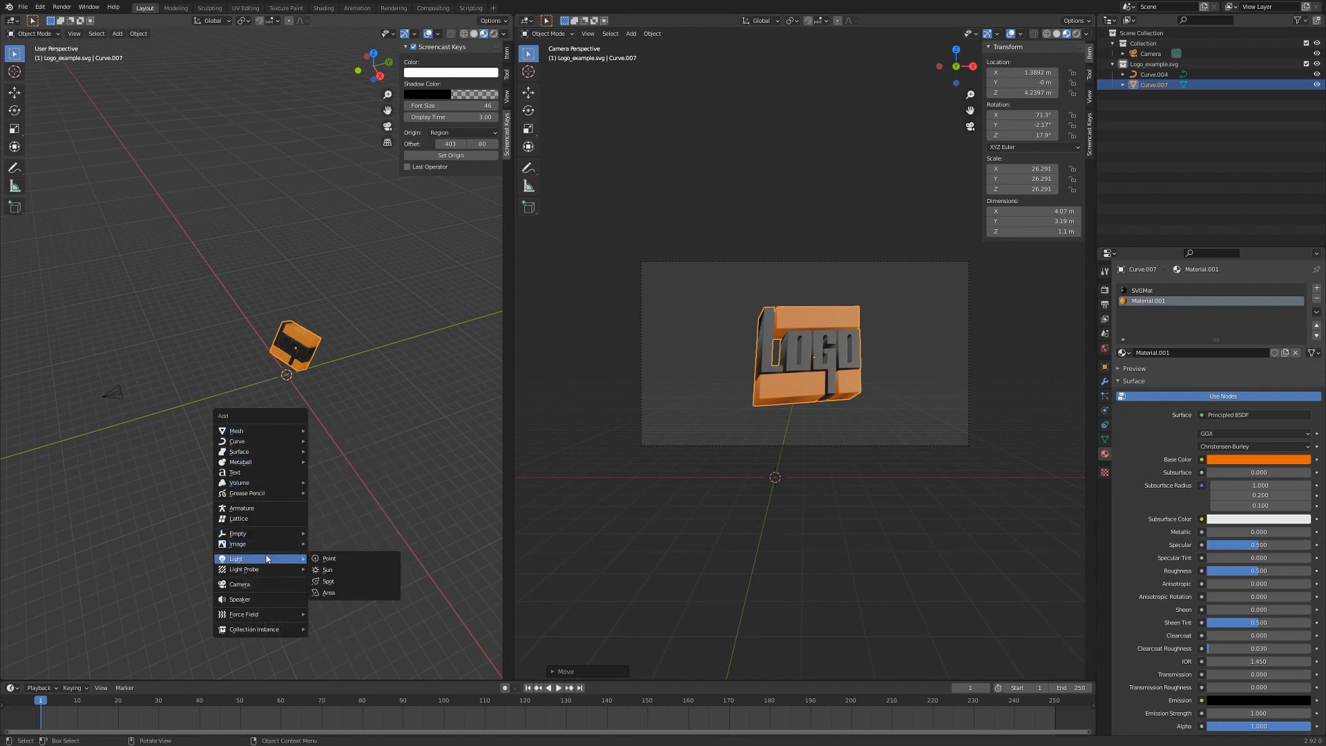
Place an Area light above and beside the logo, aimed at it, with power raised to about 404.5 W
{"action": "left_click", "coordinate": [329, 593]}
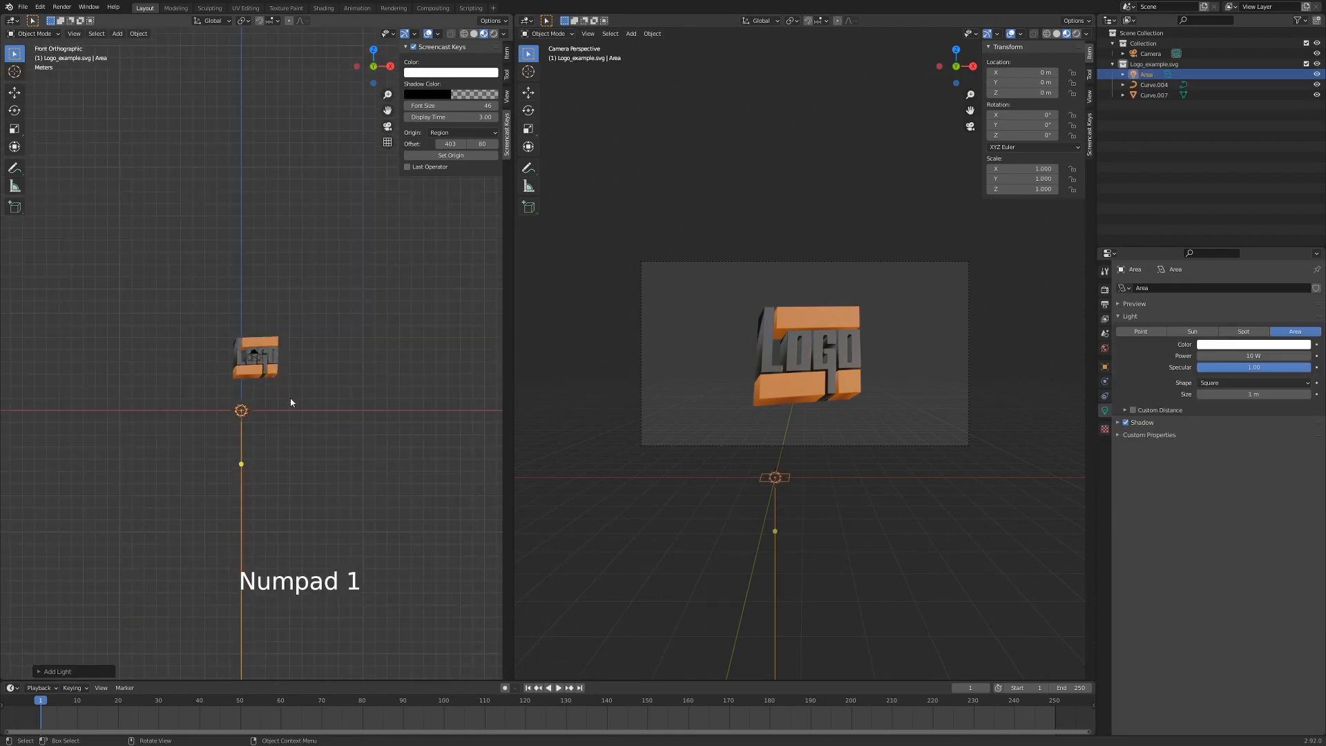
{"action": "key", "text": "G"}
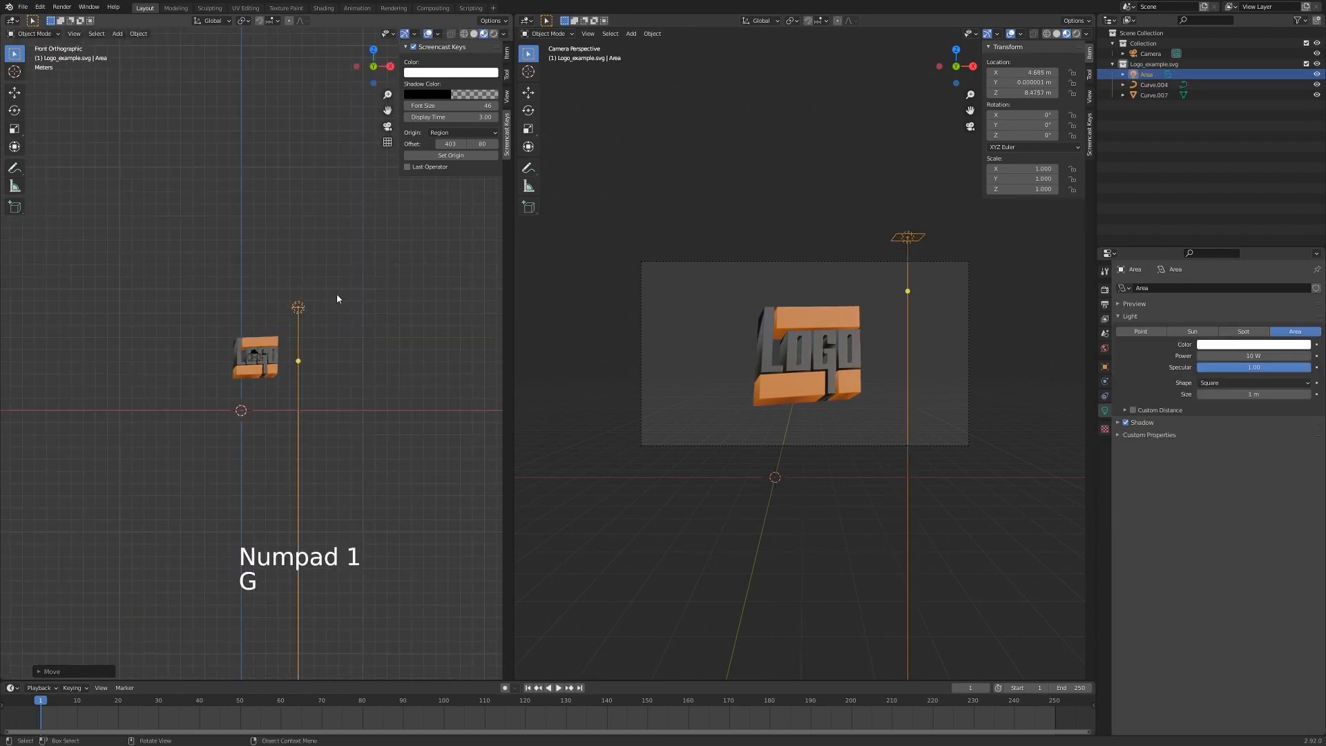
{"action": "key", "text": "r"}
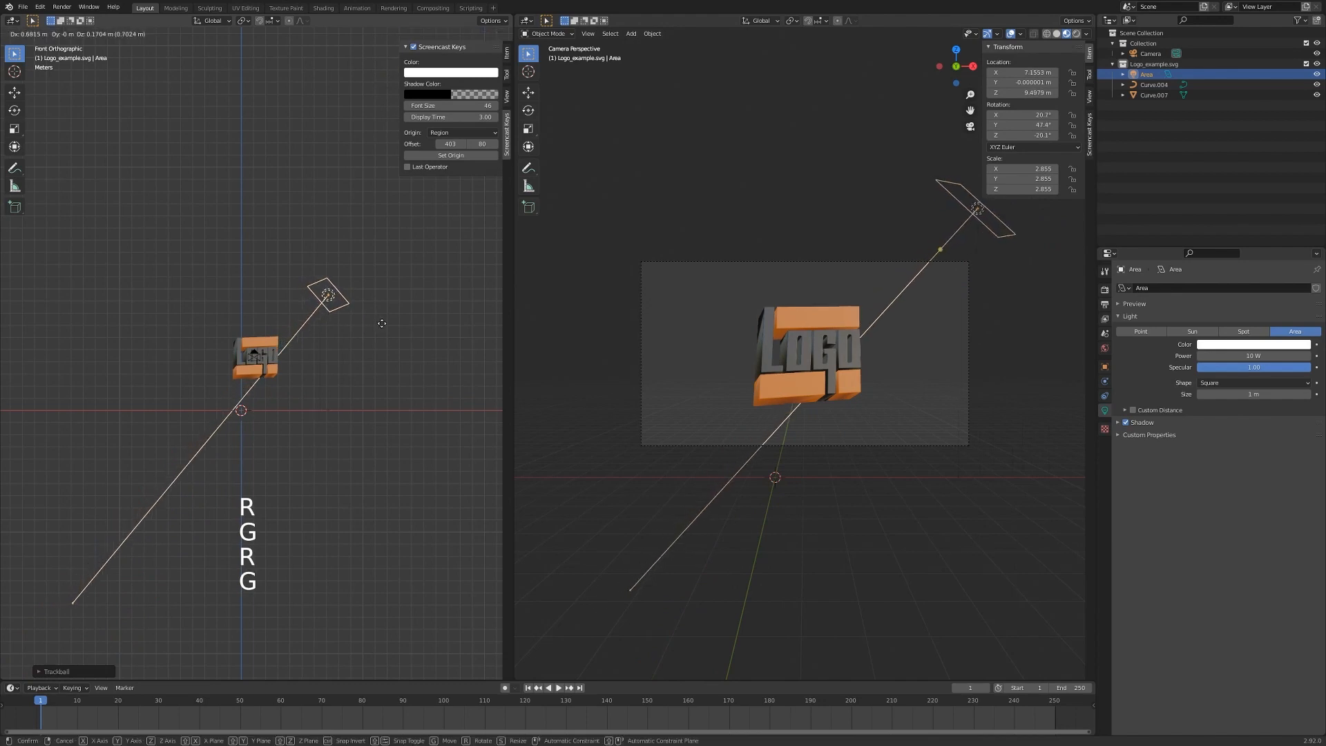
{"action": "key", "text": "KP_7"}
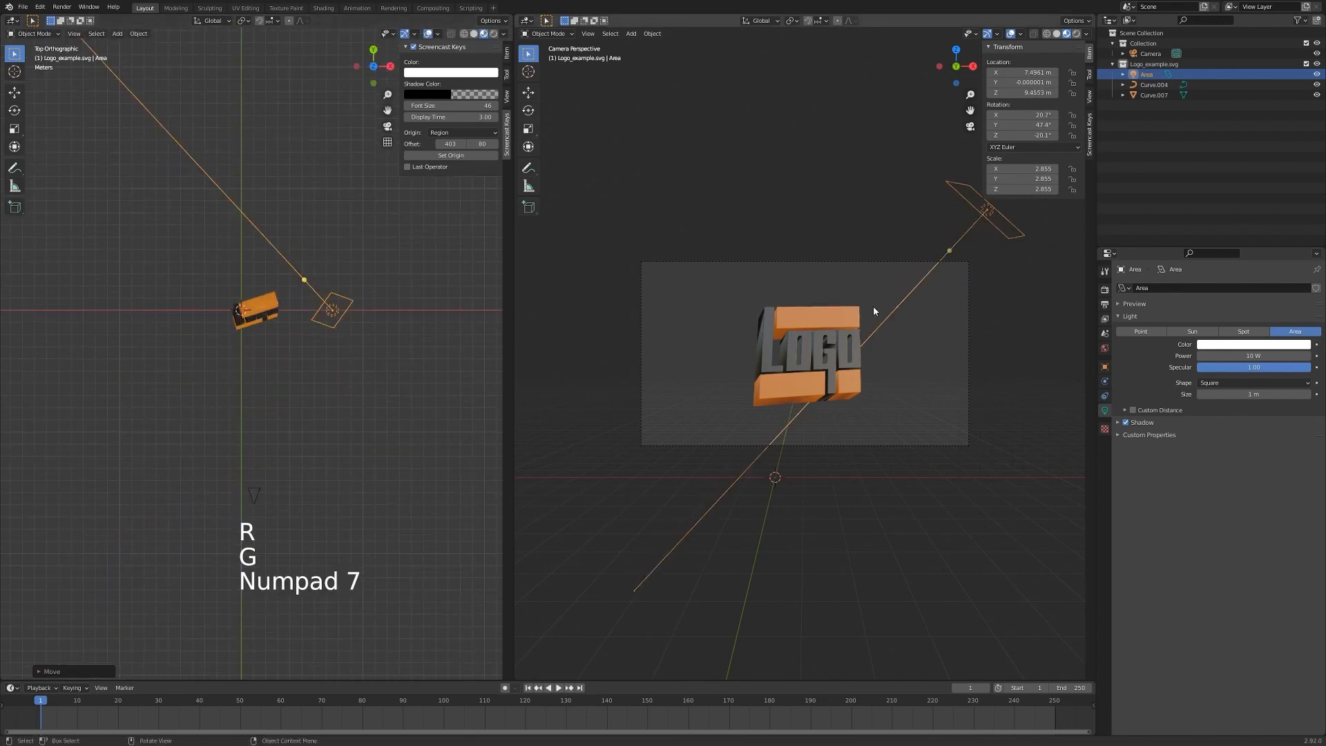
{"action": "key", "text": "z"}
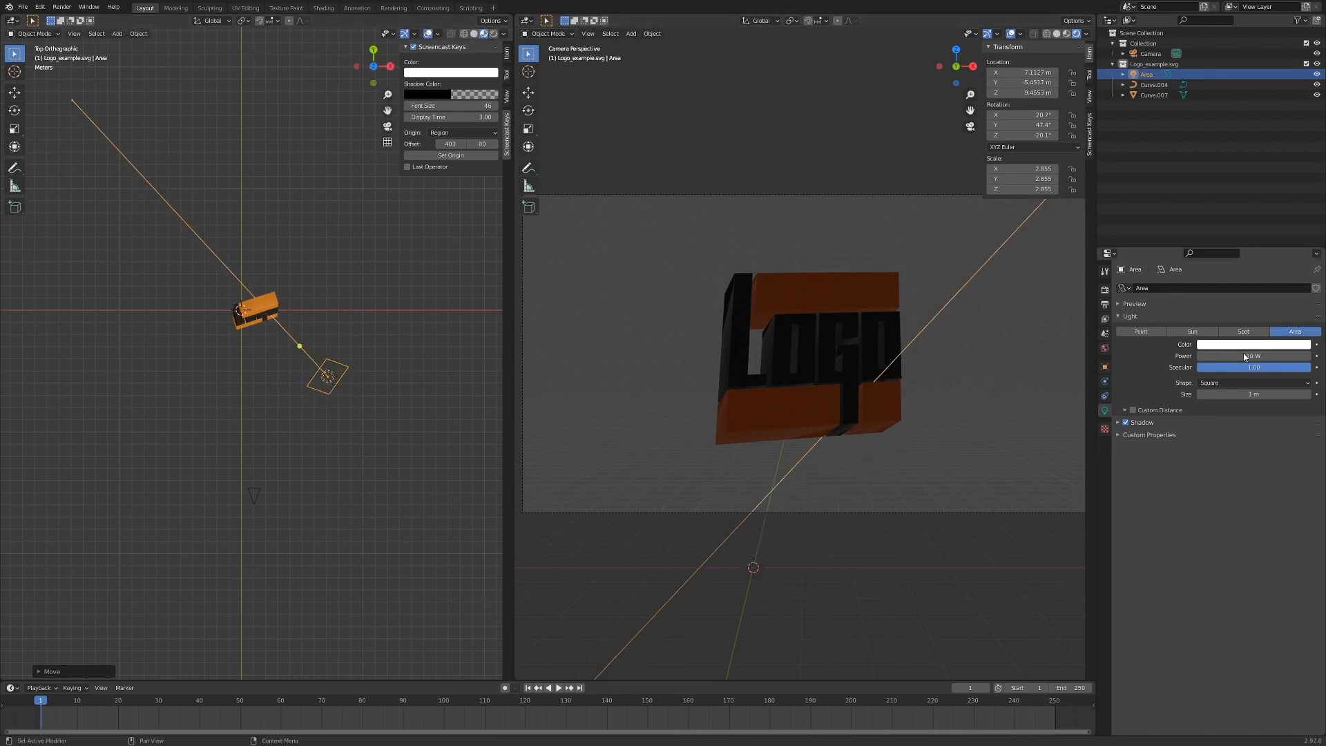
{"action": "left_click_drag", "start_coordinate": [1227, 355], "coordinate": [1254, 355]}
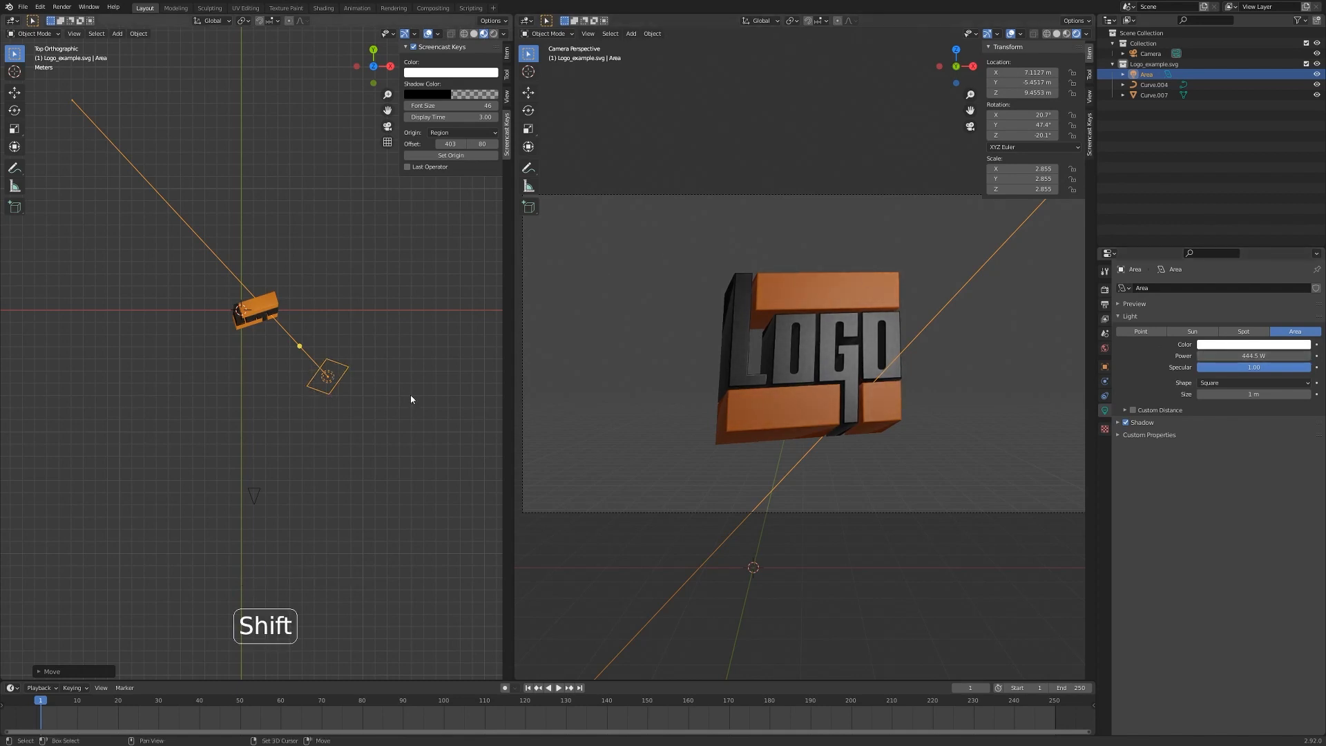
Duplicate the area light twice (Shift+D) and aim the copies at the logo from other sides
{"action": "key", "text": "shift+d"}
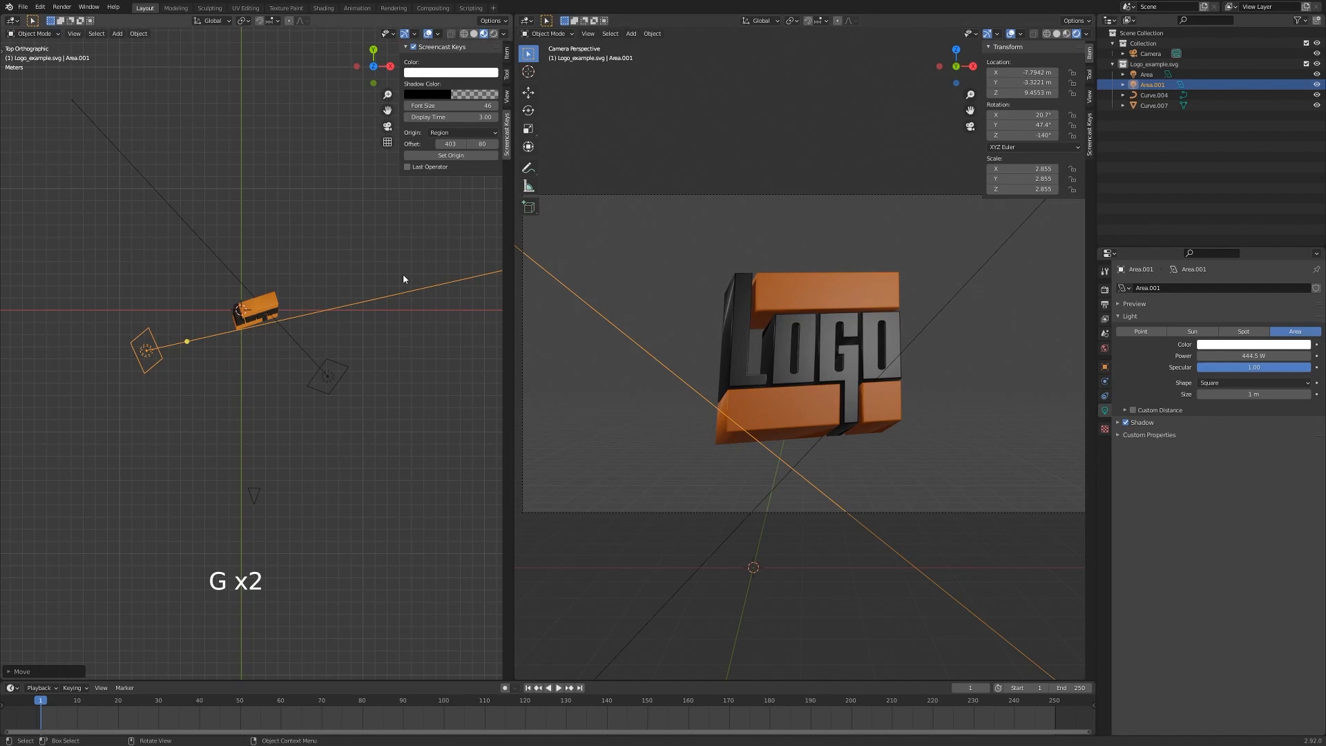
{"action": "key", "text": "r"}
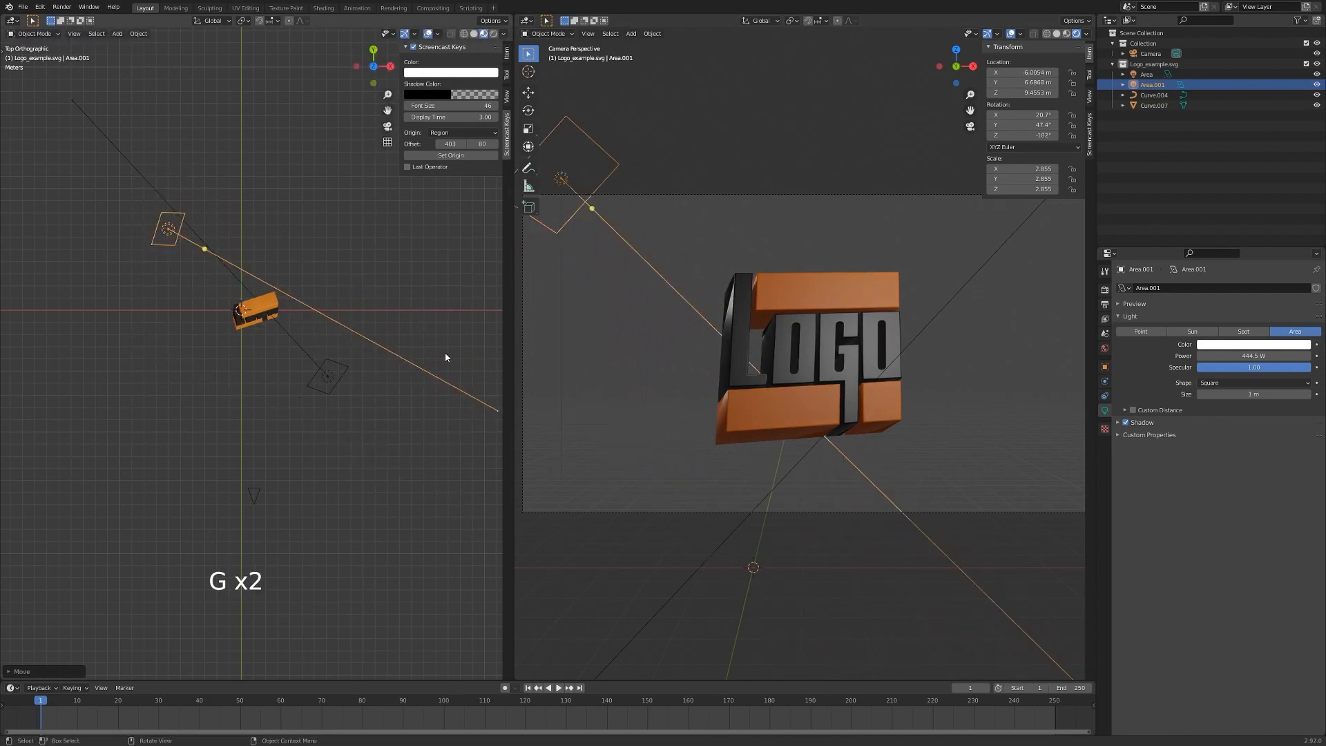
{"action": "key", "text": "r"}
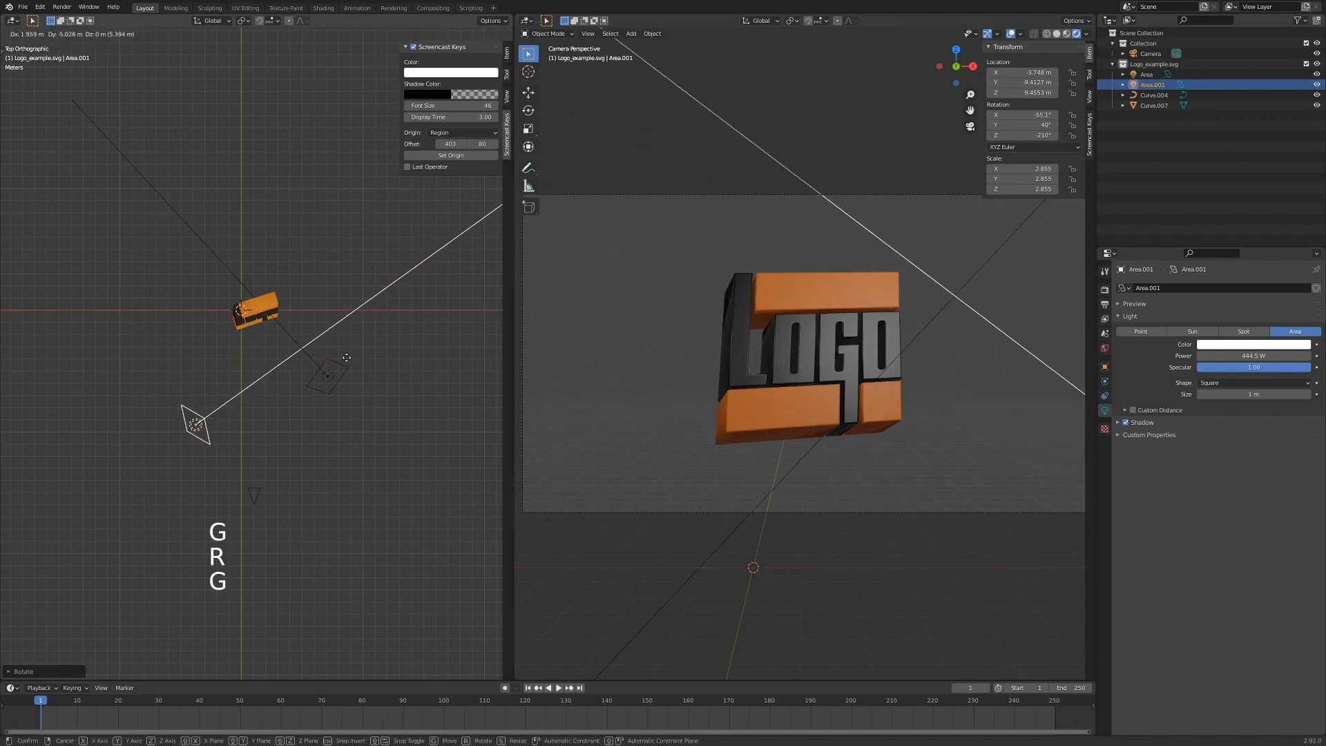
{"action": "key", "text": "shift+d"}
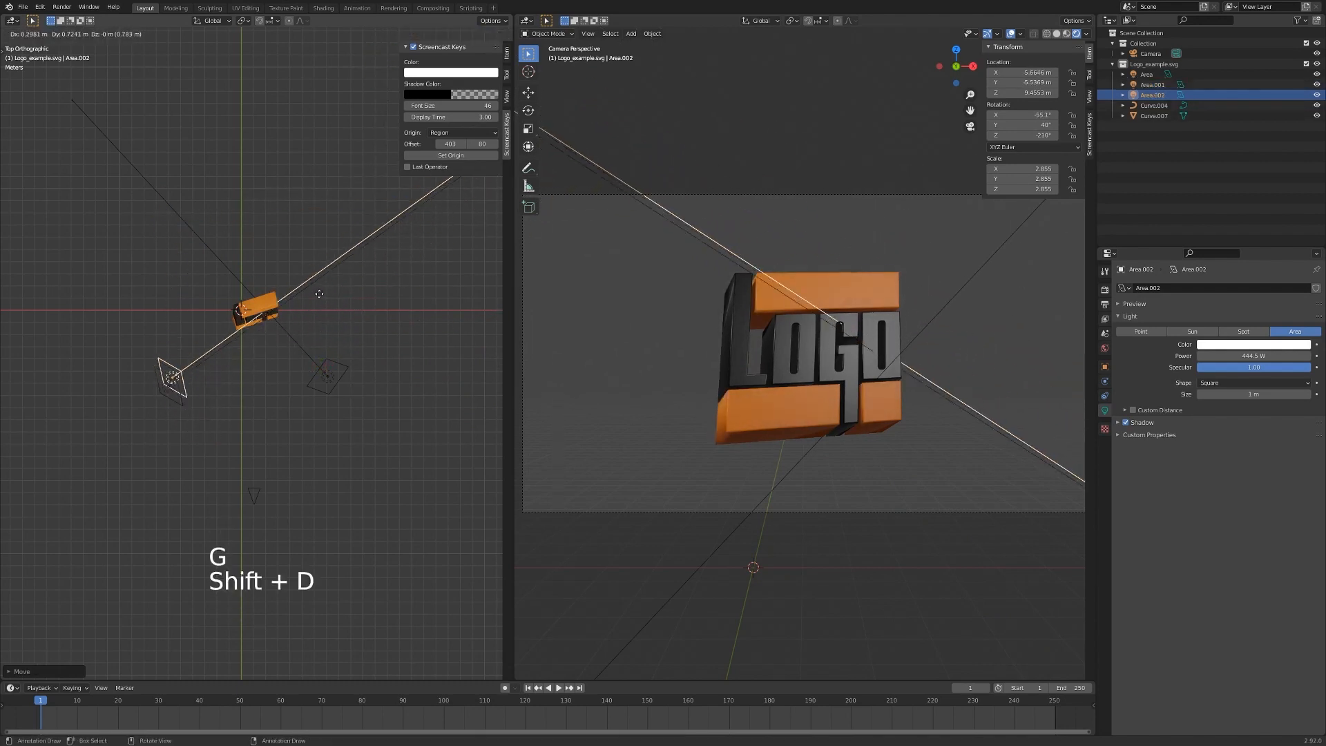
{"action": "key", "text": "r"}
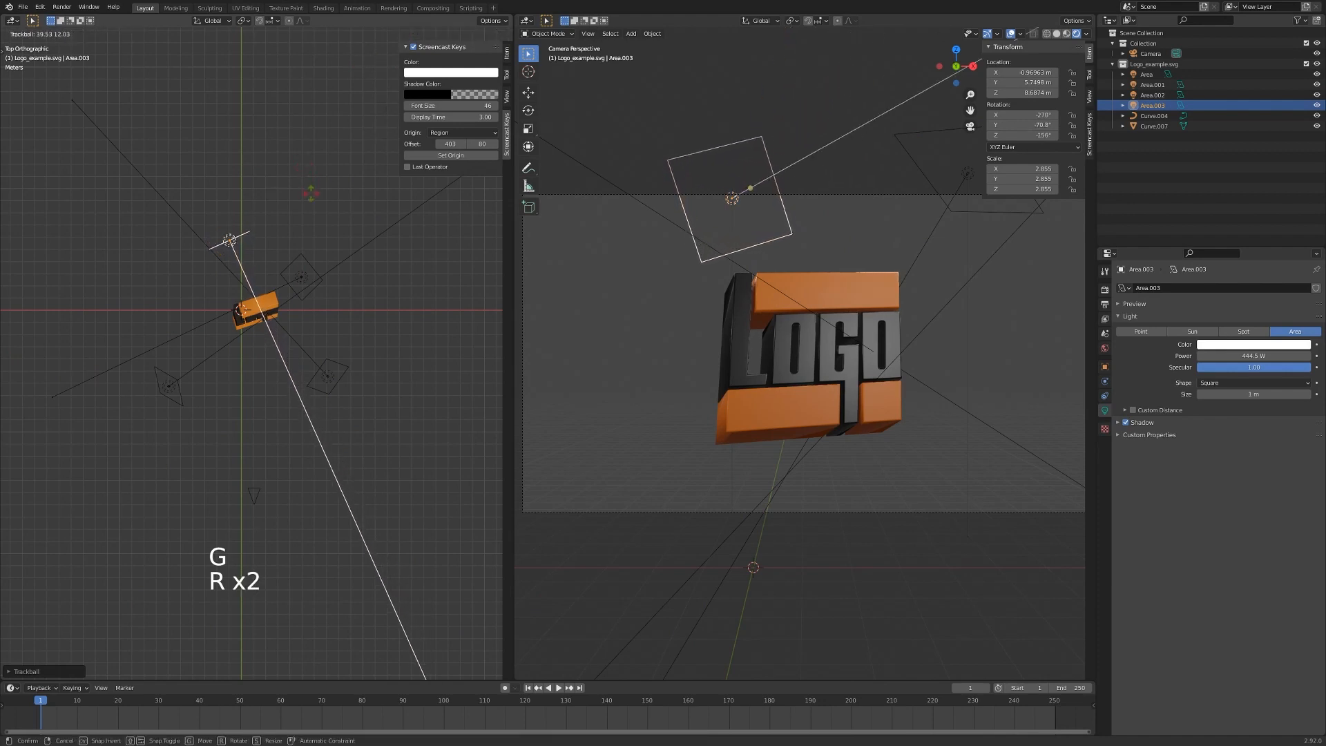
Position a further light copy behind the logo, adjust it, and select the logo object
{"action": "left_click_drag", "start_coordinate": [246, 339], "coordinate": [228, 296]}
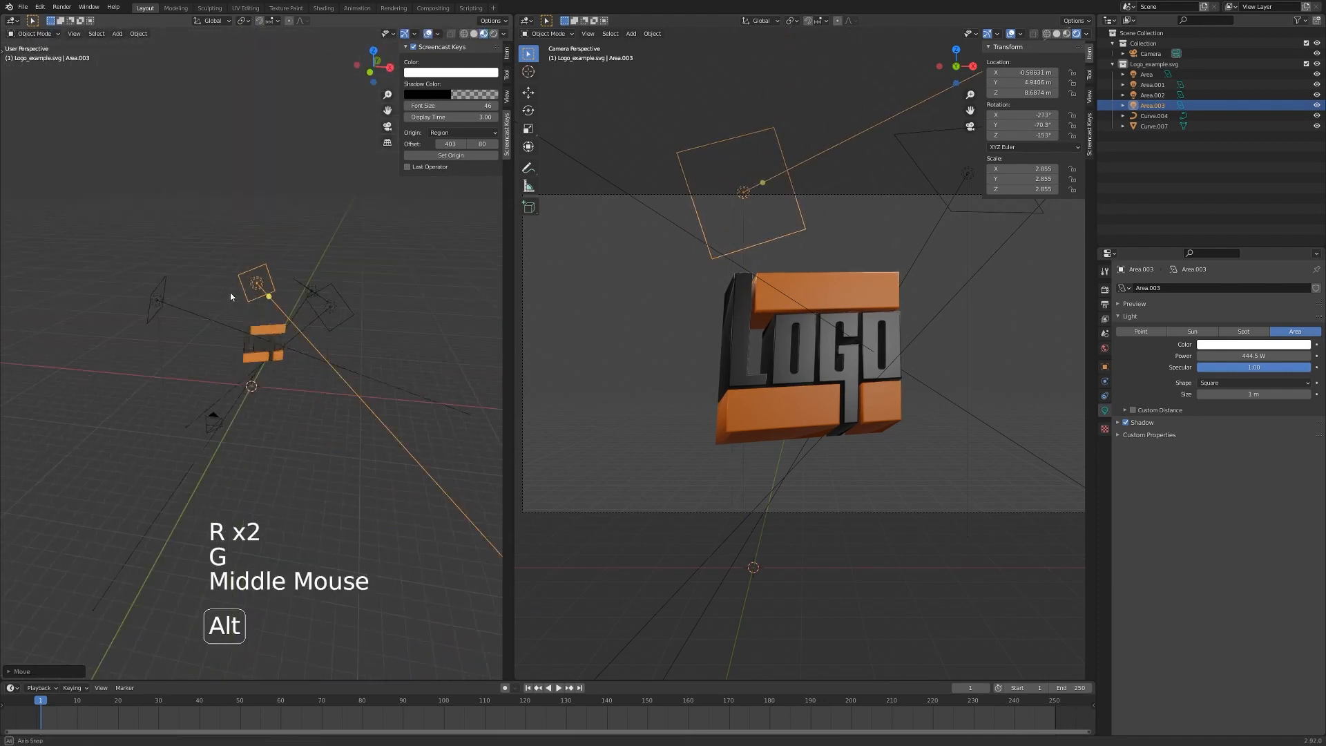
{"action": "key", "text": "g"}
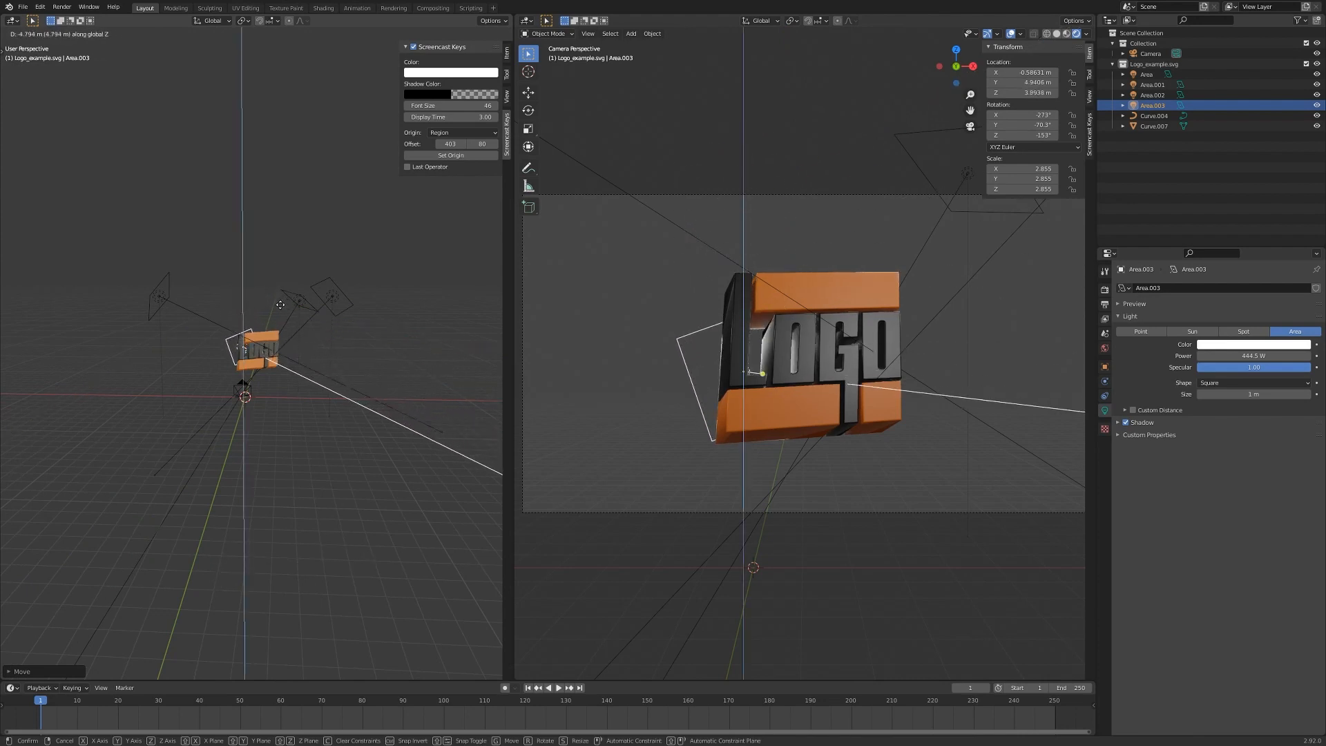
{"action": "left_click", "coordinate": [816, 344]}
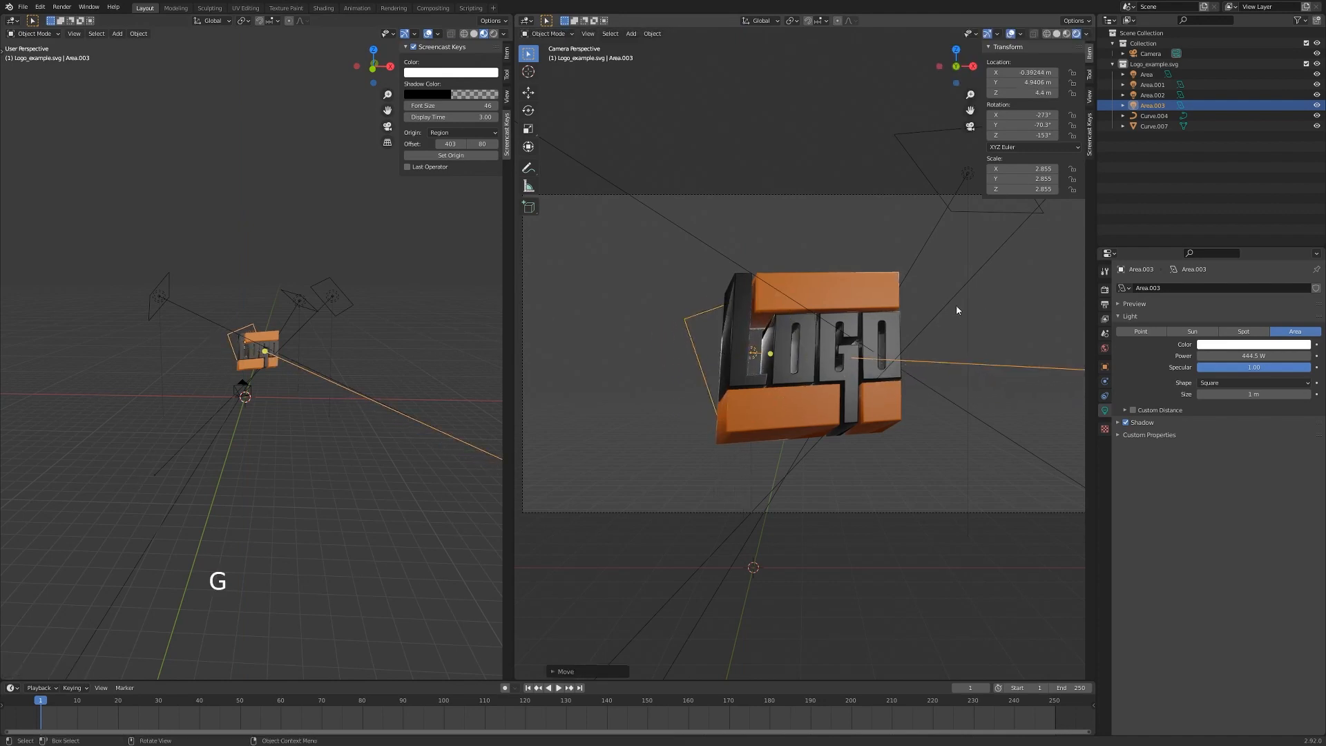
{"action": "key", "text": "ctrl+z"}
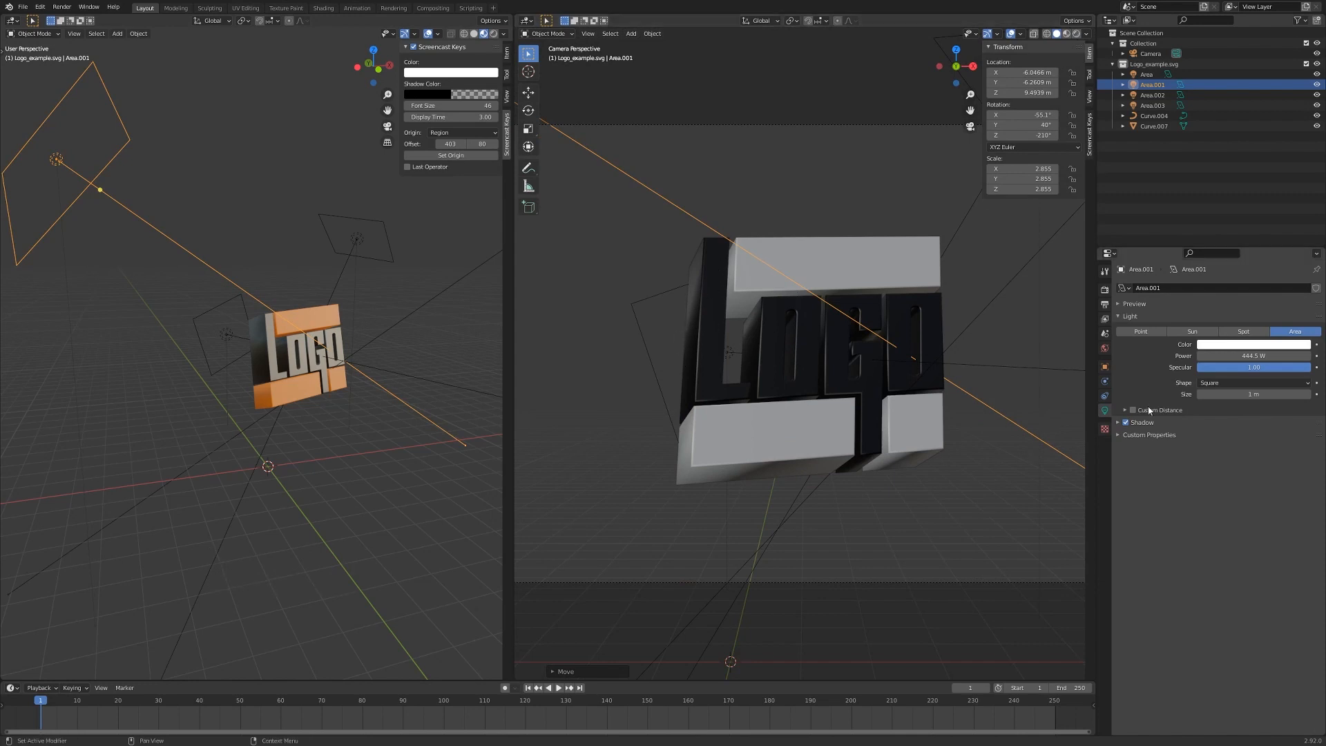
{"action": "left_click", "coordinate": [812, 339]}
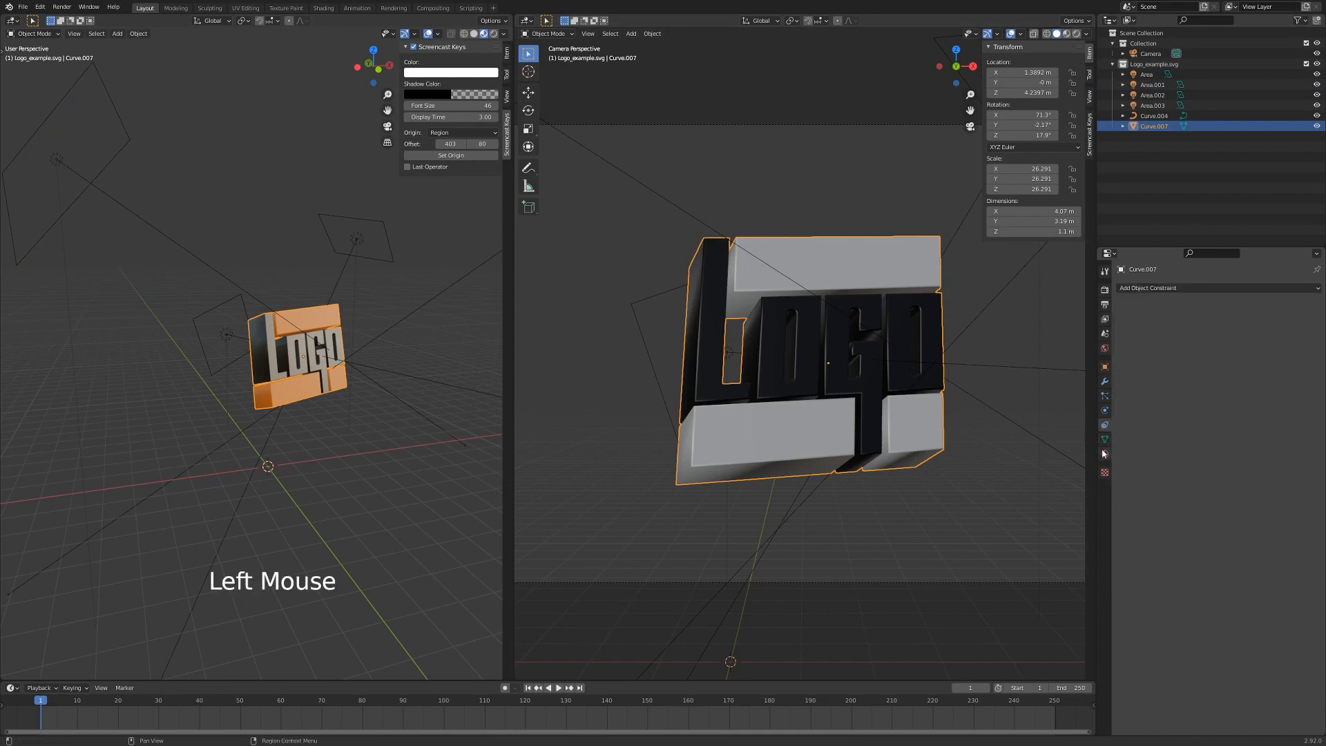
Enable Normals > Auto Smooth in the logo's Object Data properties
{"action": "left_click", "coordinate": [1103, 438]}
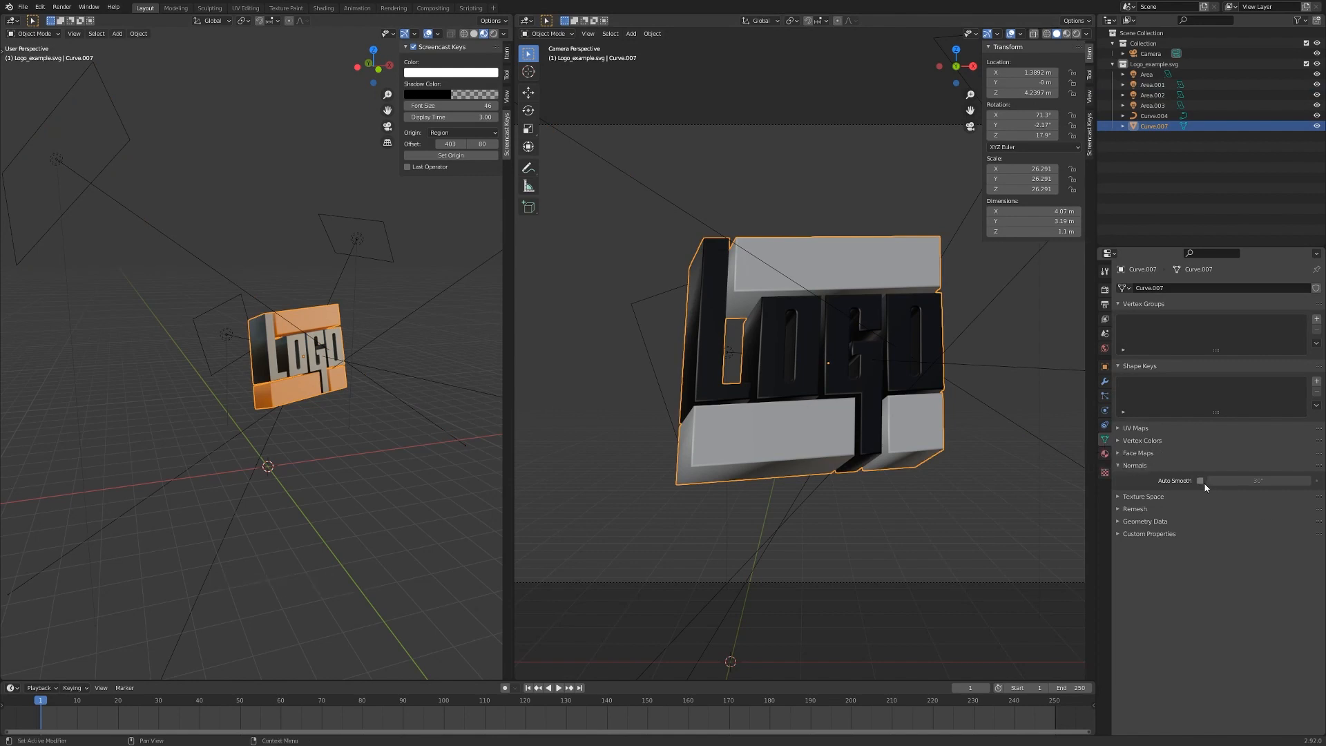
{"action": "left_click", "coordinate": [1199, 481]}
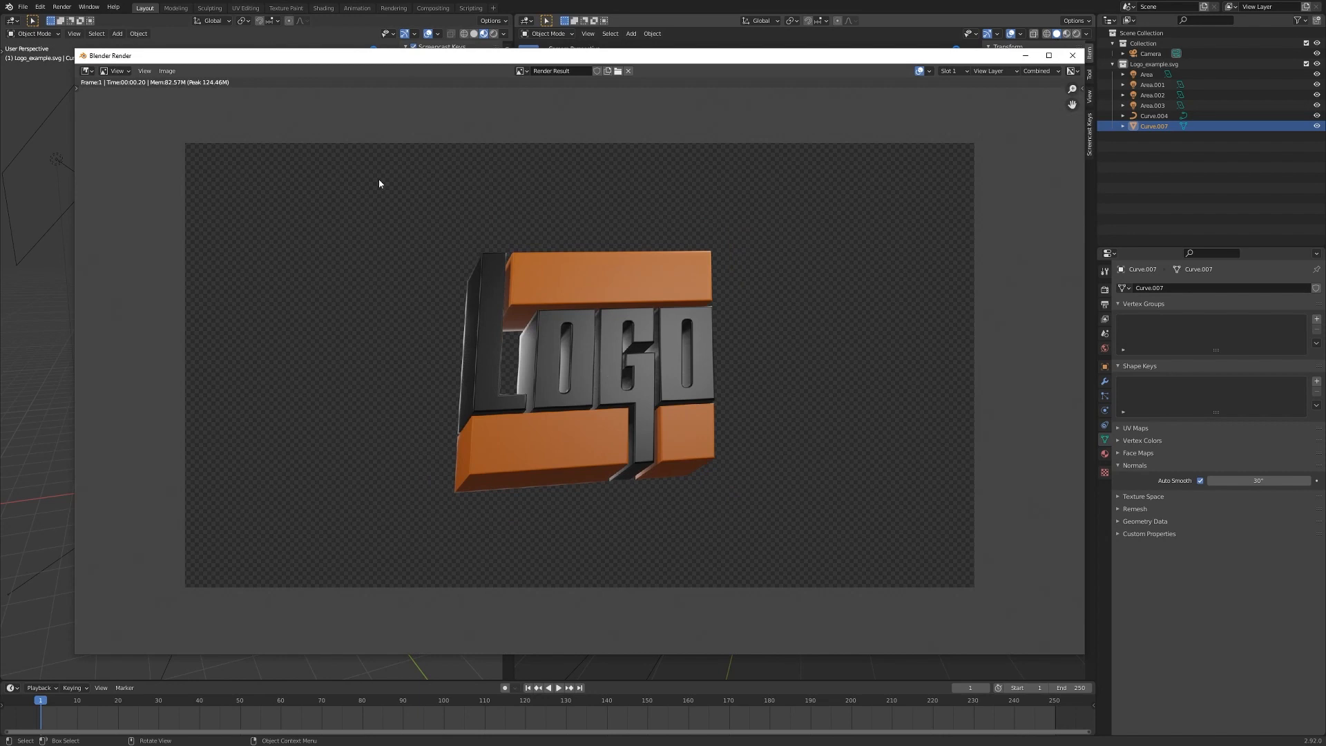
{"action": "mouse_move", "coordinate": [652, 409]}
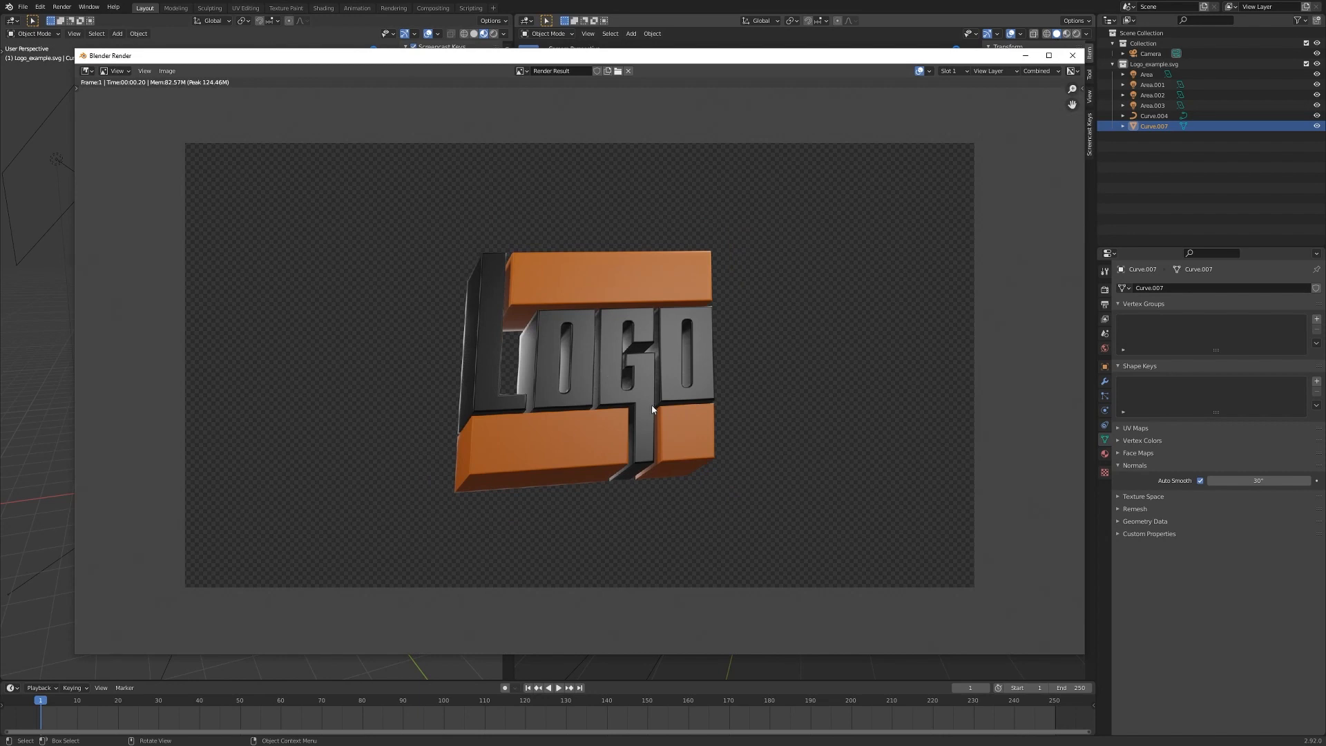
{"action": "mouse_move", "coordinate": [540, 438]}
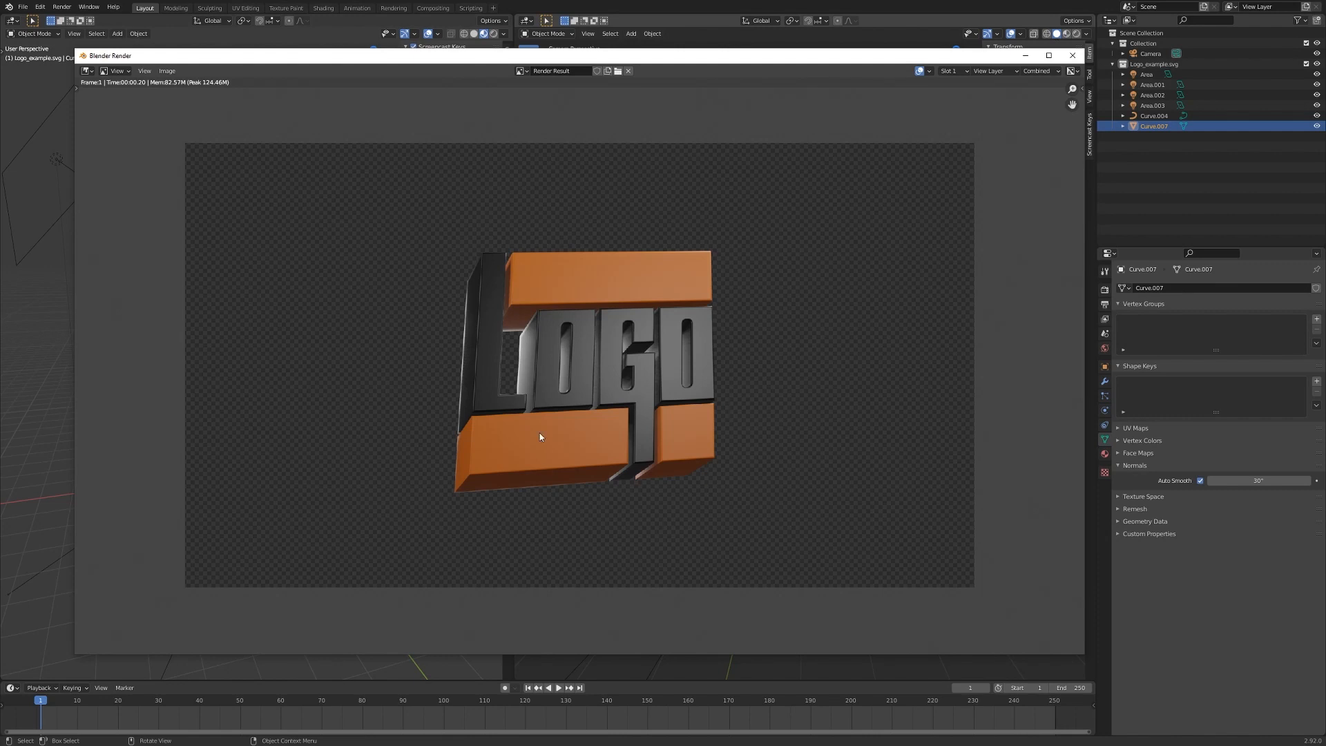
{"action": "mouse_move", "coordinate": [173, 80]}
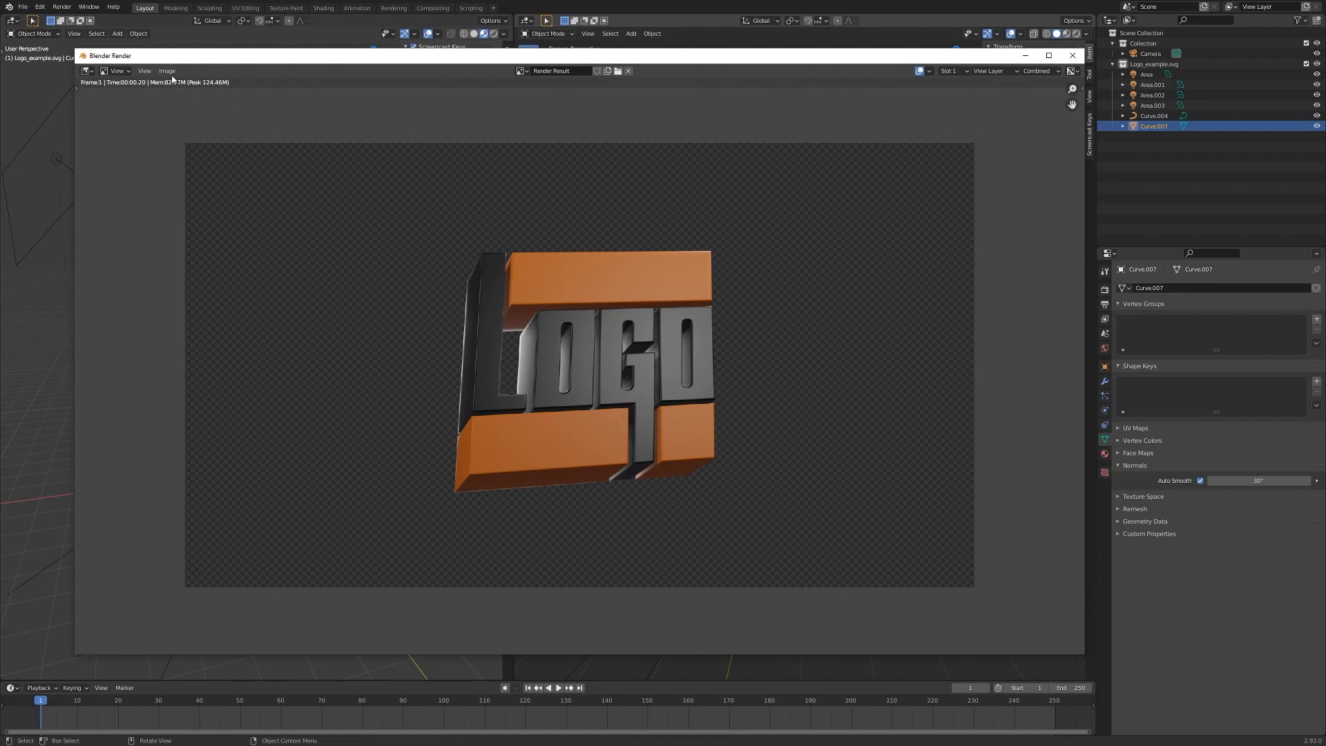
Choose Image > Save As in the Render window to open the file browser
{"action": "left_click", "coordinate": [167, 70]}
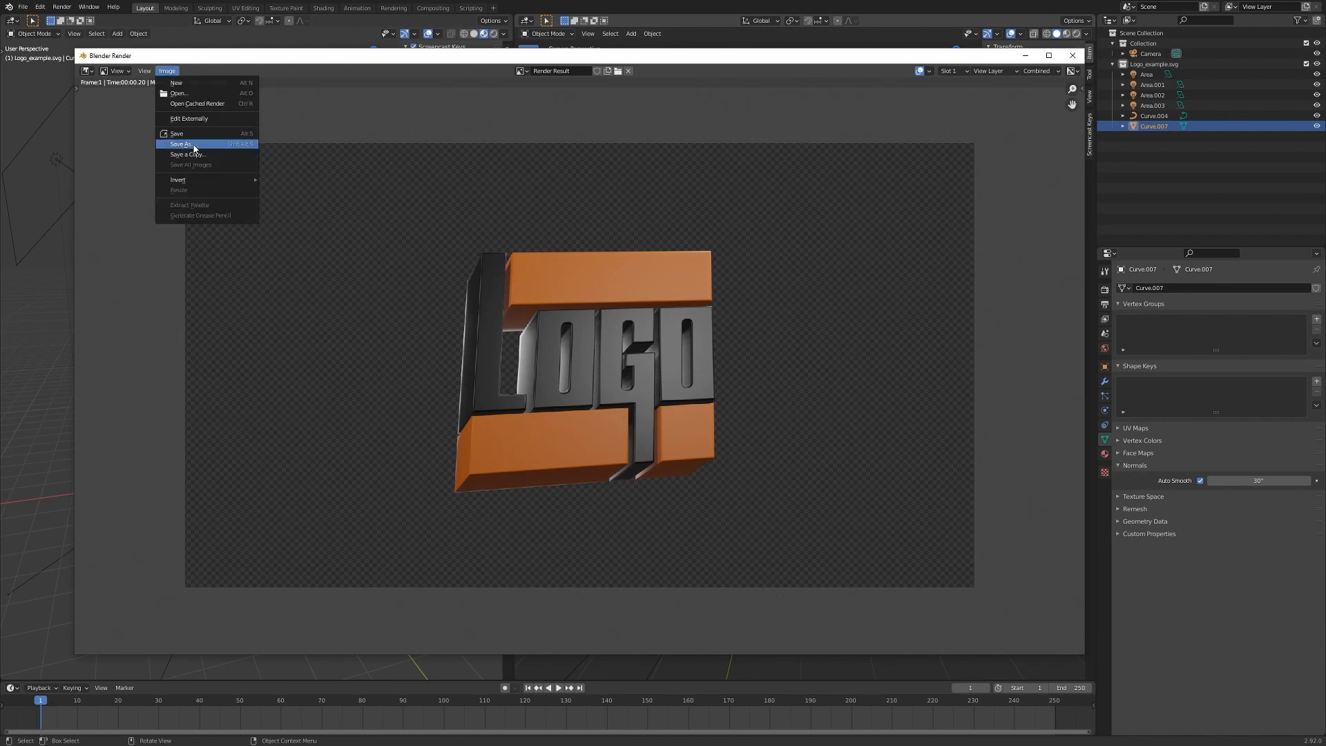
{"action": "left_click", "coordinate": [180, 144]}
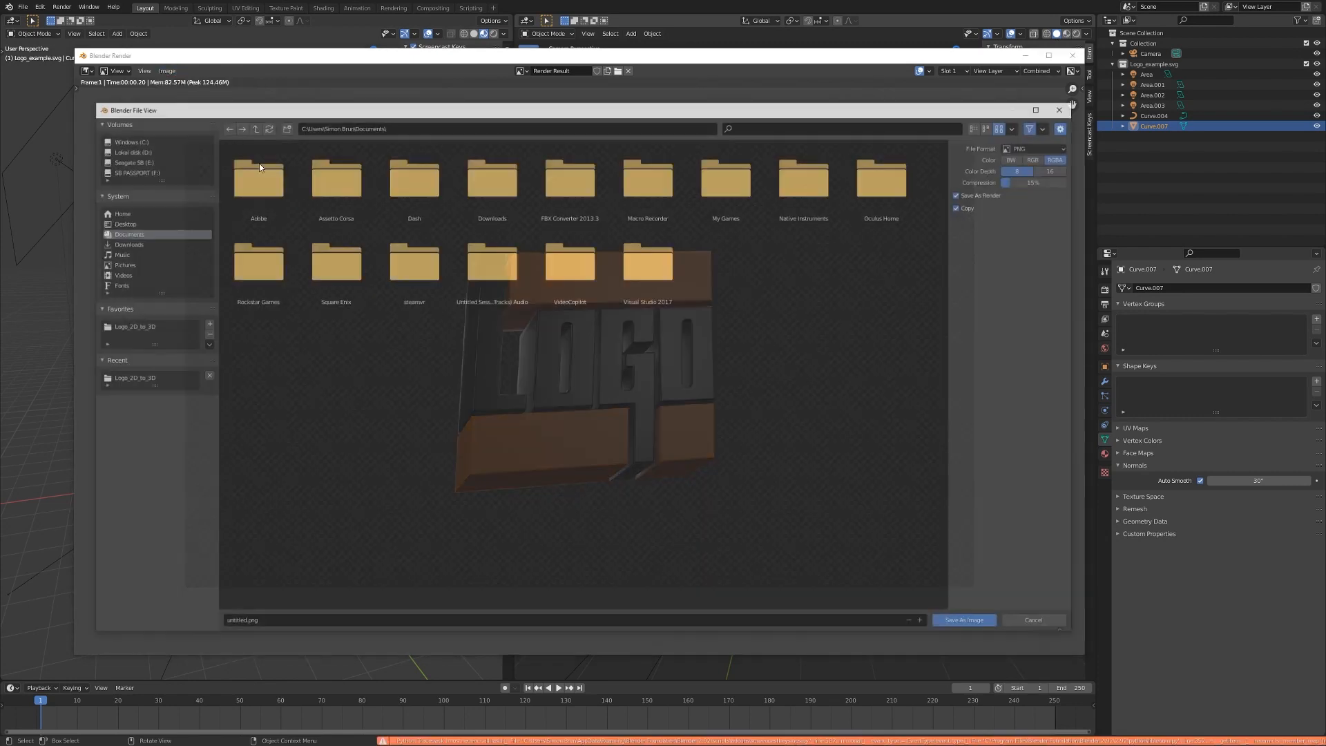